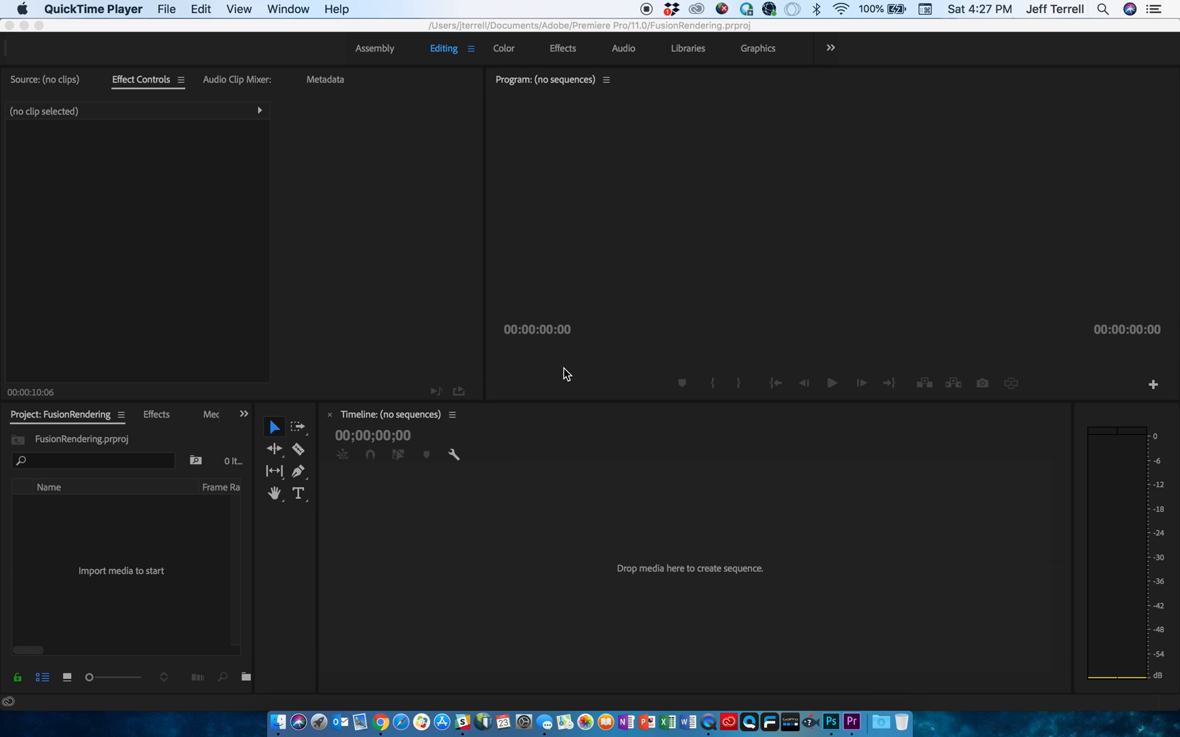
{"action": "mouse_move", "coordinate": [117, 563]}
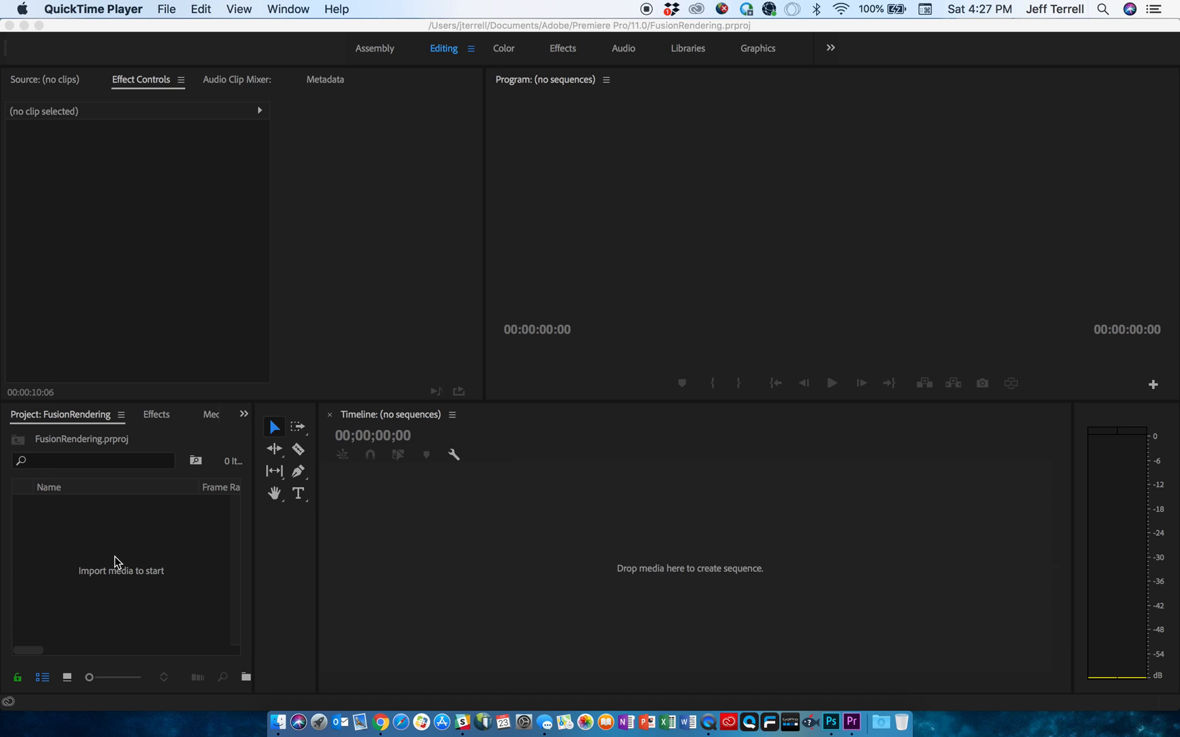
Bring up the Project panel's context menu for adding media to the empty project.
{"action": "right_click", "coordinate": [117, 563]}
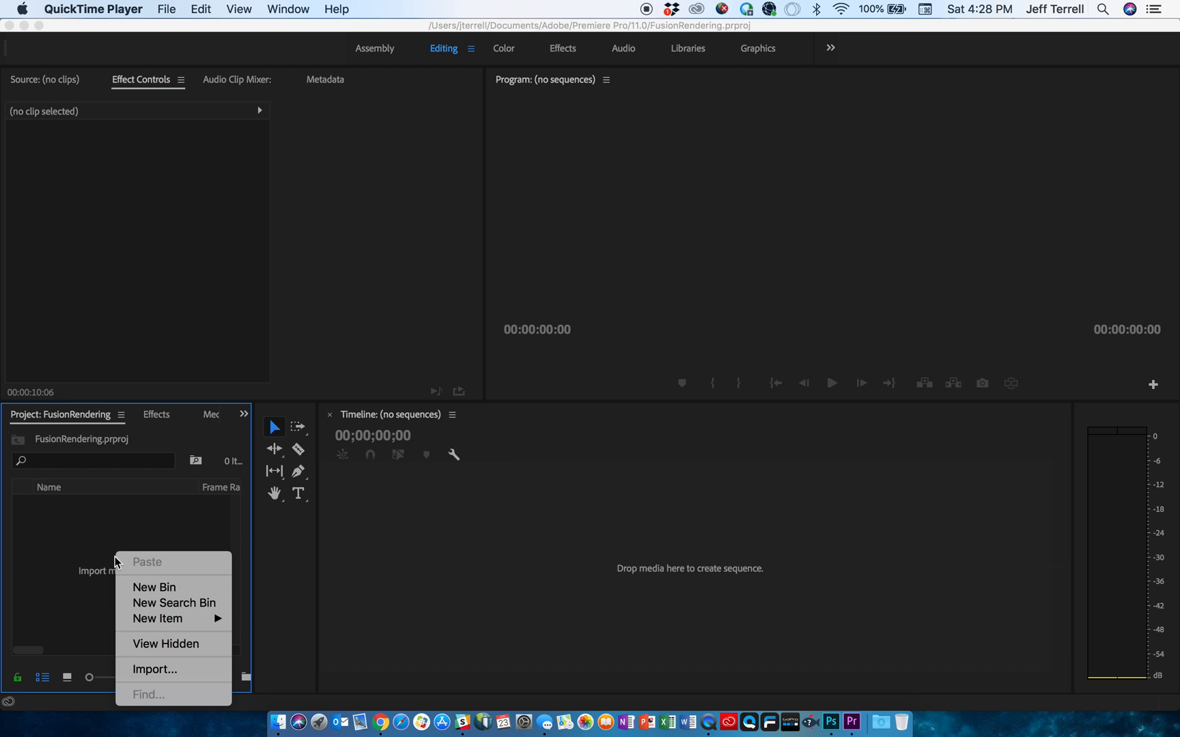
Import all thirteen .mov zoo clips from Desktop > GoPro > Fusion Renders into the project.
{"action": "left_click", "coordinate": [154, 670]}
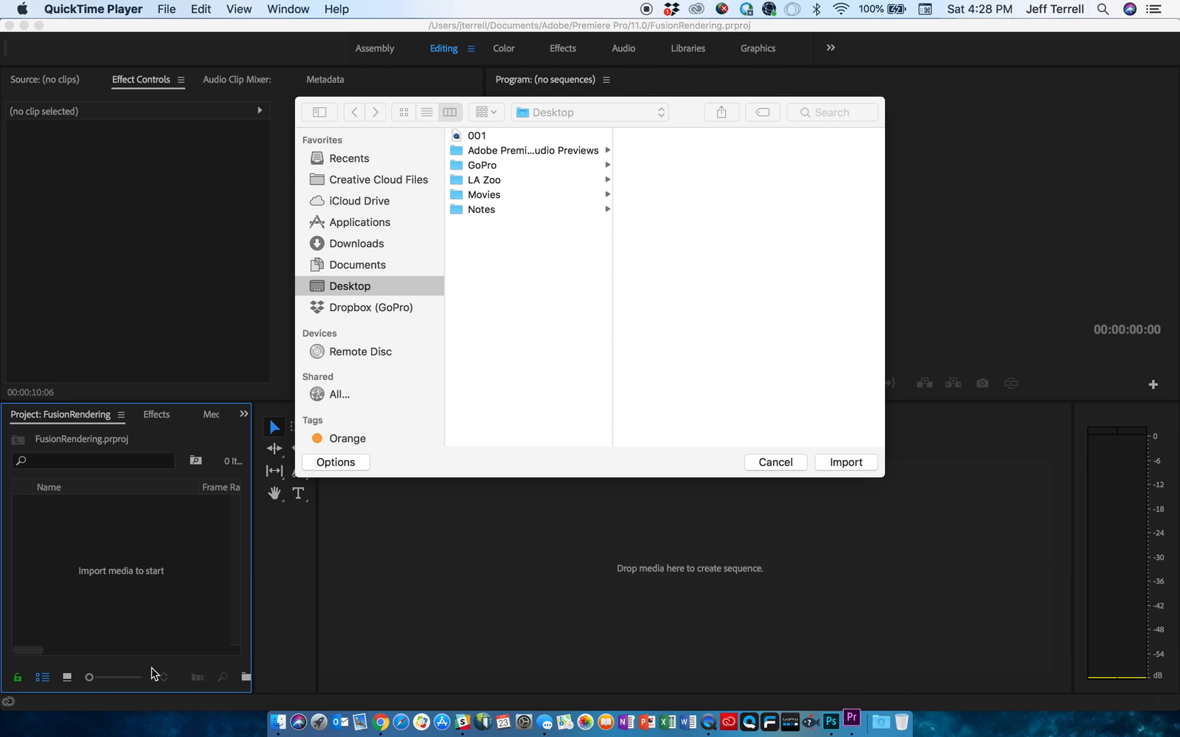
{"action": "mouse_move", "coordinate": [368, 297]}
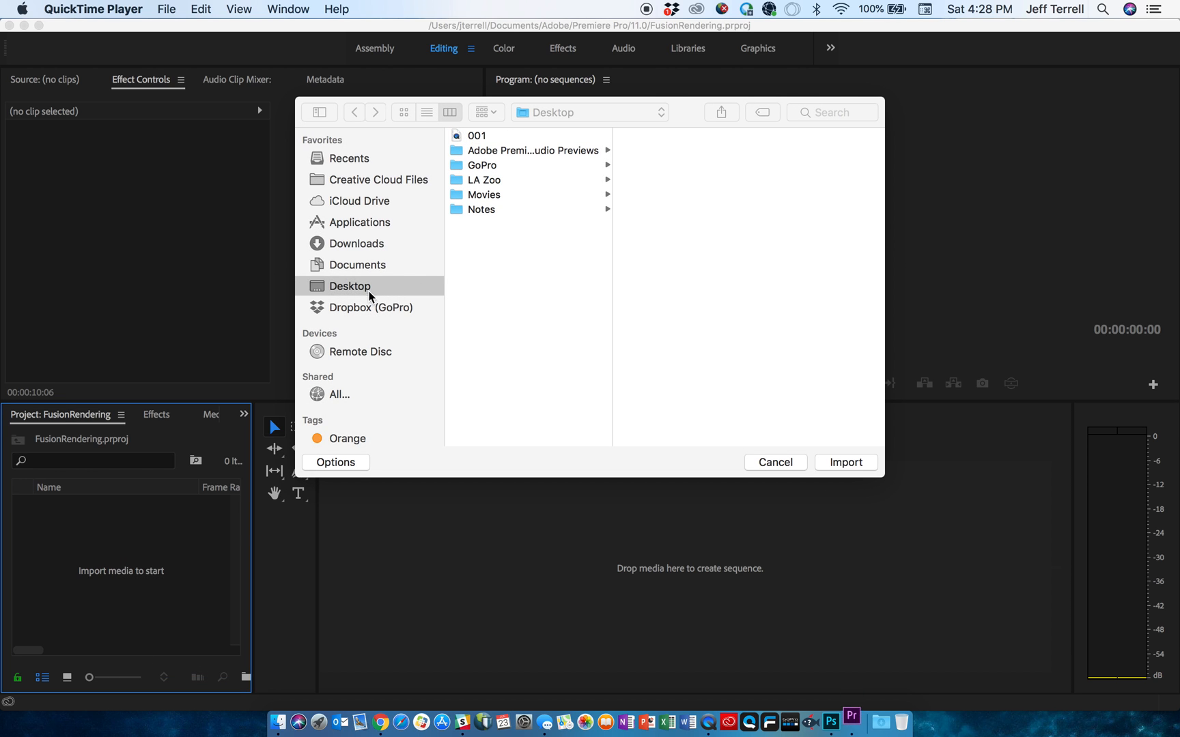
{"action": "mouse_move", "coordinate": [490, 167]}
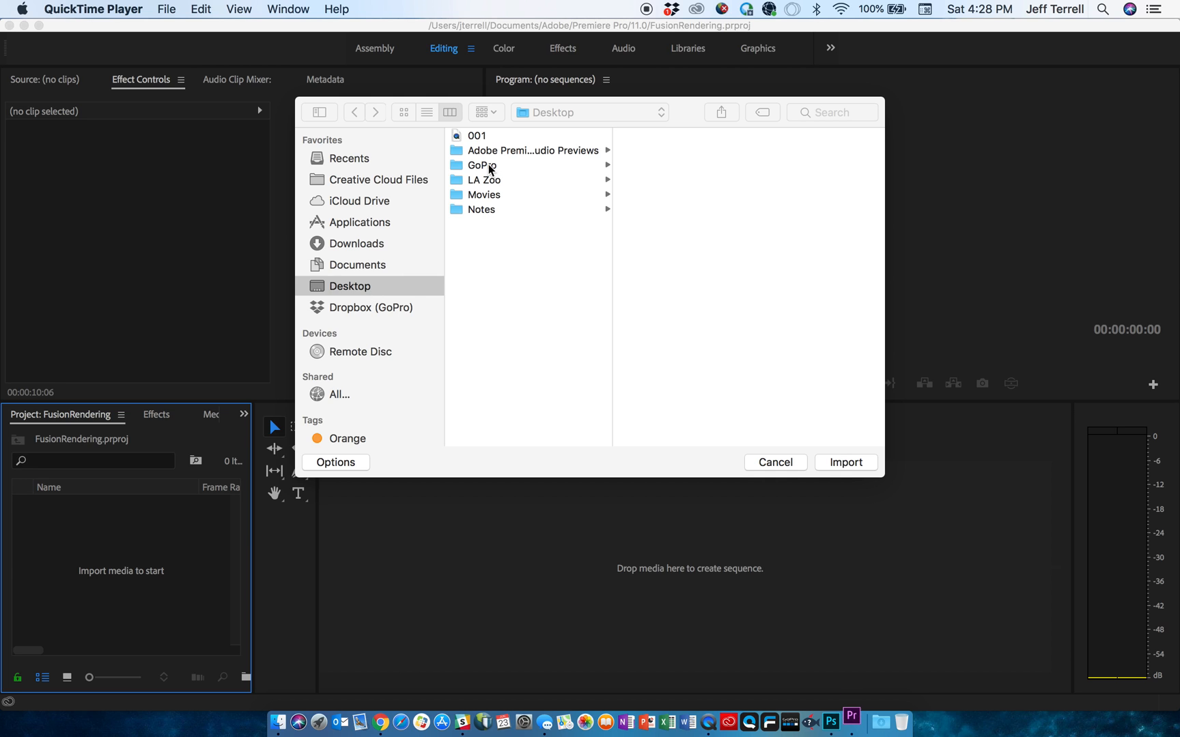
{"action": "left_click", "coordinate": [482, 164]}
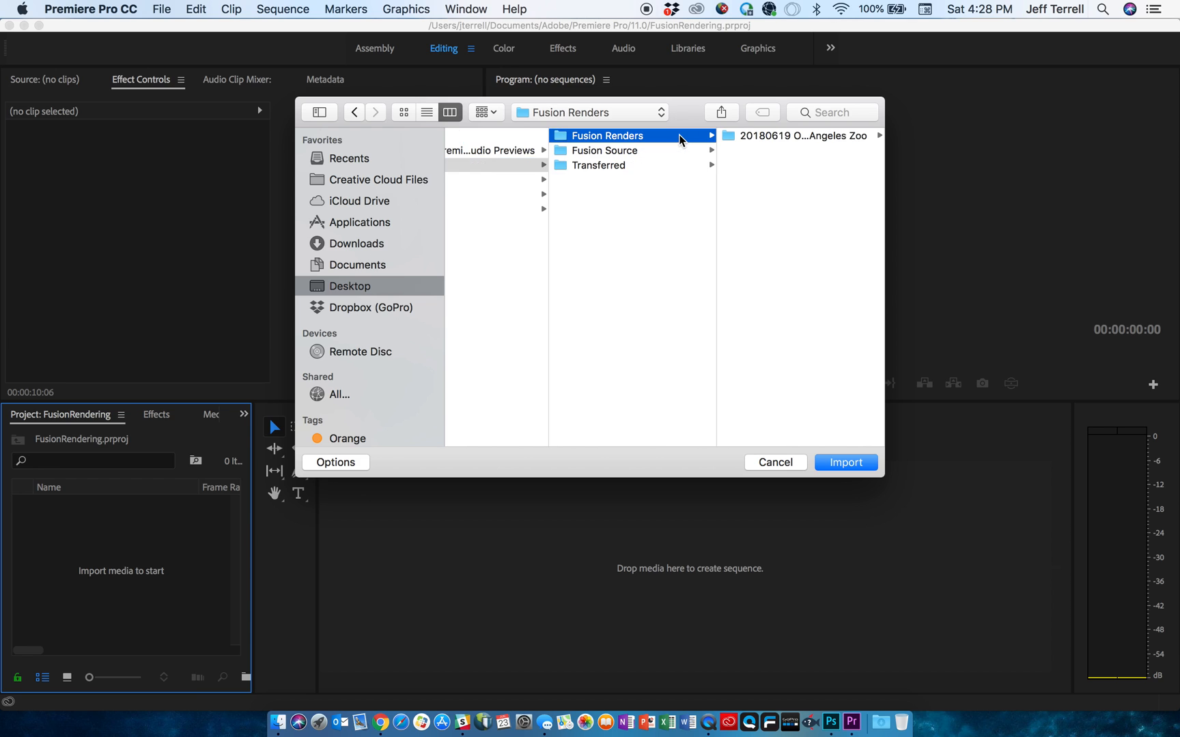
{"action": "left_click", "coordinate": [799, 135]}
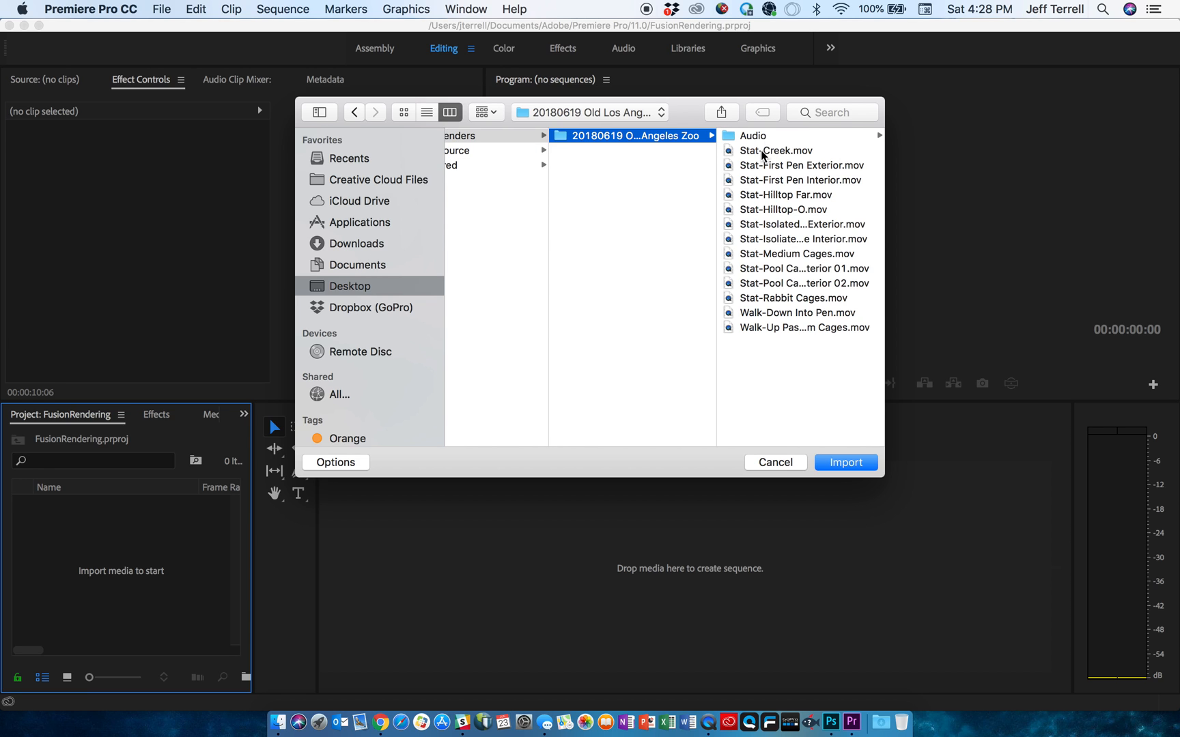
{"action": "left_click", "coordinate": [627, 254]}
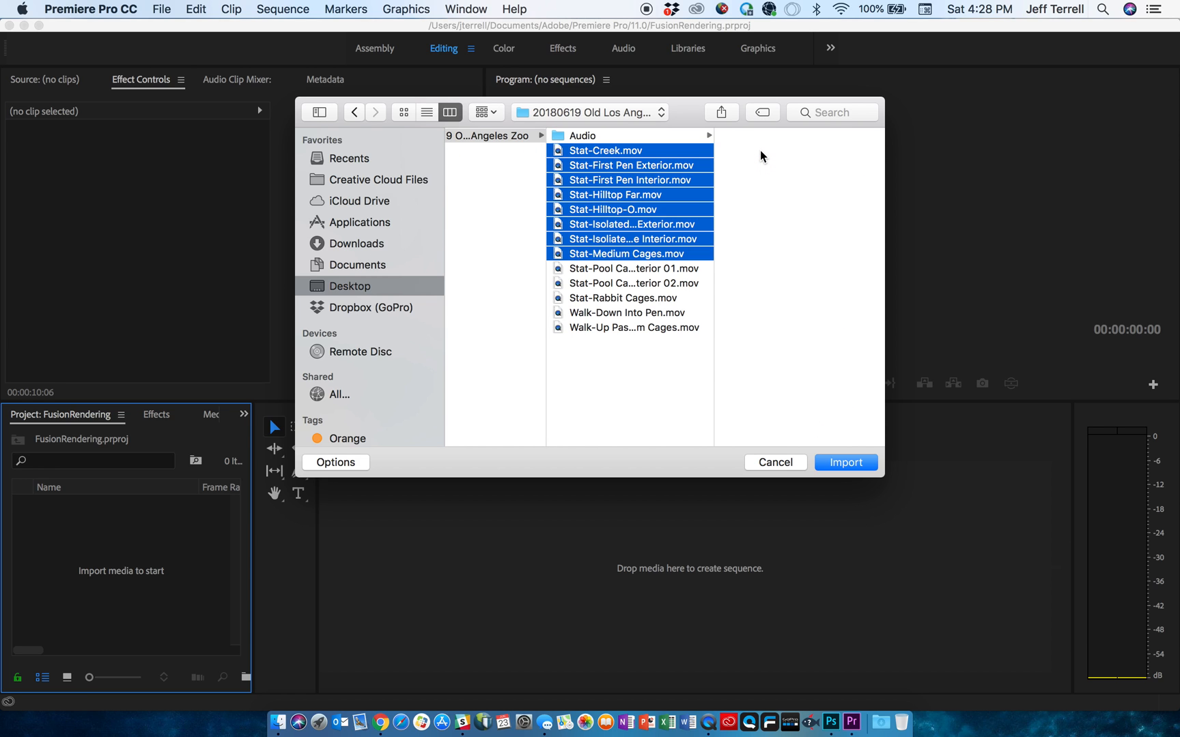
{"action": "left_click", "coordinate": [631, 327]}
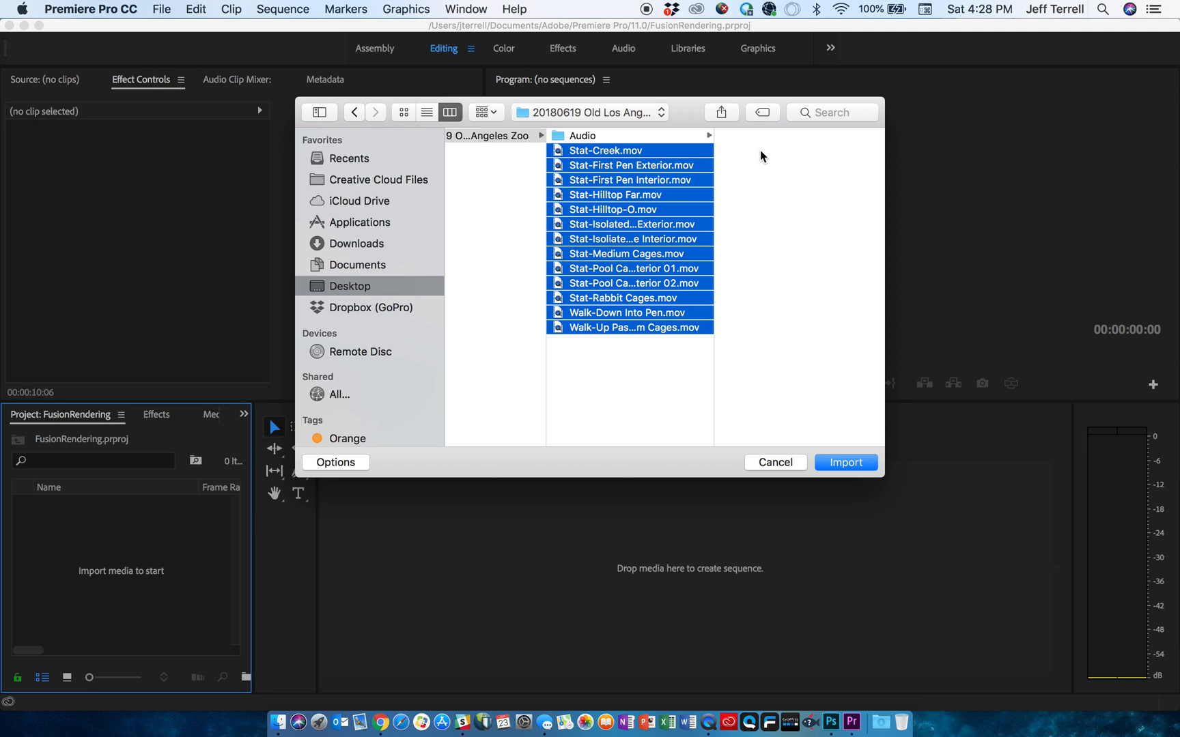
{"action": "left_click", "coordinate": [844, 463]}
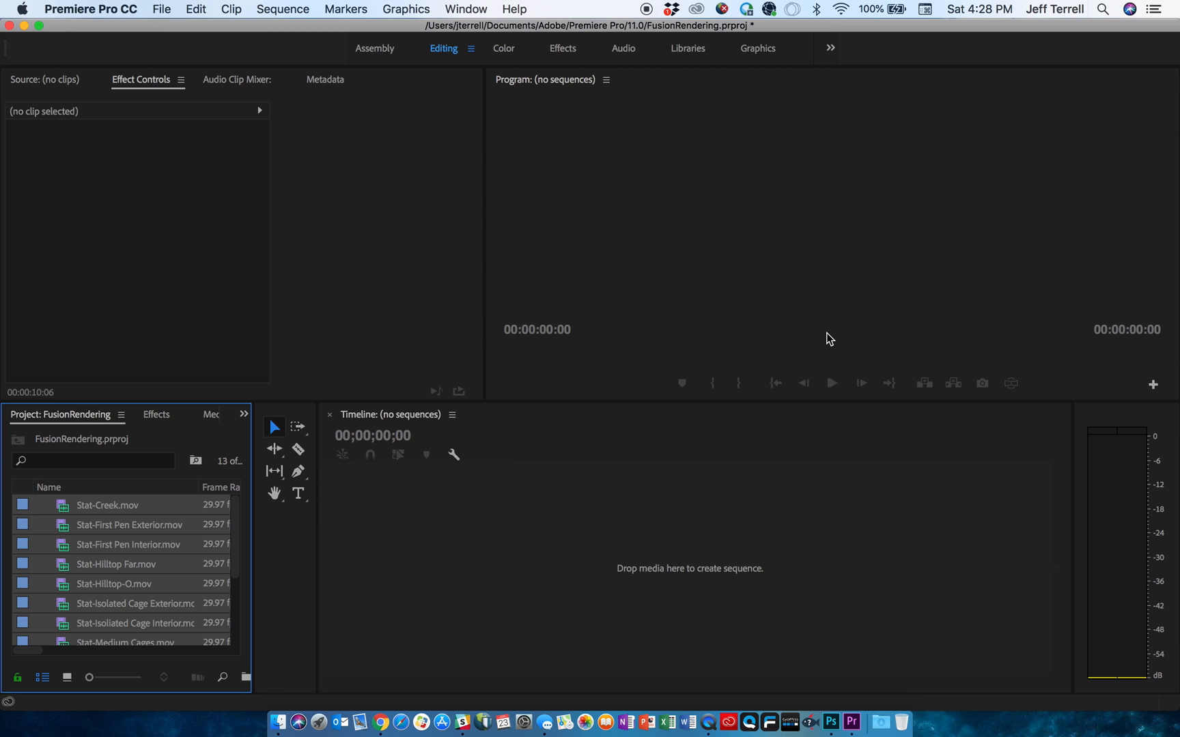
{"action": "mouse_move", "coordinate": [123, 580]}
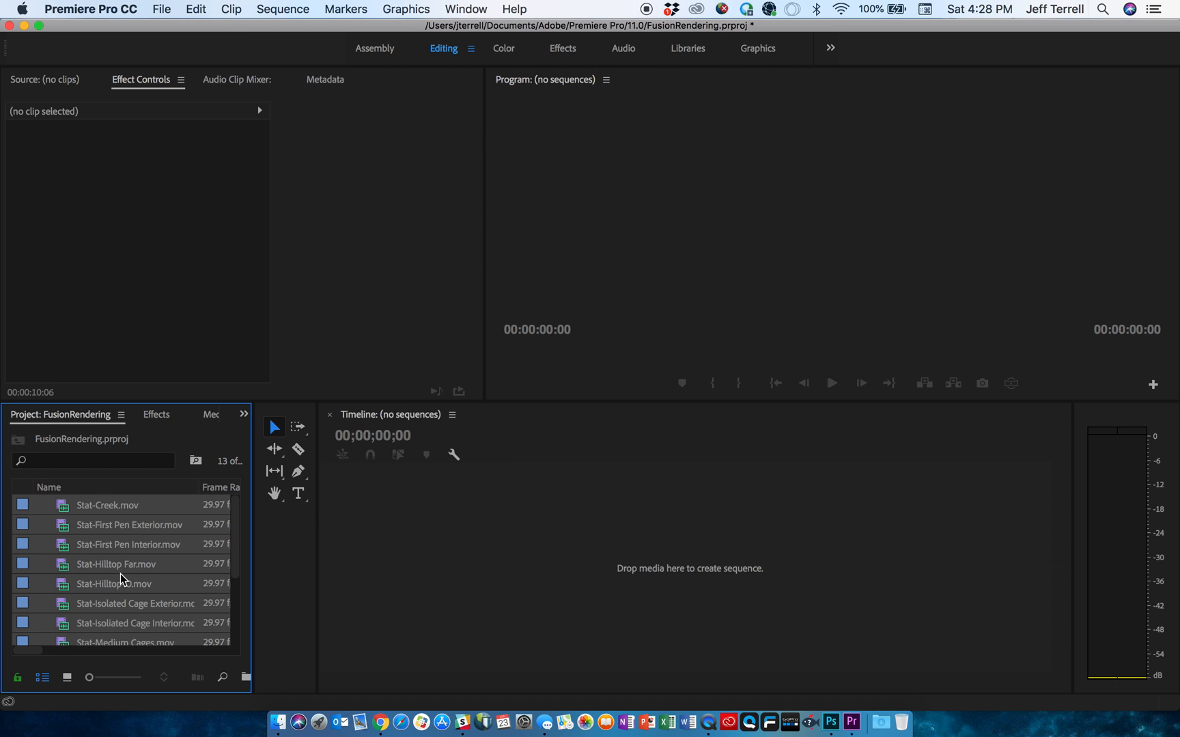
Create a sequence from Stat-Creek.mov and toggle VR video display in the Program monitor.
{"action": "left_click", "coordinate": [129, 525]}
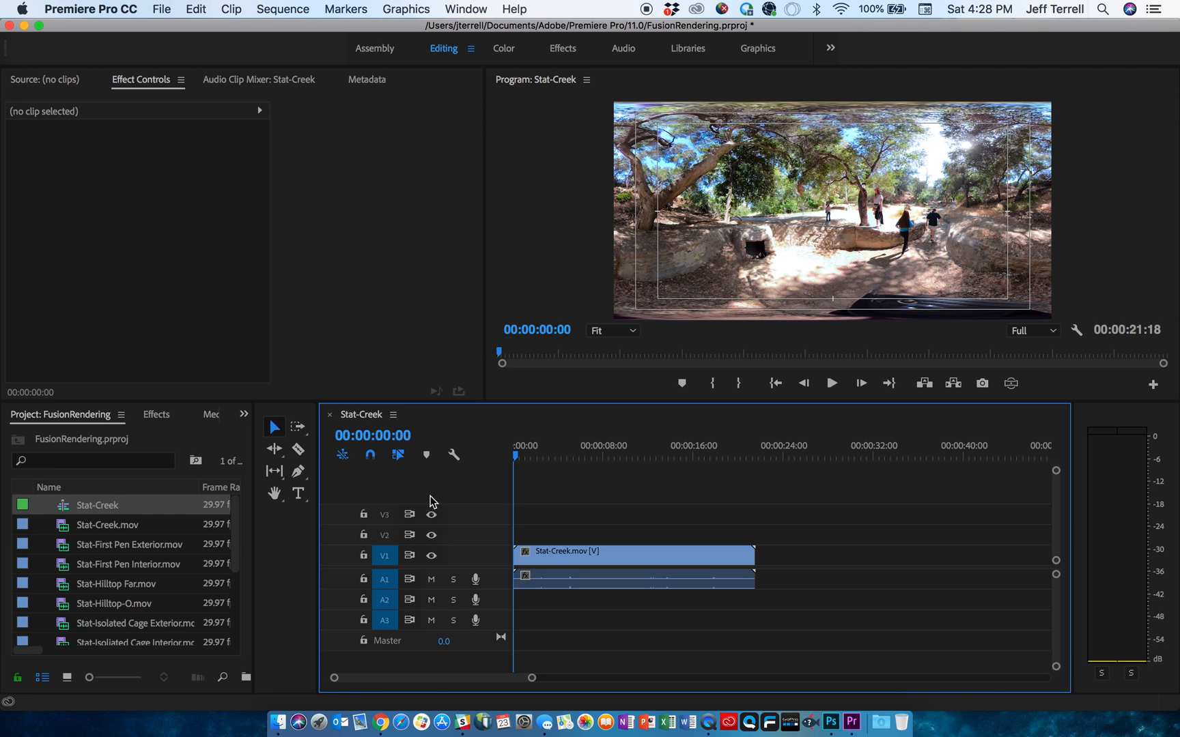
{"action": "mouse_move", "coordinate": [777, 267]}
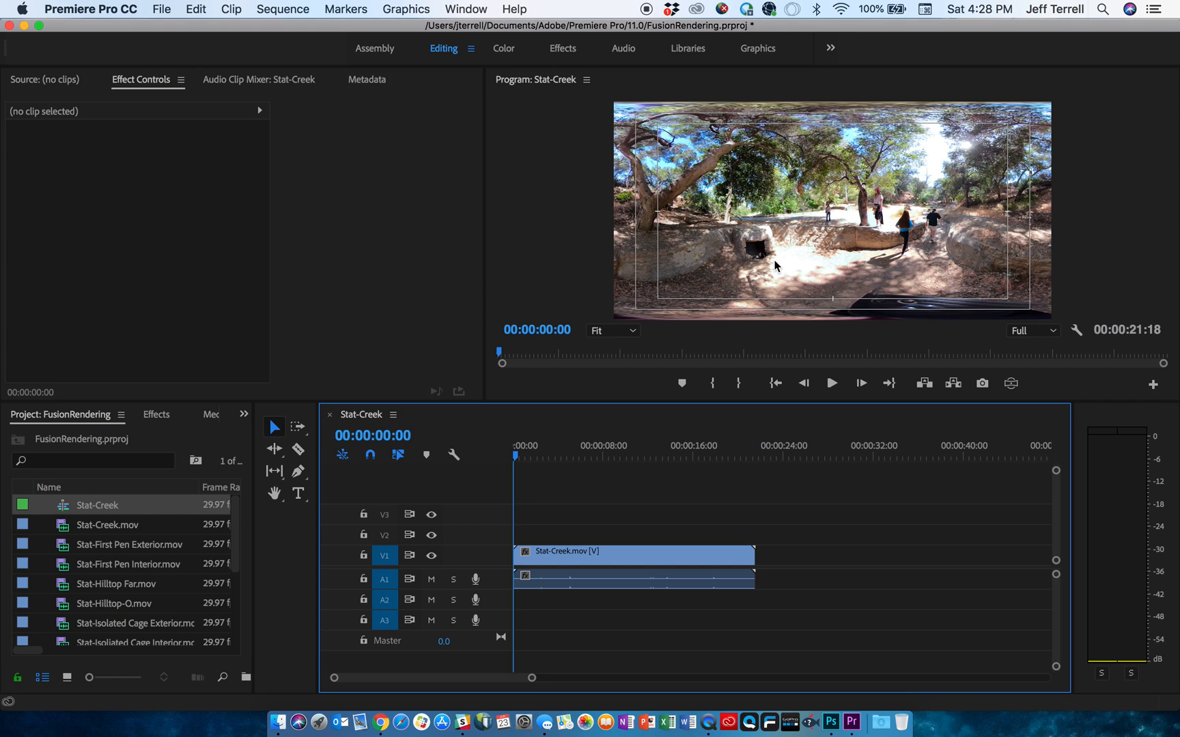
{"action": "mouse_move", "coordinate": [919, 230]}
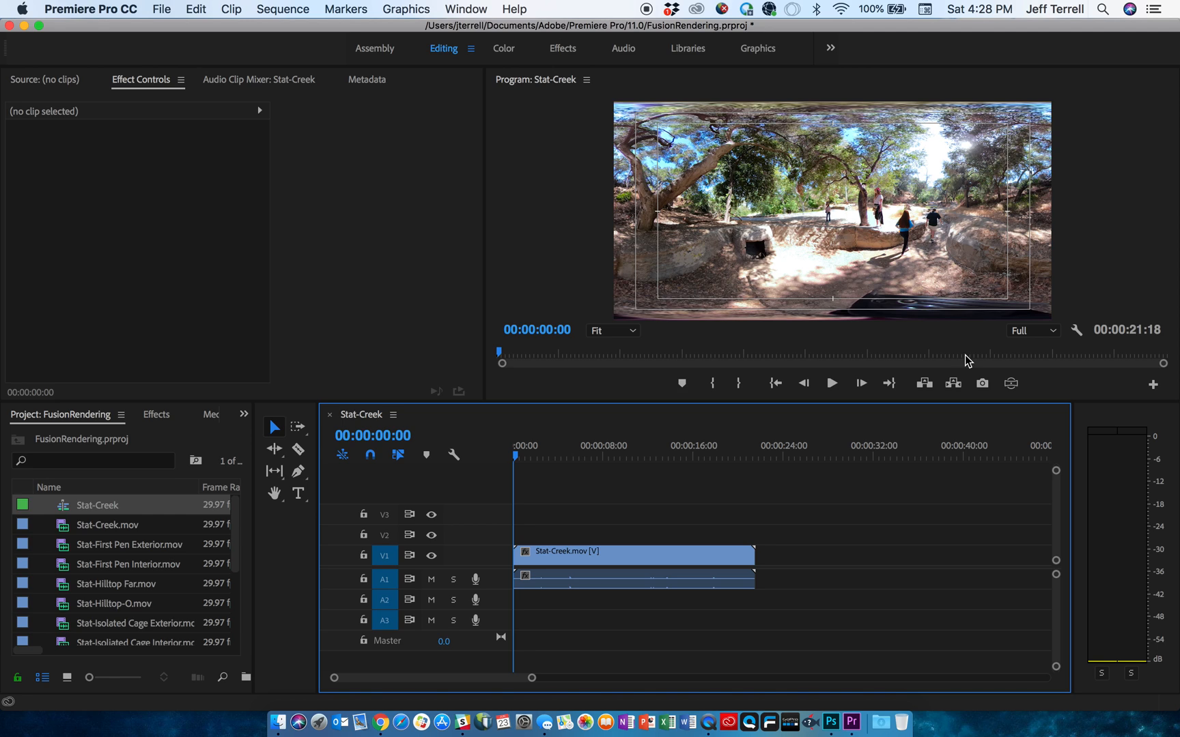
{"action": "mouse_move", "coordinate": [1011, 384]}
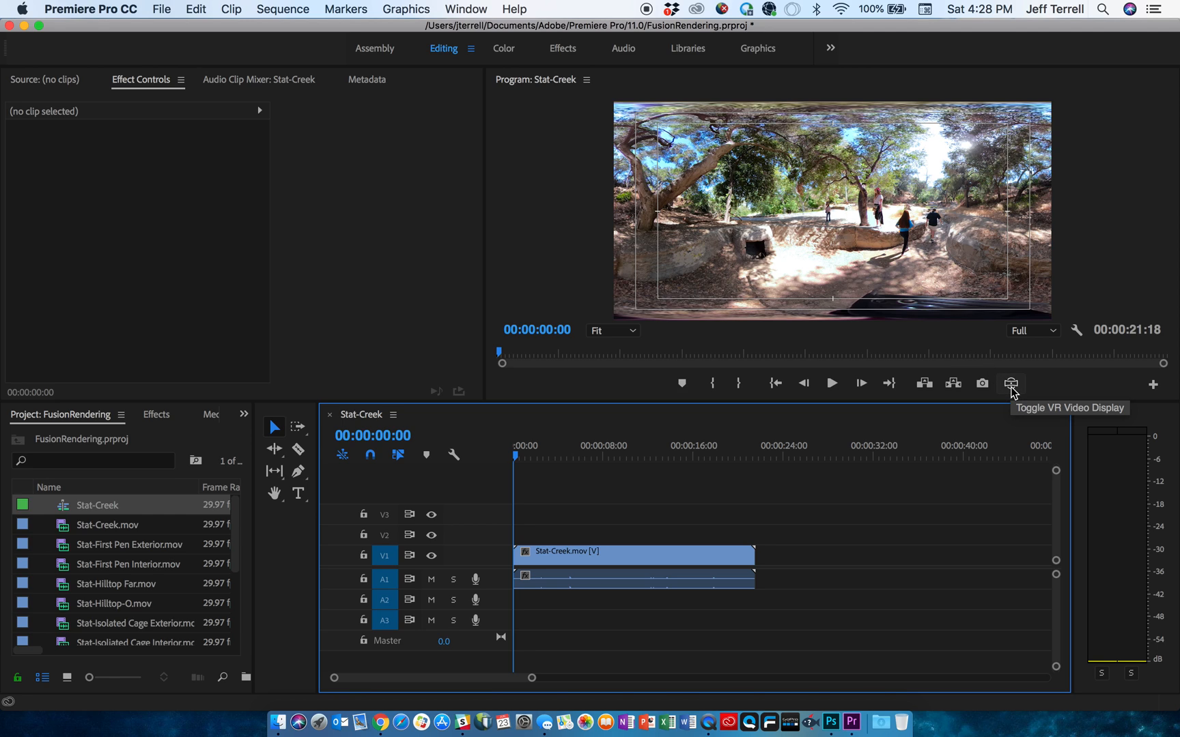
{"action": "left_click", "coordinate": [1011, 384]}
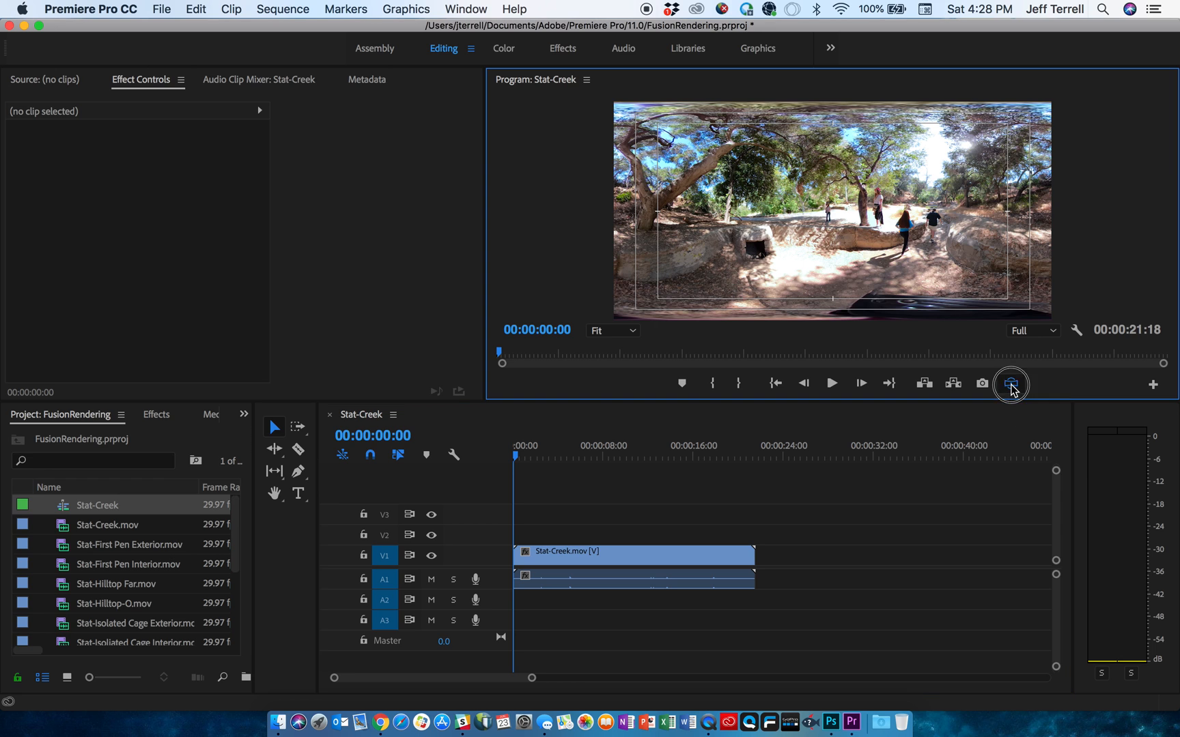
{"action": "left_click", "coordinate": [1011, 384]}
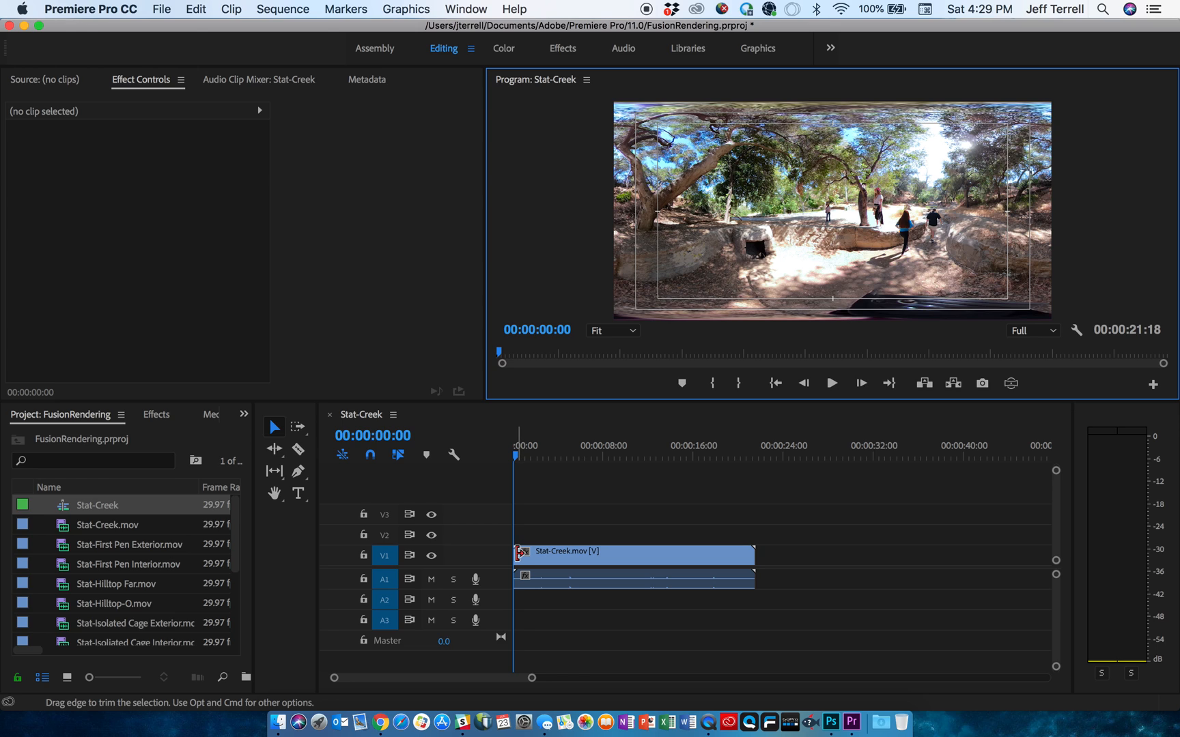
Trim the head of Stat-Creek.mov and move it back to the sequence start.
{"action": "left_click", "coordinate": [518, 555]}
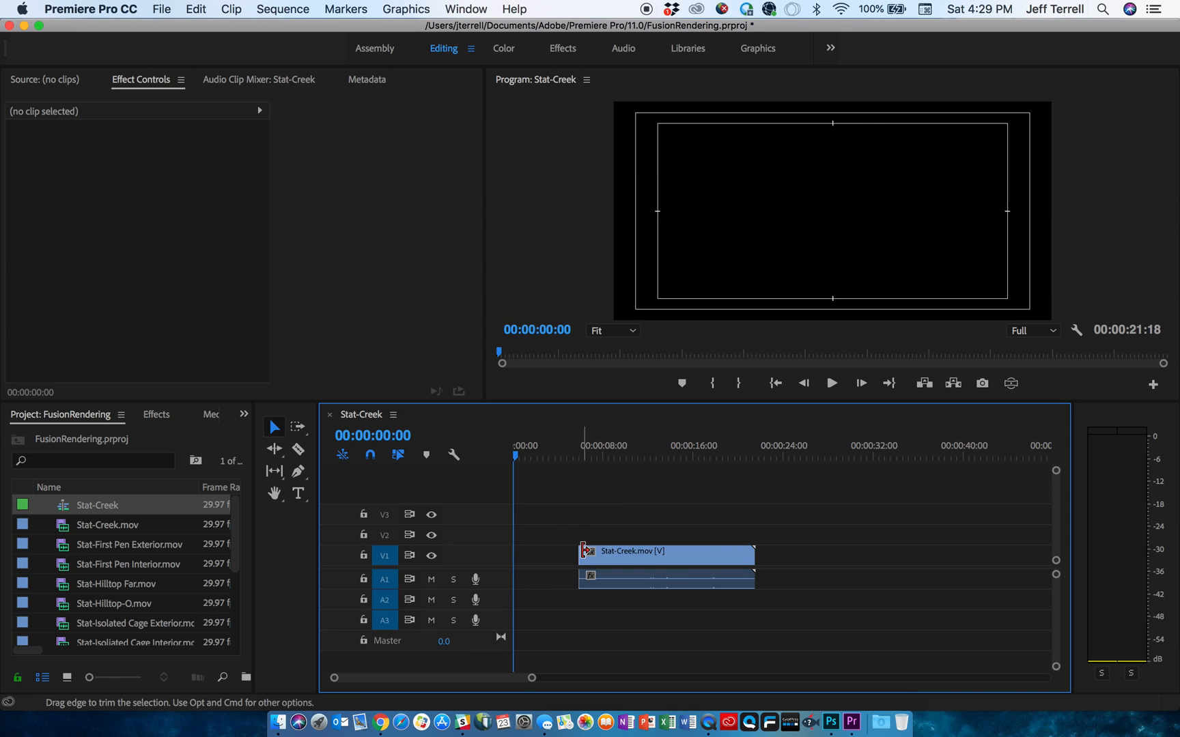
{"action": "left_click_drag", "start_coordinate": [753, 551], "coordinate": [676, 551]}
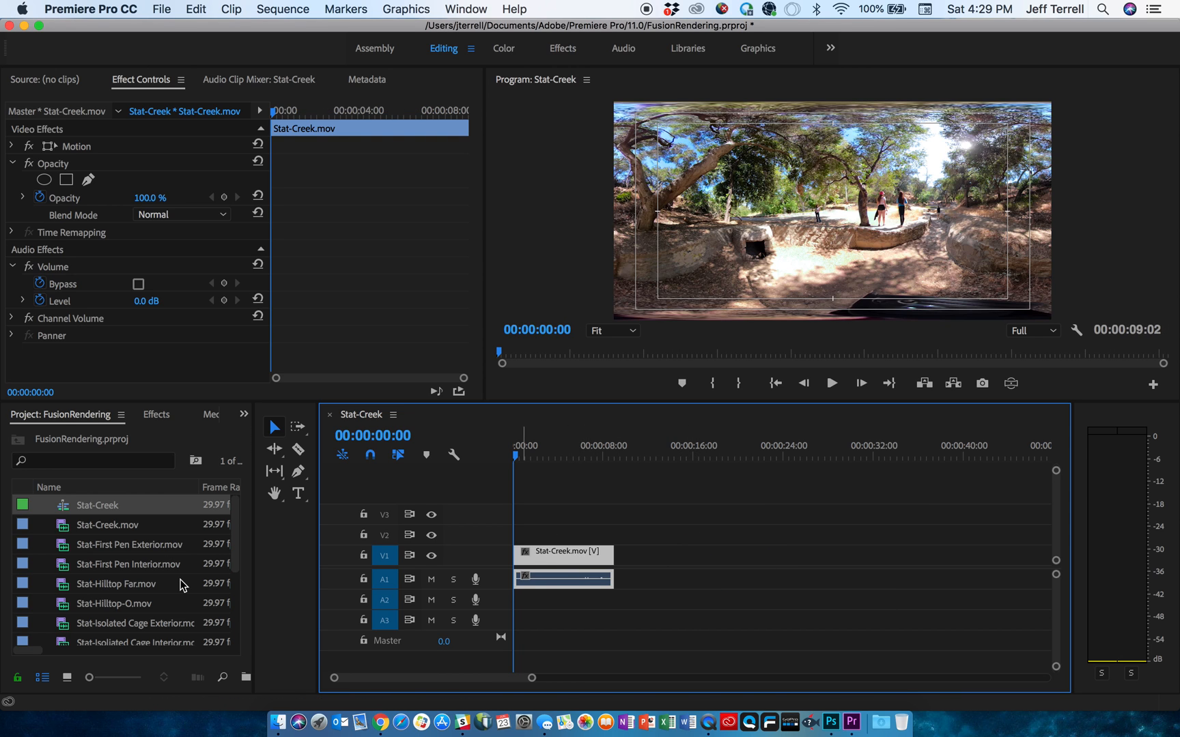
{"action": "mouse_move", "coordinate": [141, 580]}
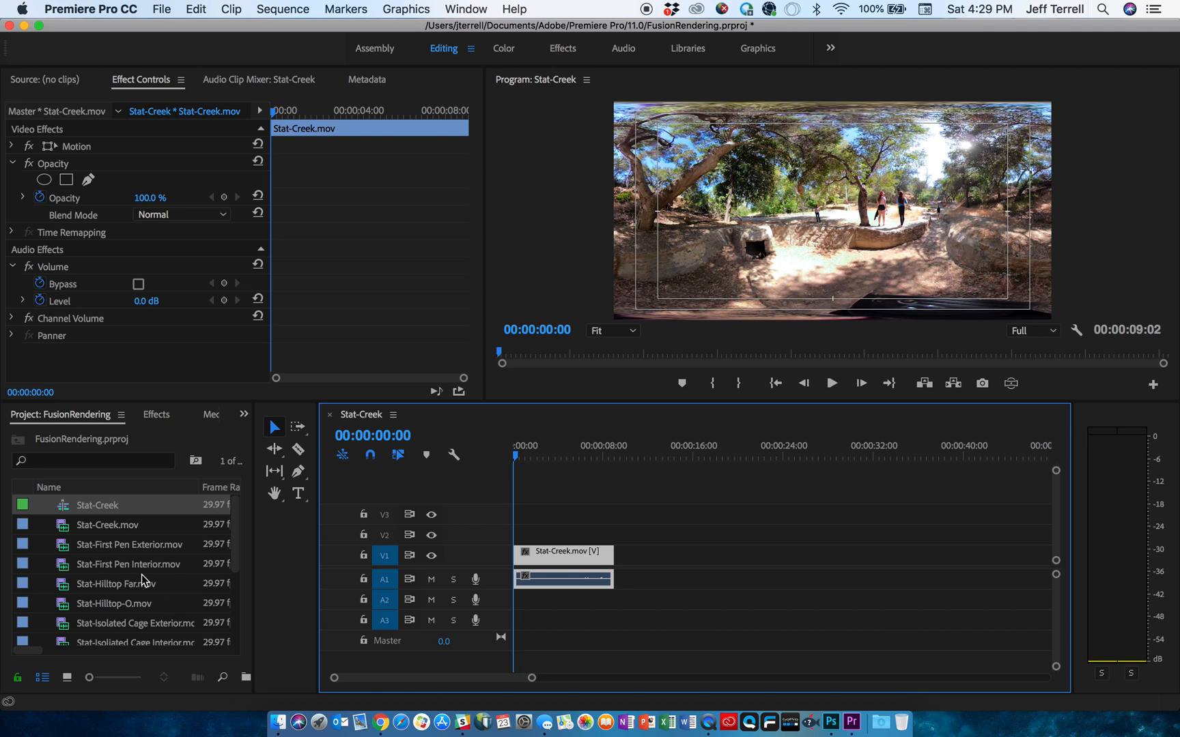
Add Stat-Pool Cage Interior 01.mov to V1, trim its head, and butt it against Stat-Creek.
{"action": "scroll", "scroll_direction": "down", "scroll_amount": 3}
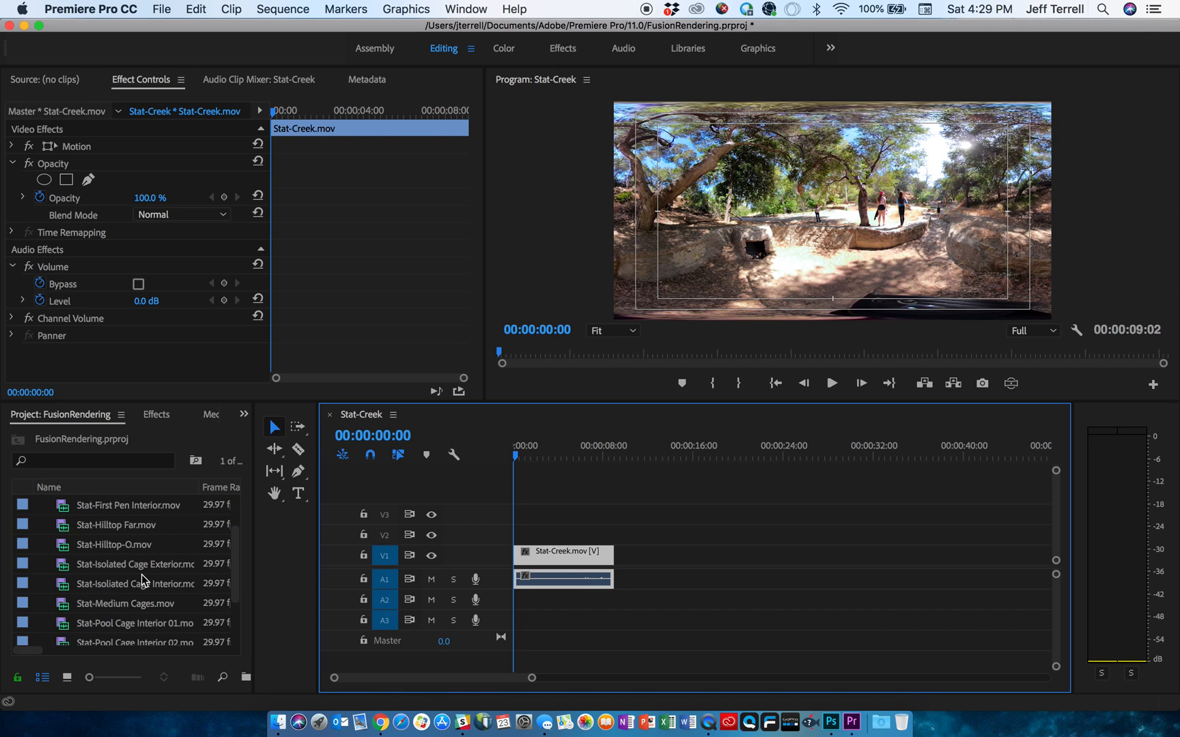
{"action": "scroll", "scroll_direction": "down", "scroll_amount": 3}
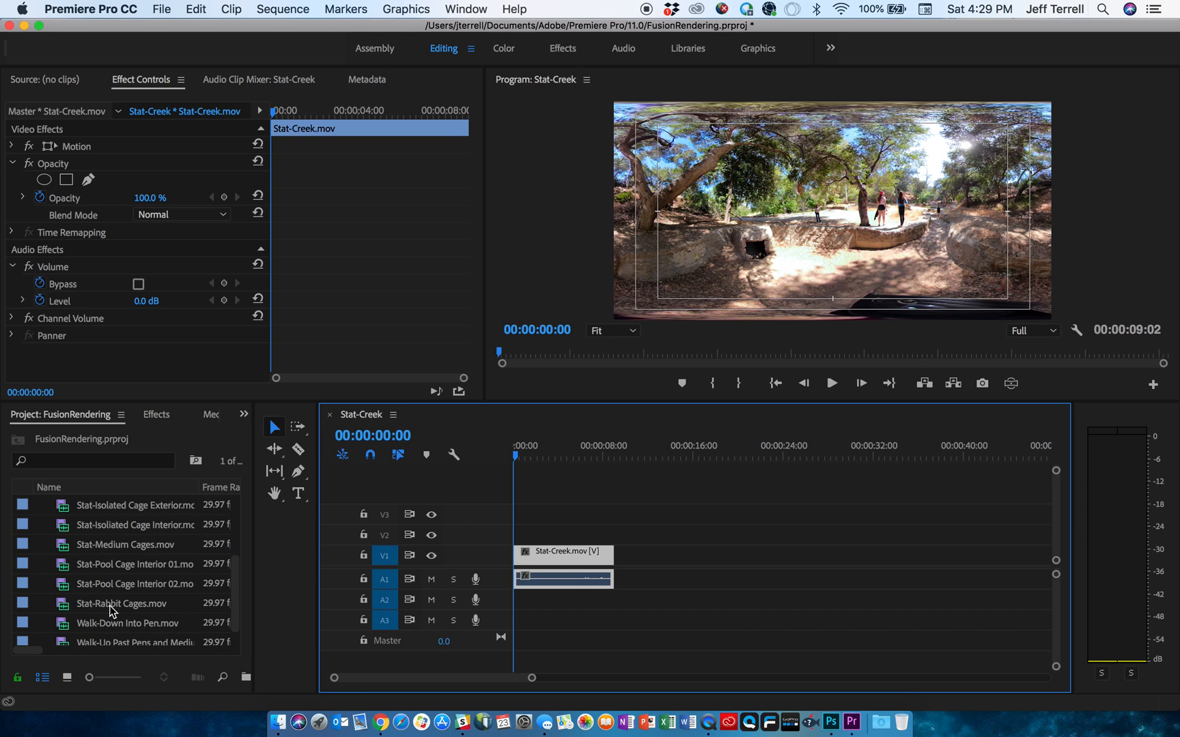
{"action": "left_click_drag", "start_coordinate": [133, 563], "coordinate": [697, 564]}
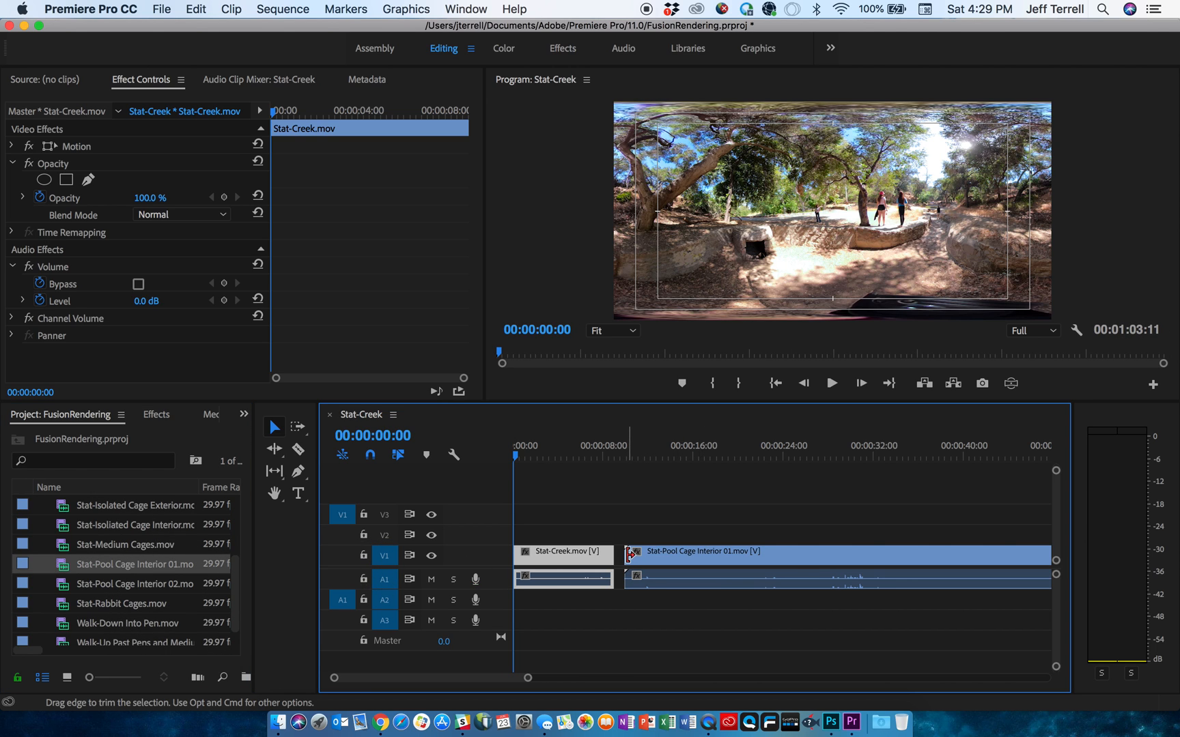
{"action": "left_click_drag", "start_coordinate": [700, 555], "coordinate": [835, 555]}
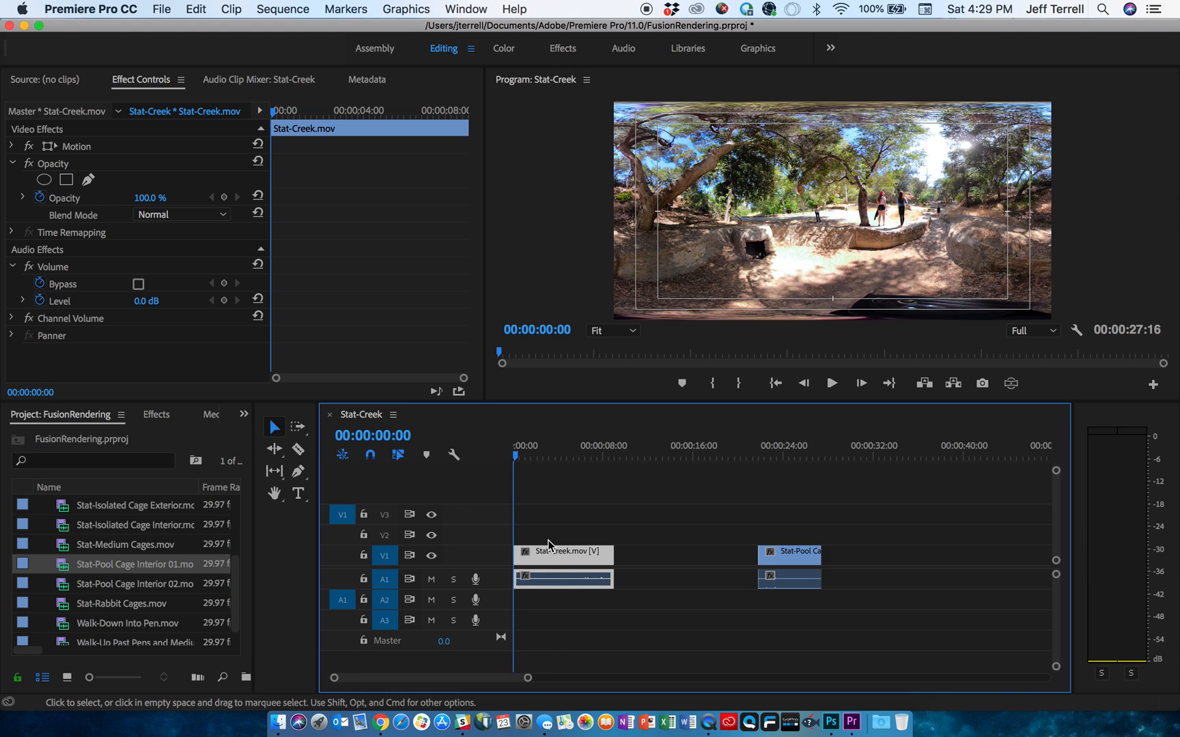
{"action": "left_click_drag", "start_coordinate": [133, 563], "coordinate": [664, 555]}
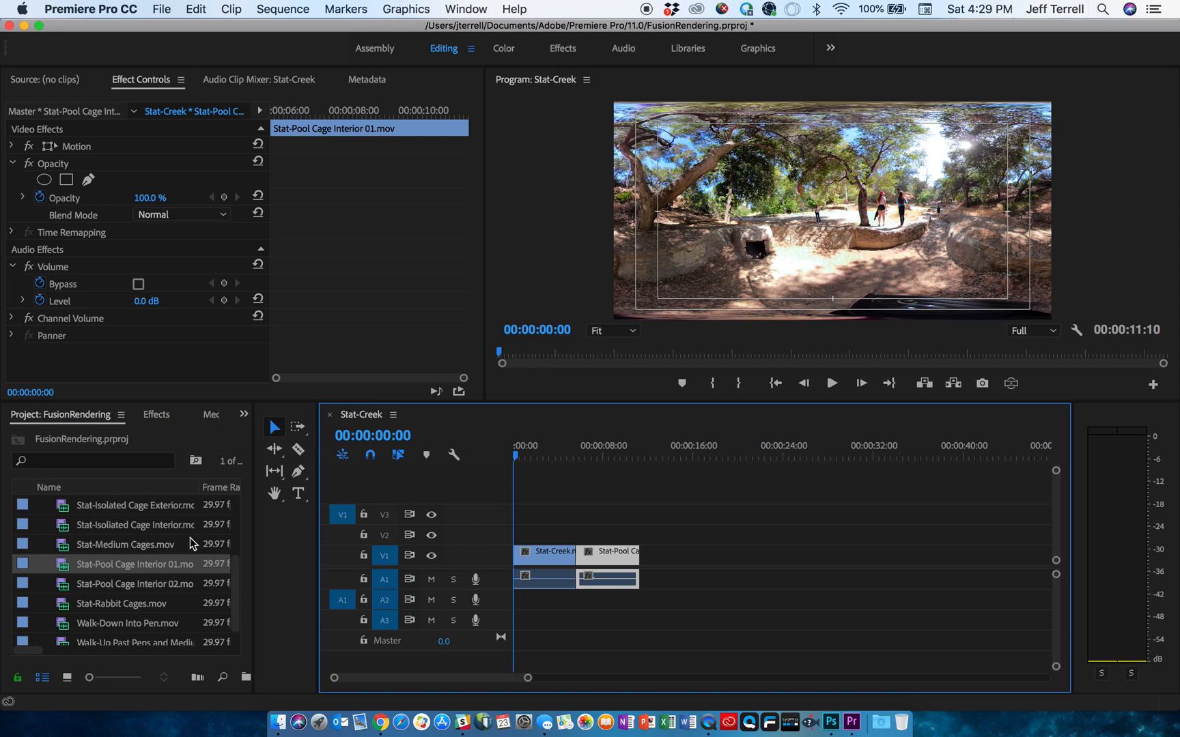
Add a Cross Dissolve between Stat-Creek and Stat-Pool Cage Interior 01 and scrub to preview it.
{"action": "left_click", "coordinate": [155, 415]}
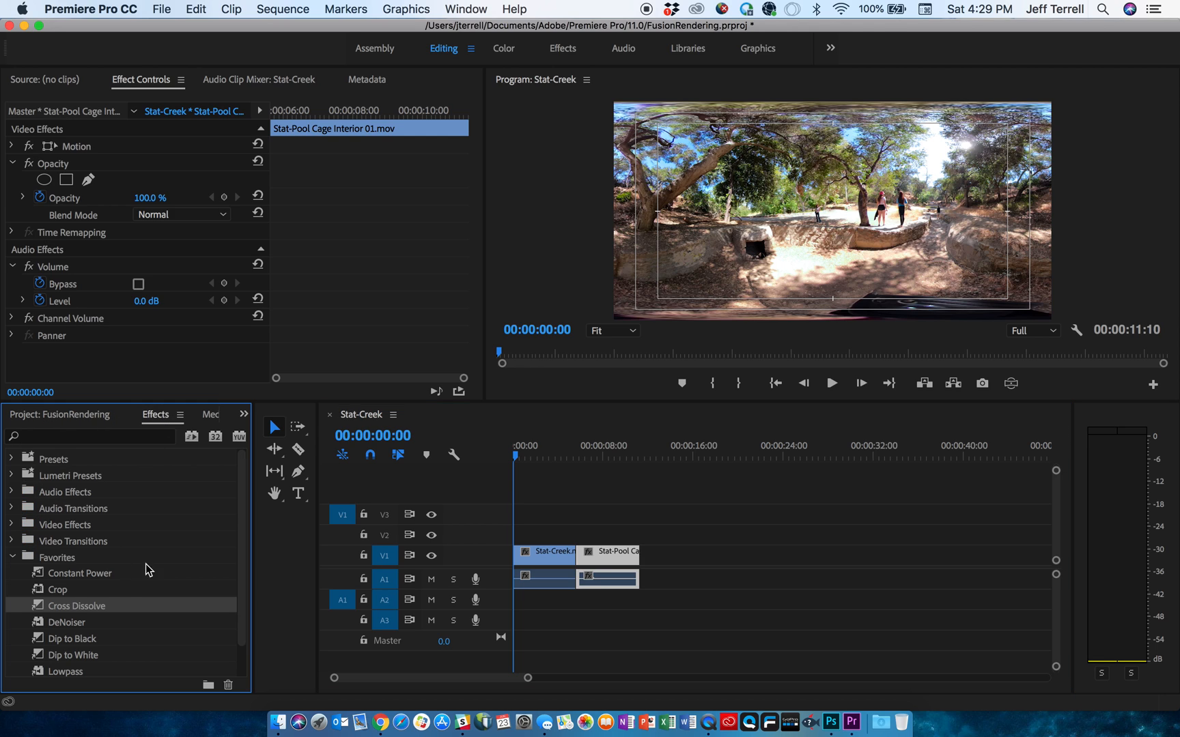
{"action": "mouse_move", "coordinate": [39, 611]}
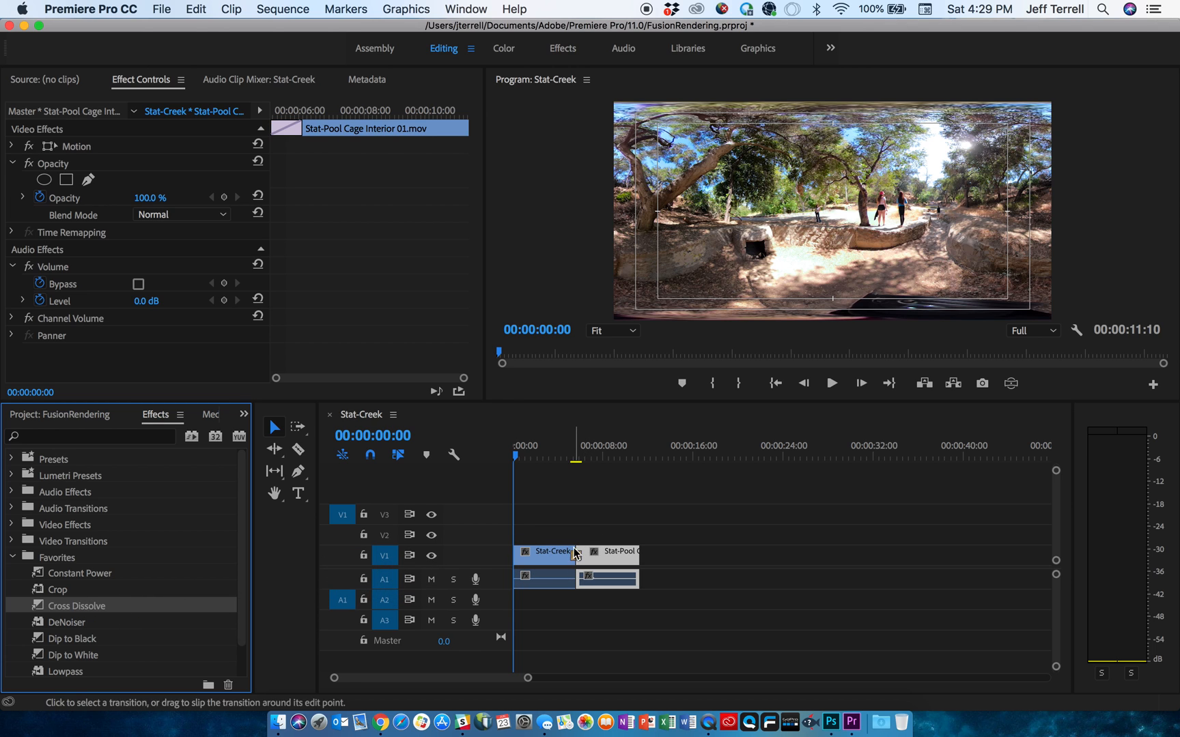
{"action": "left_click", "coordinate": [576, 456]}
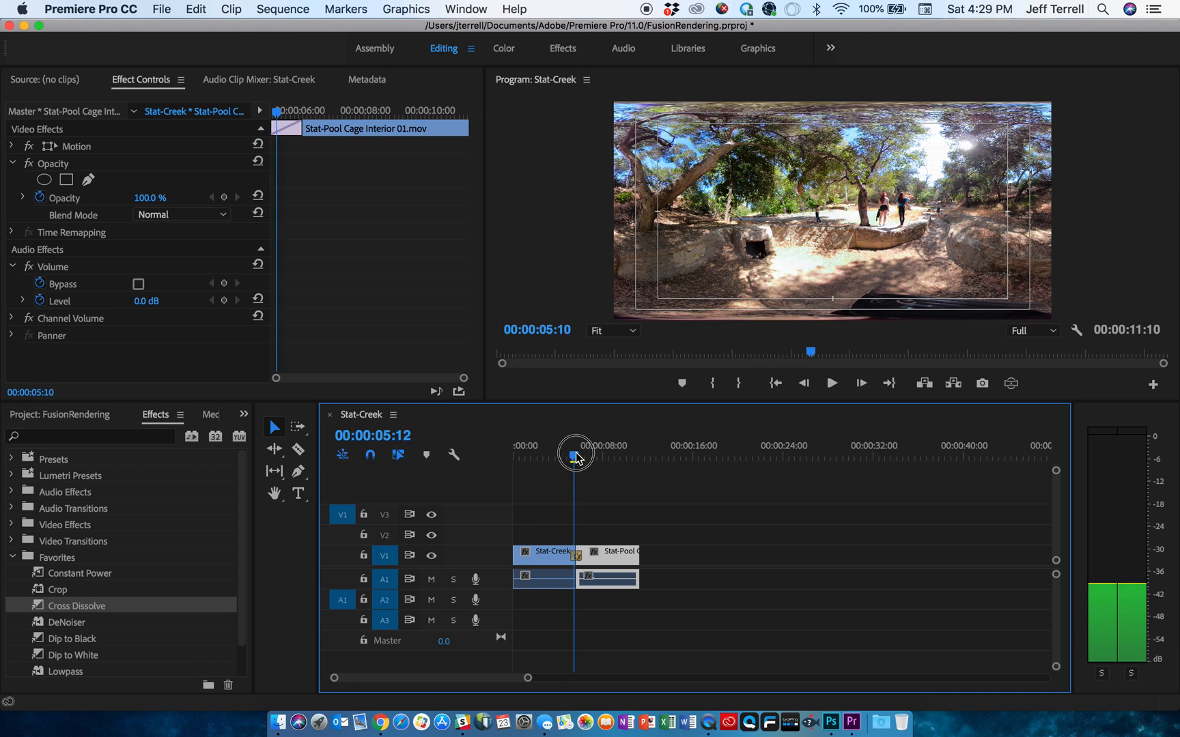
{"action": "left_click_drag", "start_coordinate": [575, 458], "coordinate": [602, 458]}
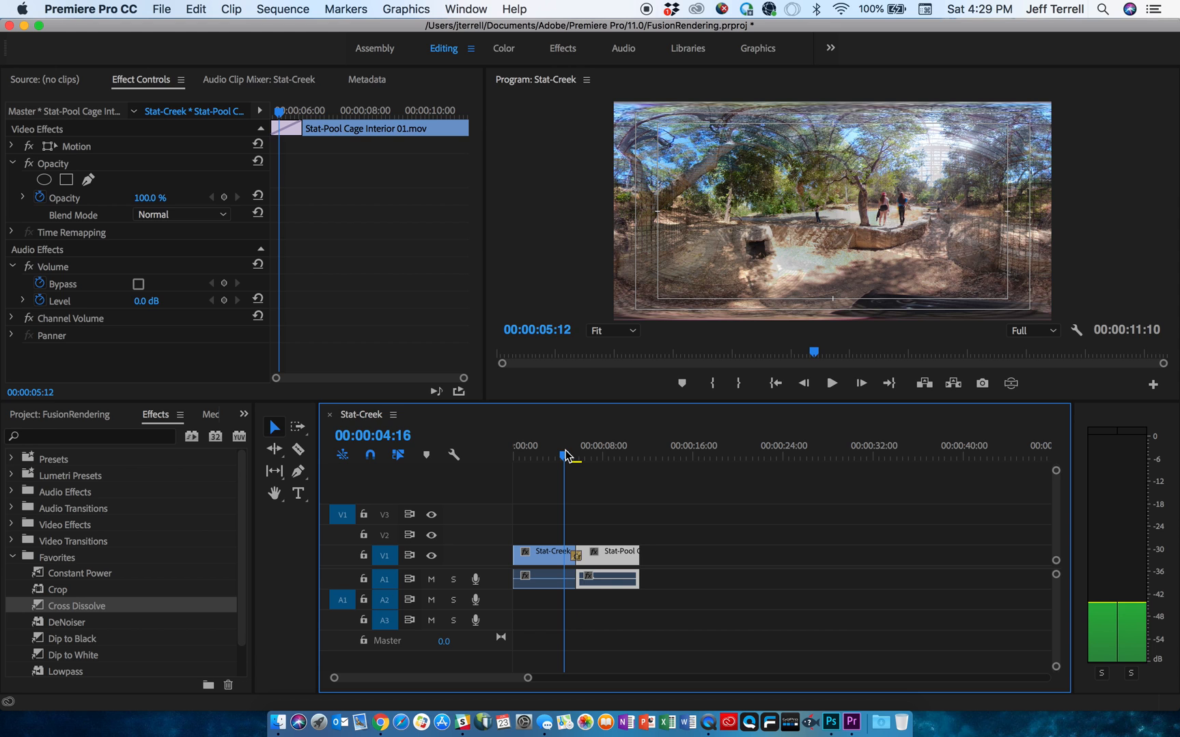
{"action": "left_click", "coordinate": [831, 384]}
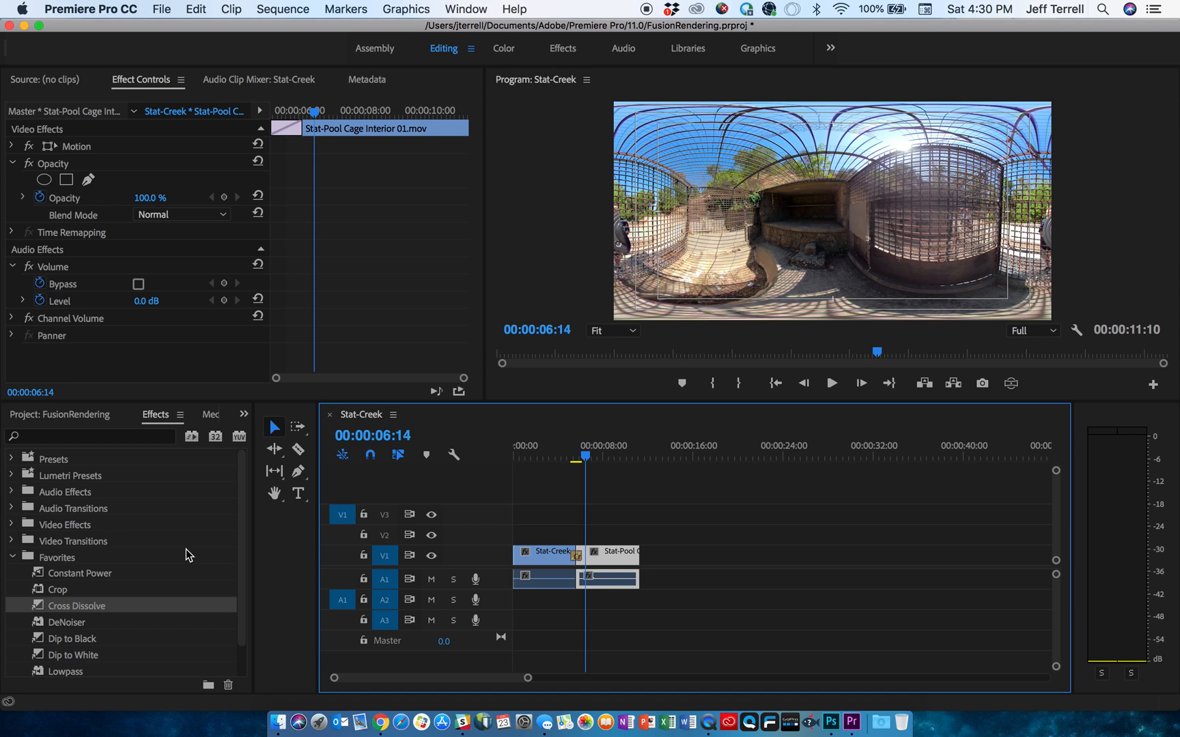
{"action": "mouse_move", "coordinate": [111, 441]}
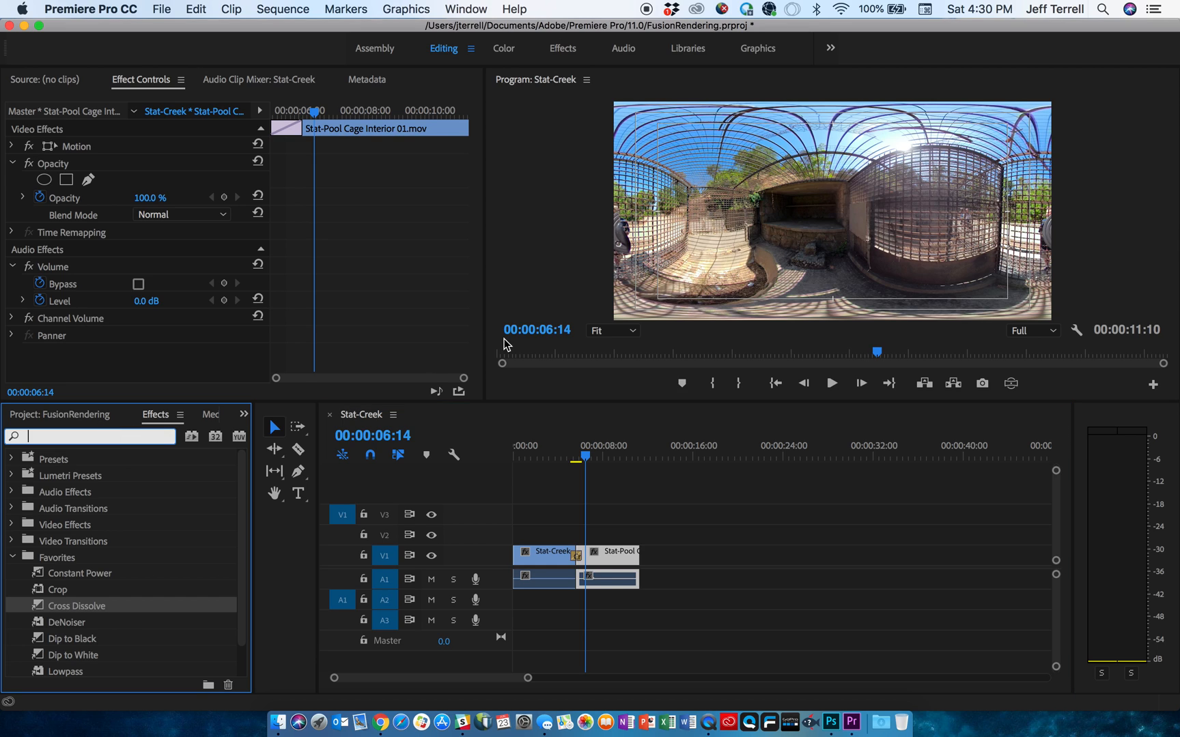
{"action": "mouse_move", "coordinate": [813, 228]}
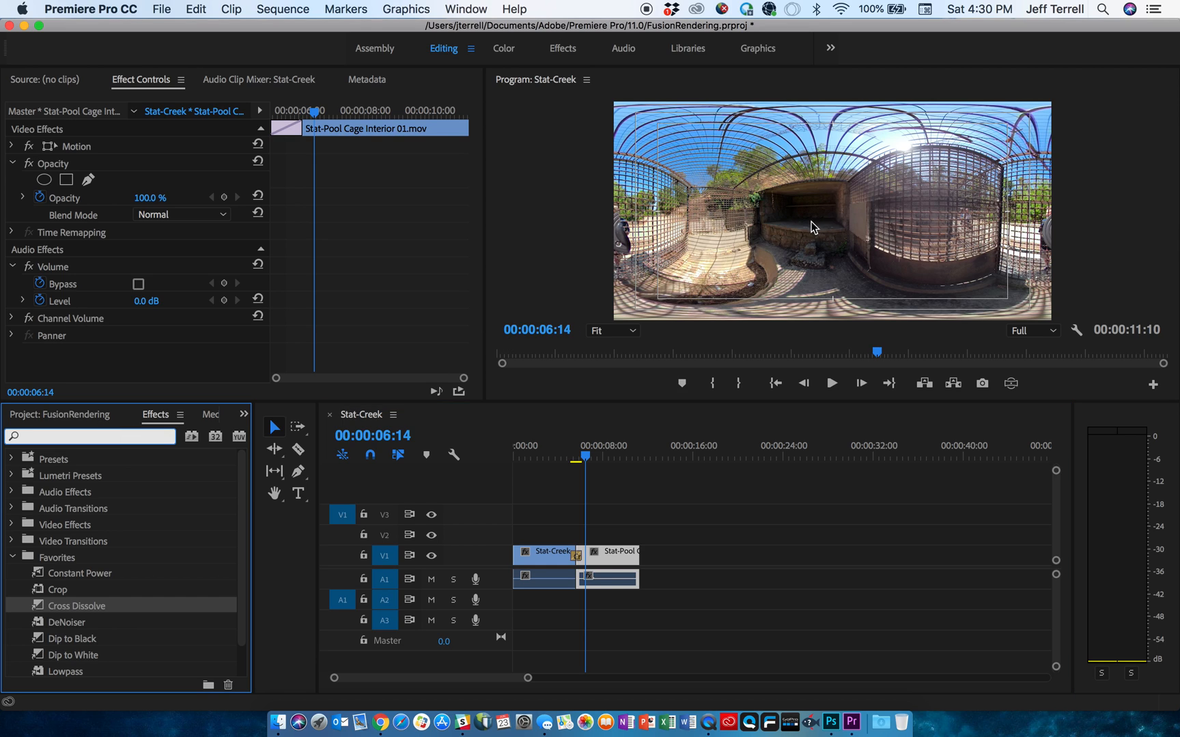
Find GoPro VR Horizon by searching 'gopro' and apply it to the pool cage clip.
{"action": "left_click", "coordinate": [90, 436]}
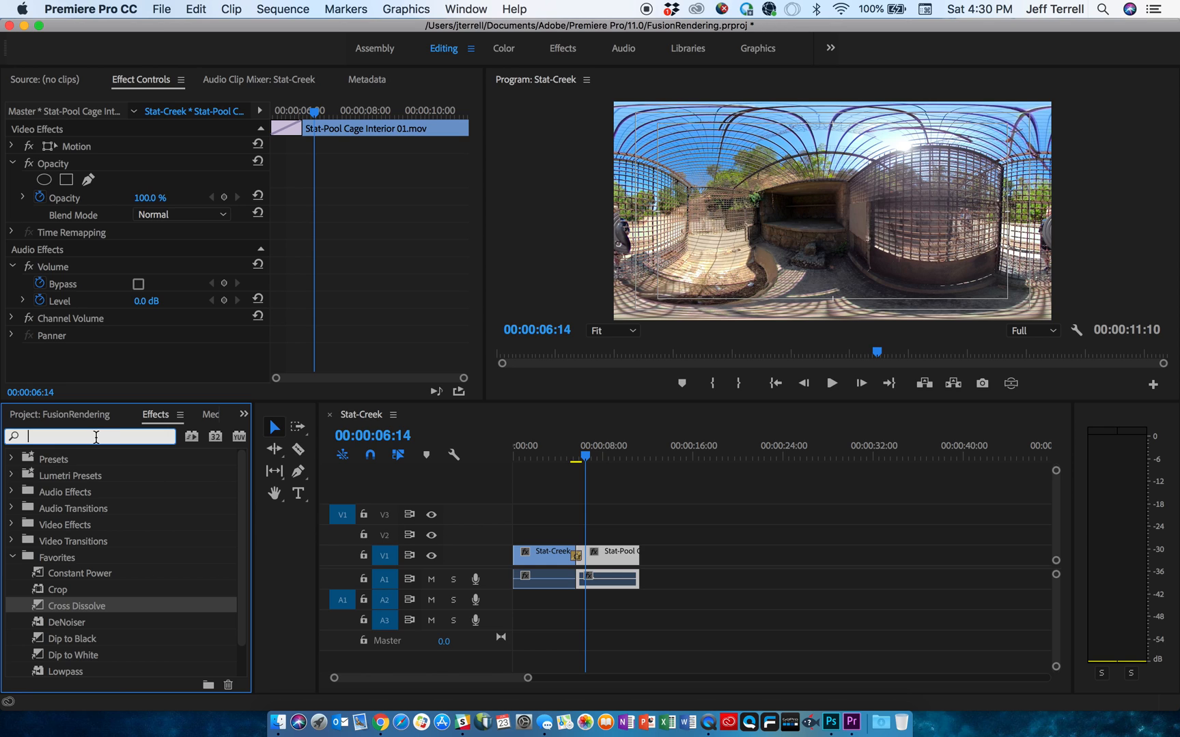
{"action": "type", "text": "gopro"}
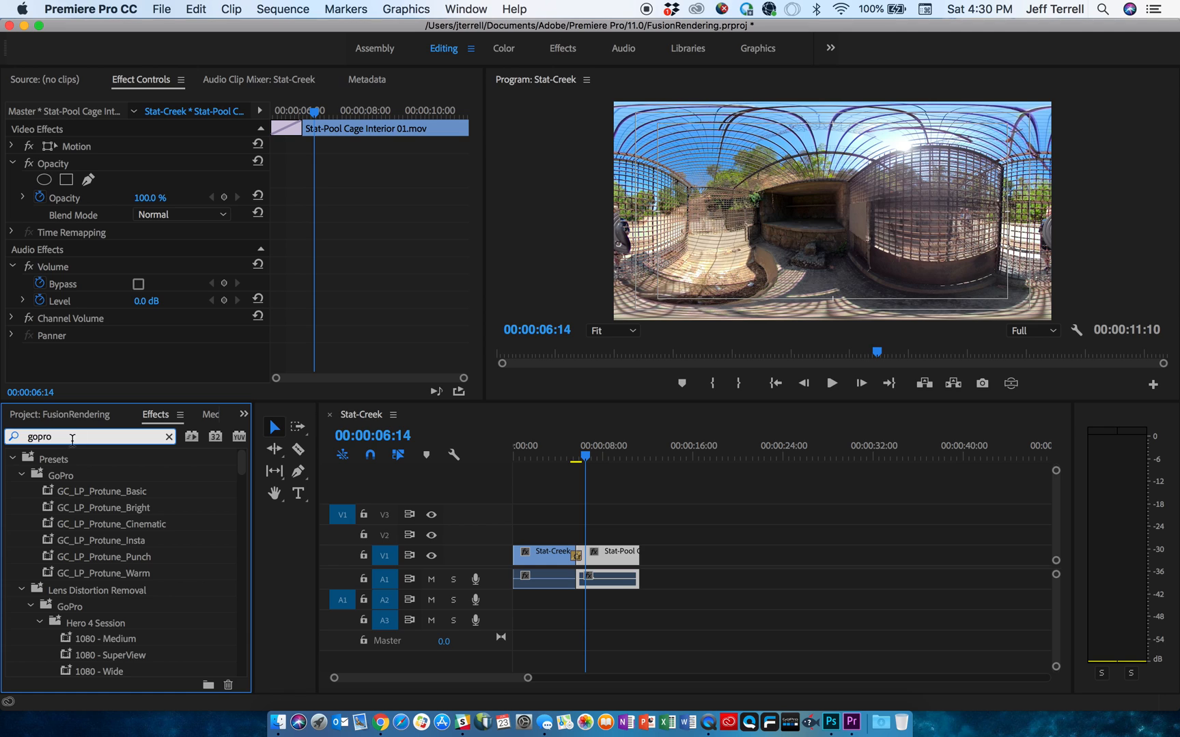
{"action": "mouse_move", "coordinate": [81, 573]}
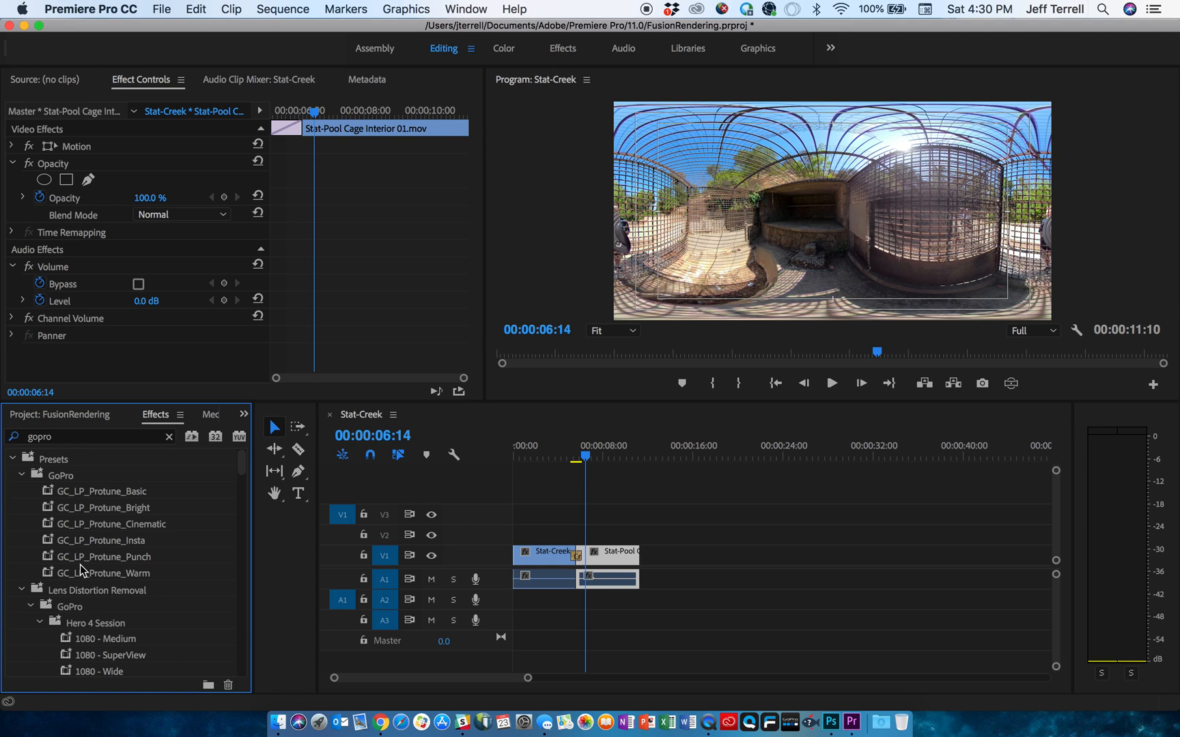
{"action": "left_click", "coordinate": [20, 475]}
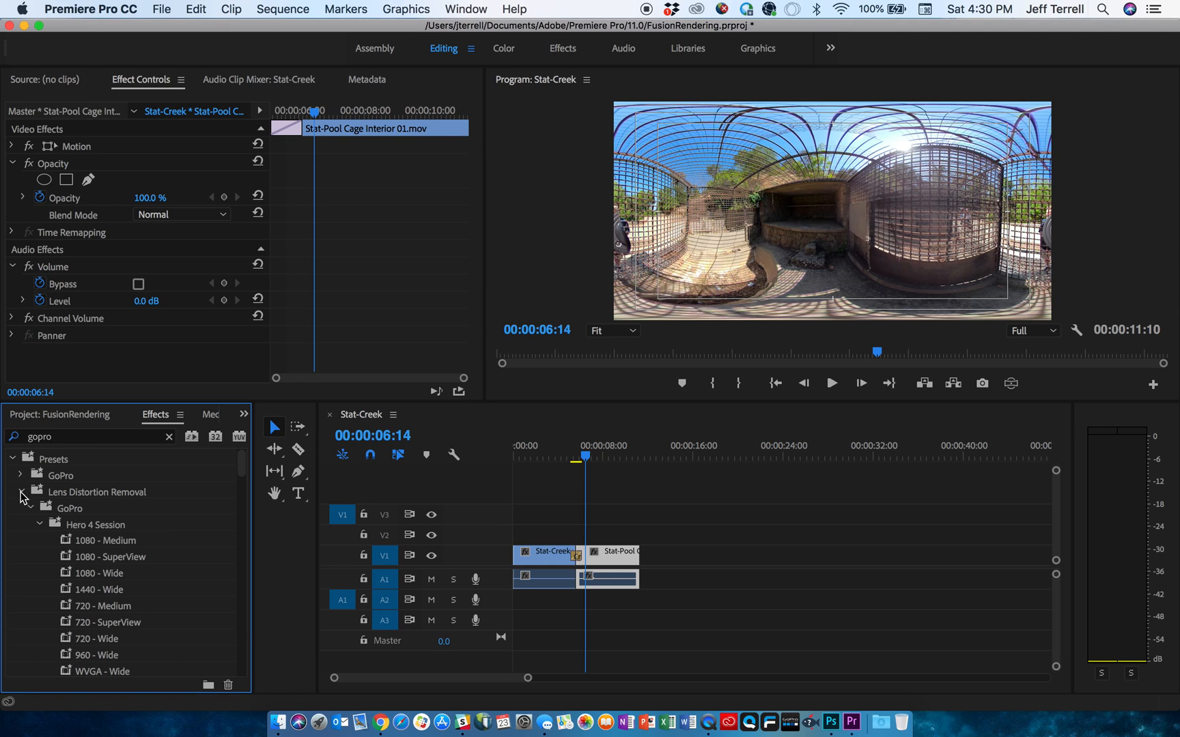
{"action": "left_click", "coordinate": [20, 492]}
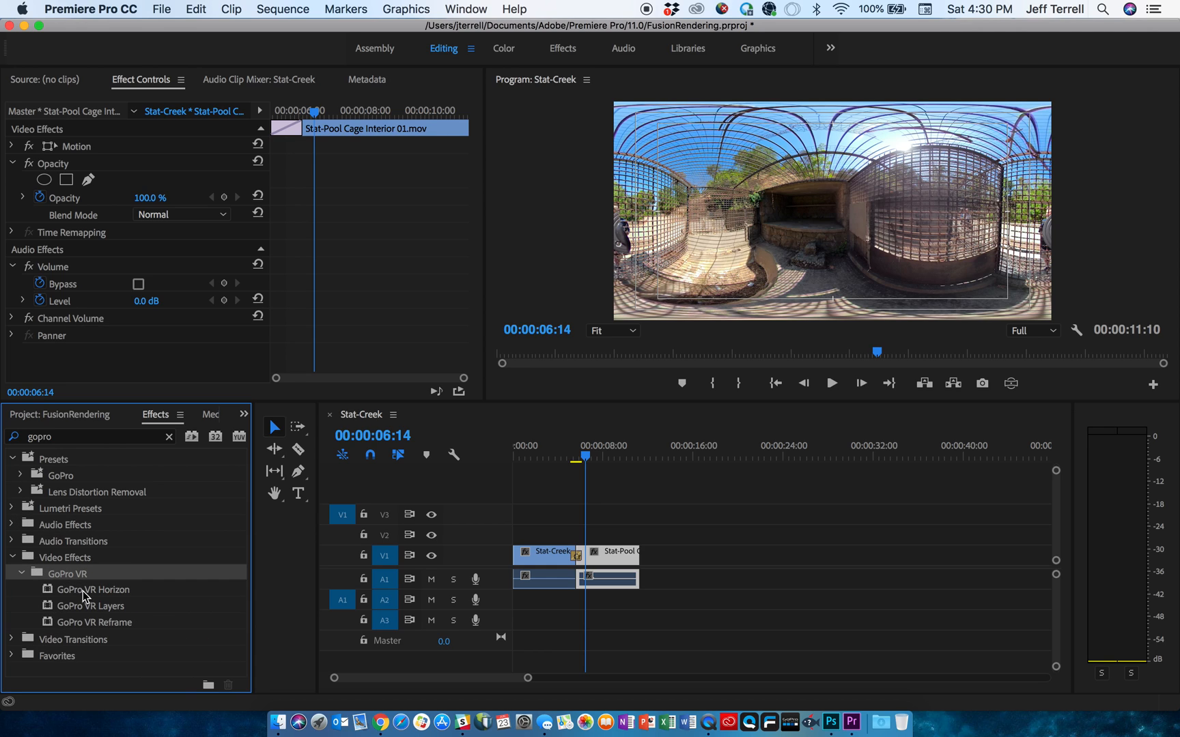
{"action": "left_click_drag", "start_coordinate": [94, 589], "coordinate": [522, 534]}
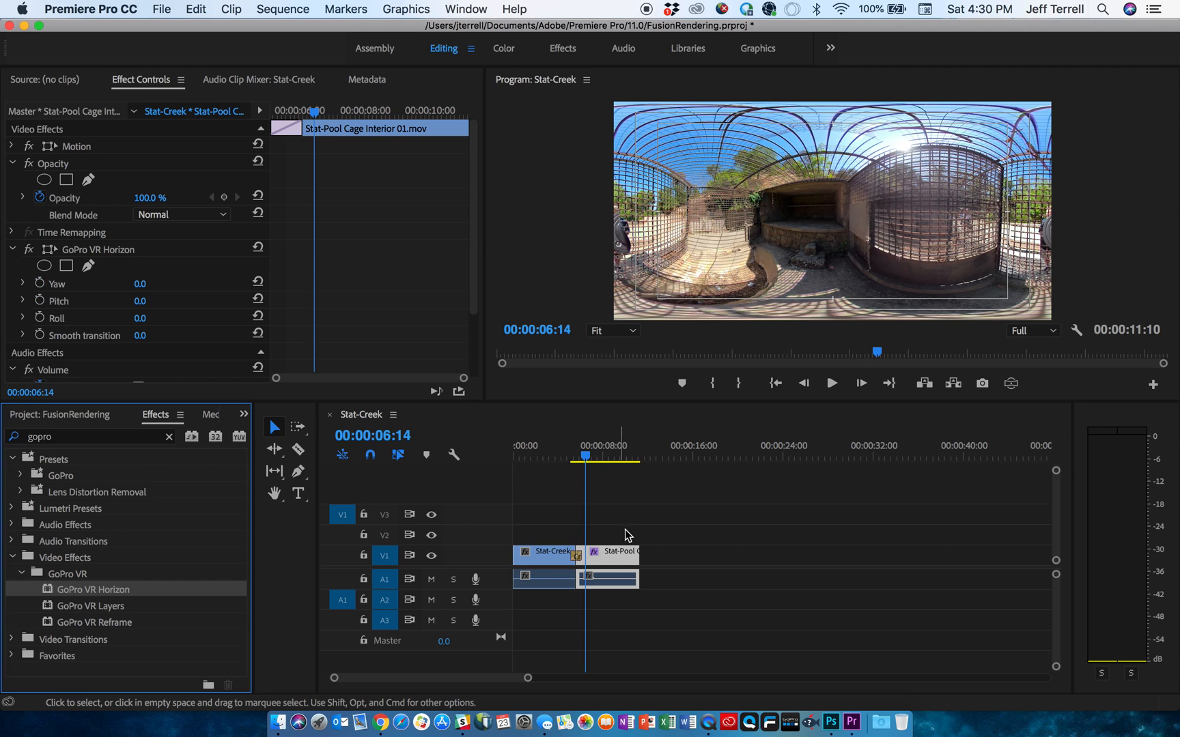
{"action": "mouse_move", "coordinate": [103, 254]}
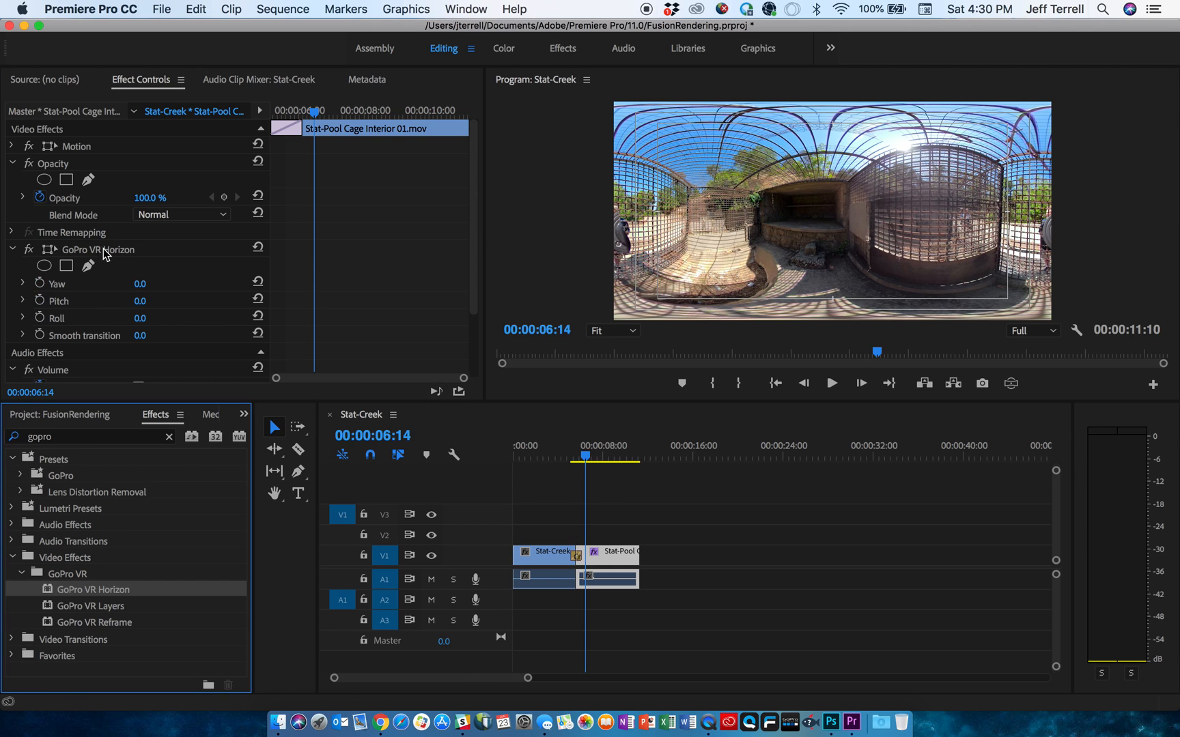
Set the GoPro VR Horizon yaw on the pool cage clip to -86°.
{"action": "left_click", "coordinate": [97, 249]}
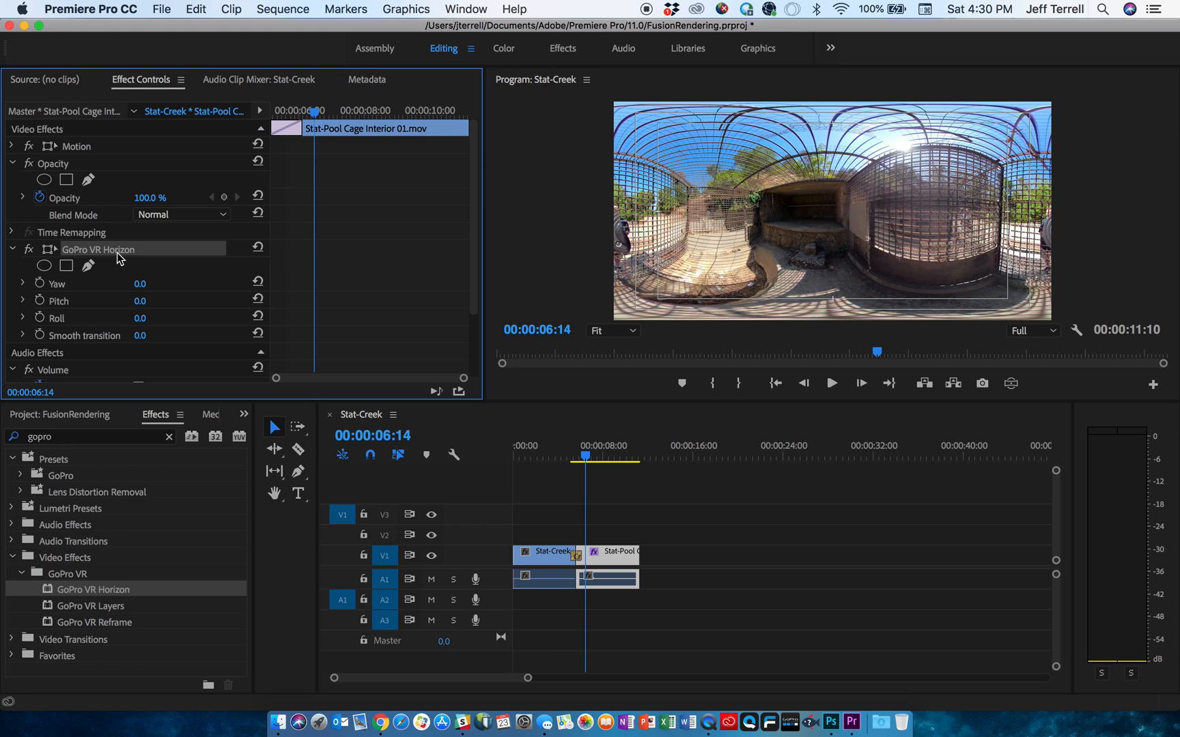
{"action": "mouse_move", "coordinate": [125, 315]}
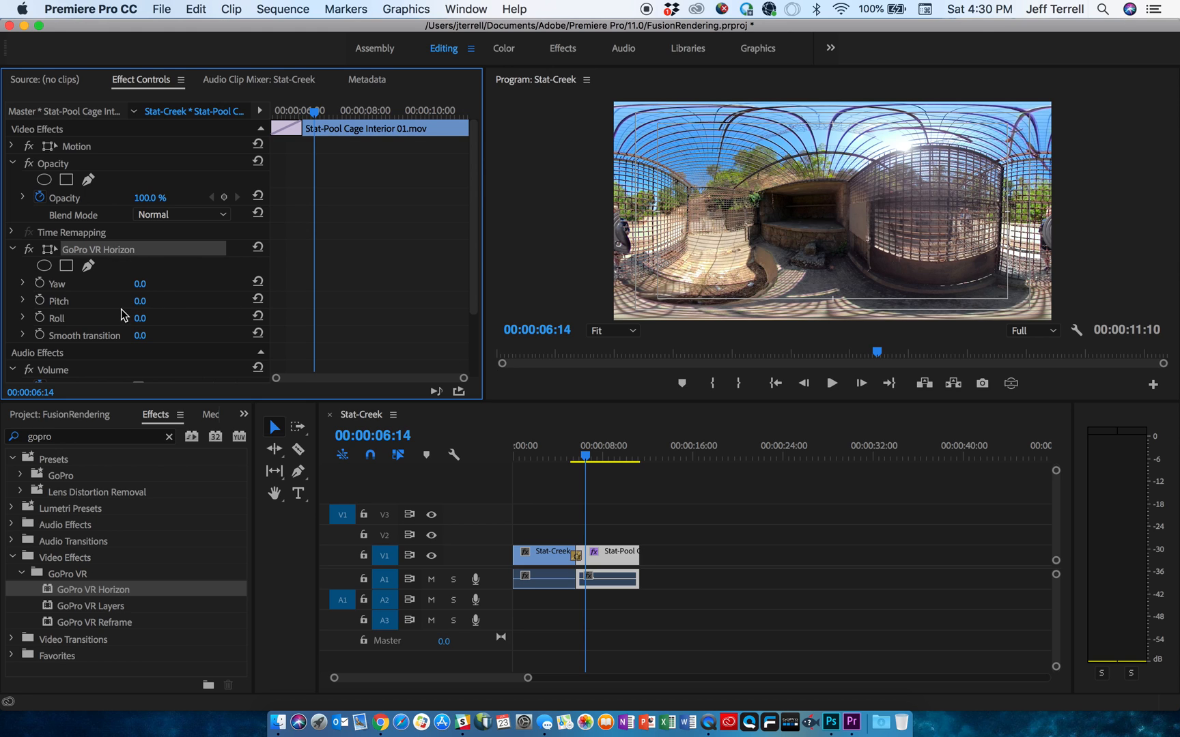
{"action": "mouse_move", "coordinate": [136, 301]}
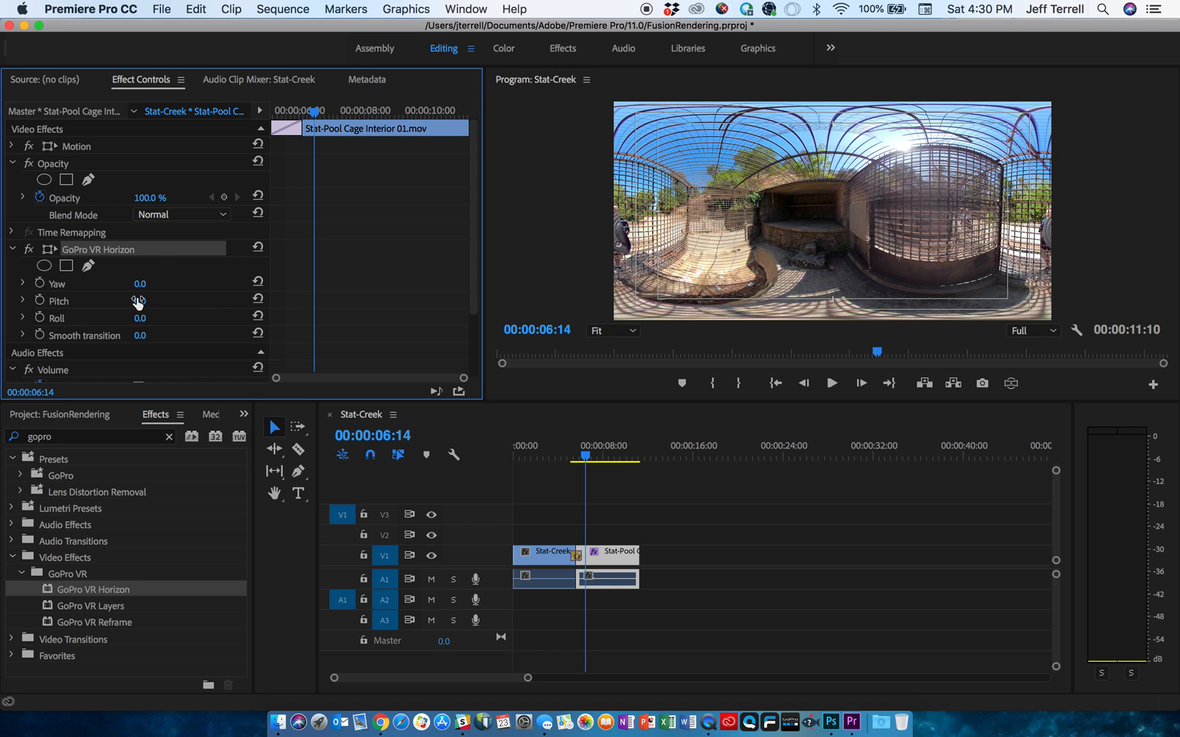
{"action": "mouse_move", "coordinate": [140, 284]}
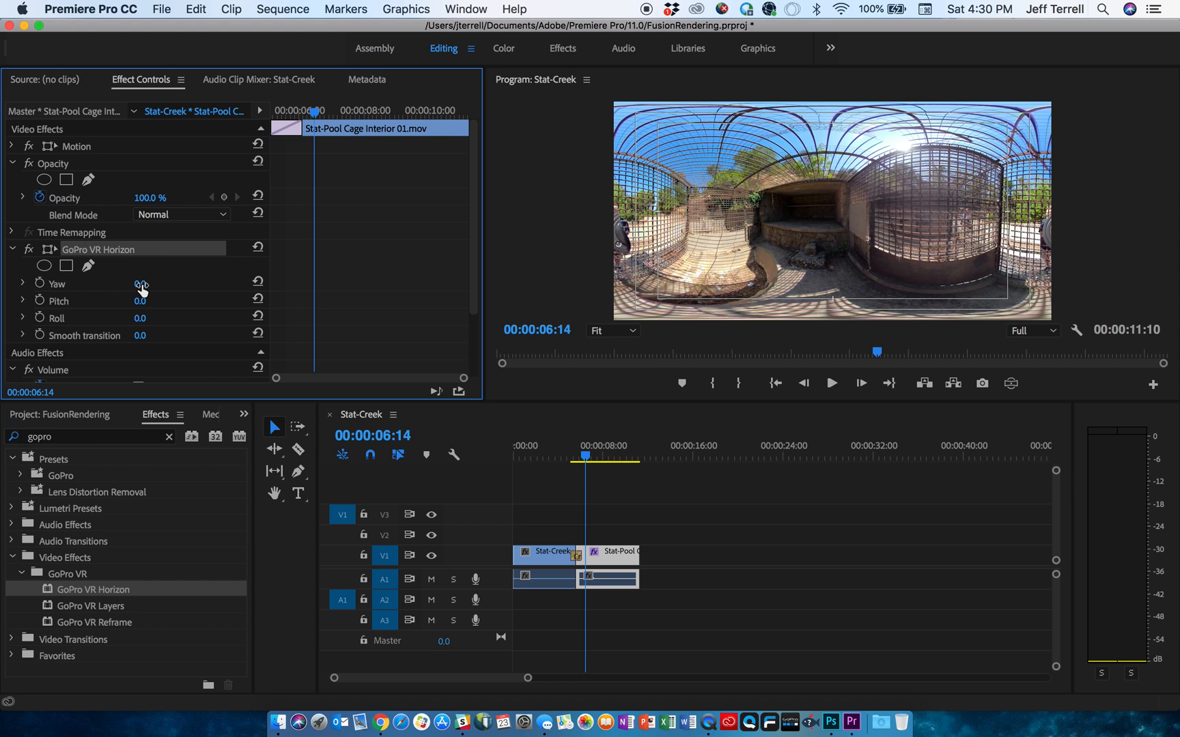
{"action": "left_click_drag", "start_coordinate": [139, 283], "coordinate": [173, 283]}
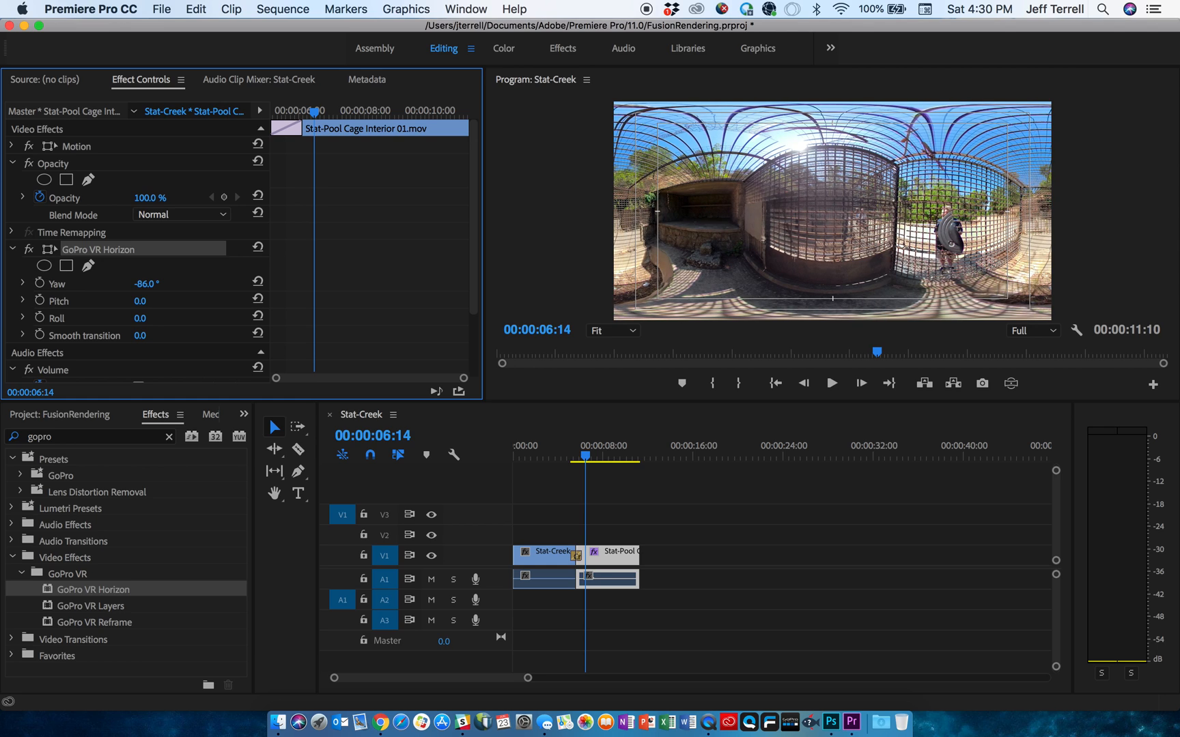
{"action": "mouse_move", "coordinate": [198, 314]}
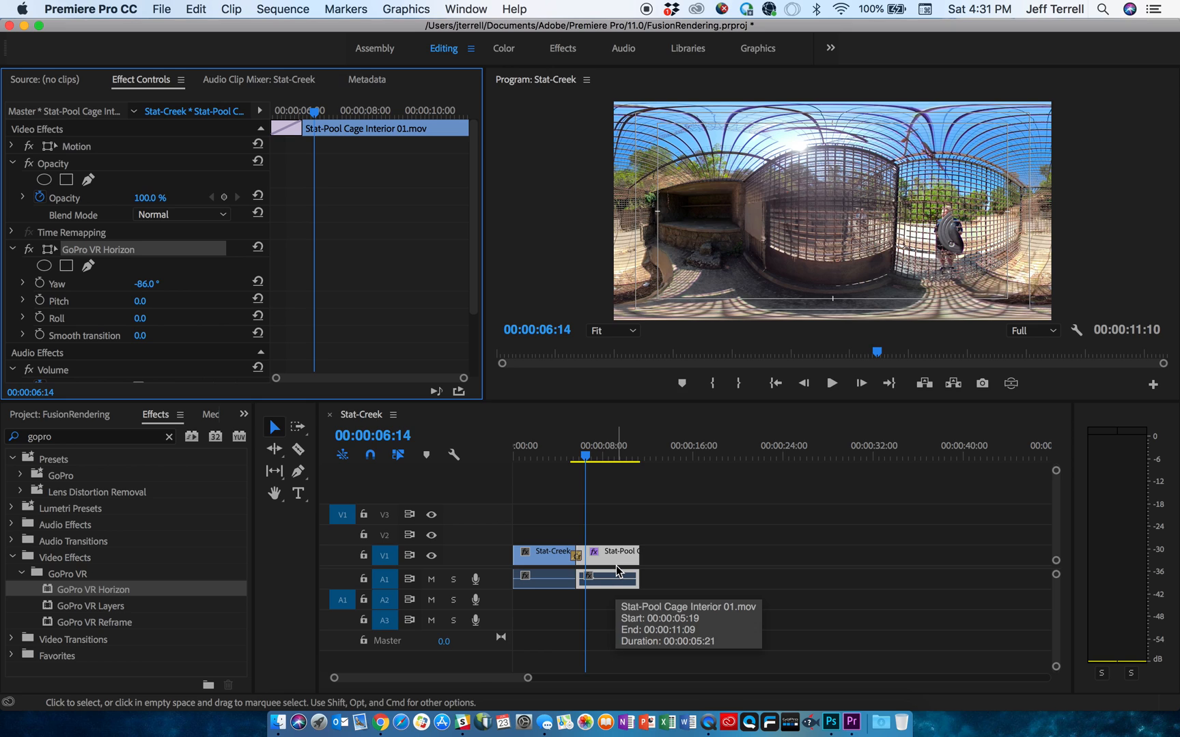
{"action": "mouse_move", "coordinate": [720, 492]}
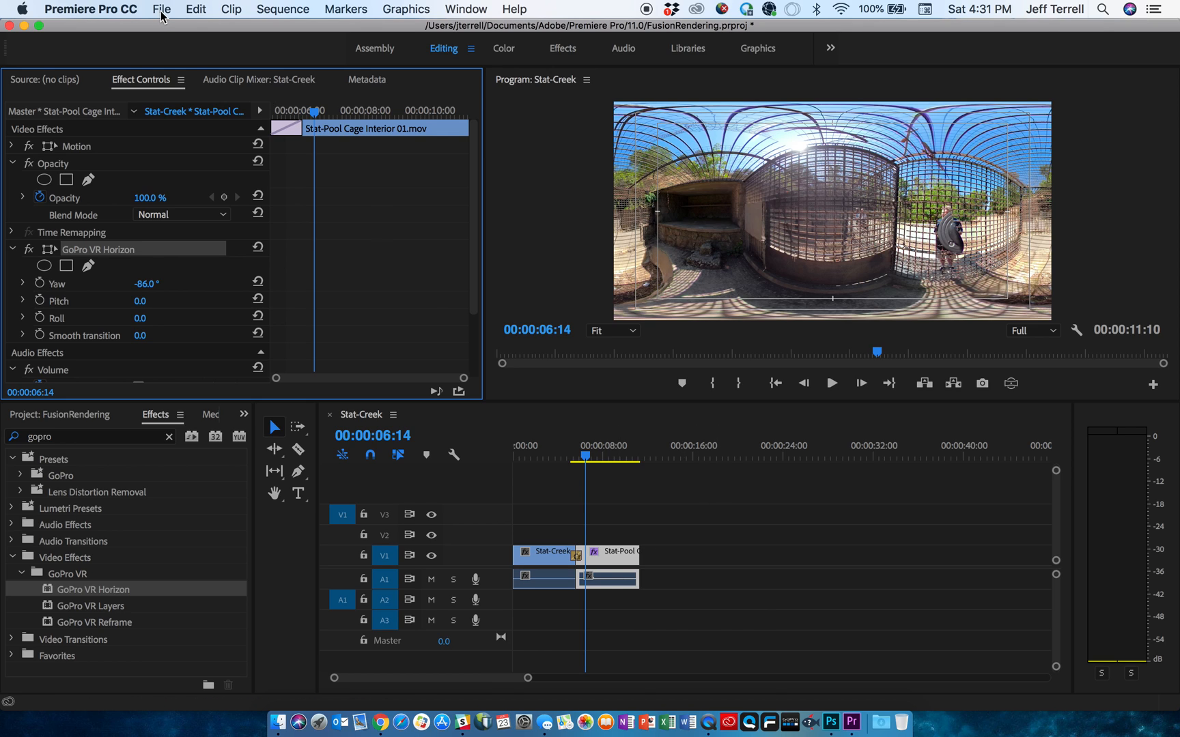
Rewind to the creek clip at about 3:11 and bring up the File export commands.
{"action": "left_click", "coordinate": [162, 8]}
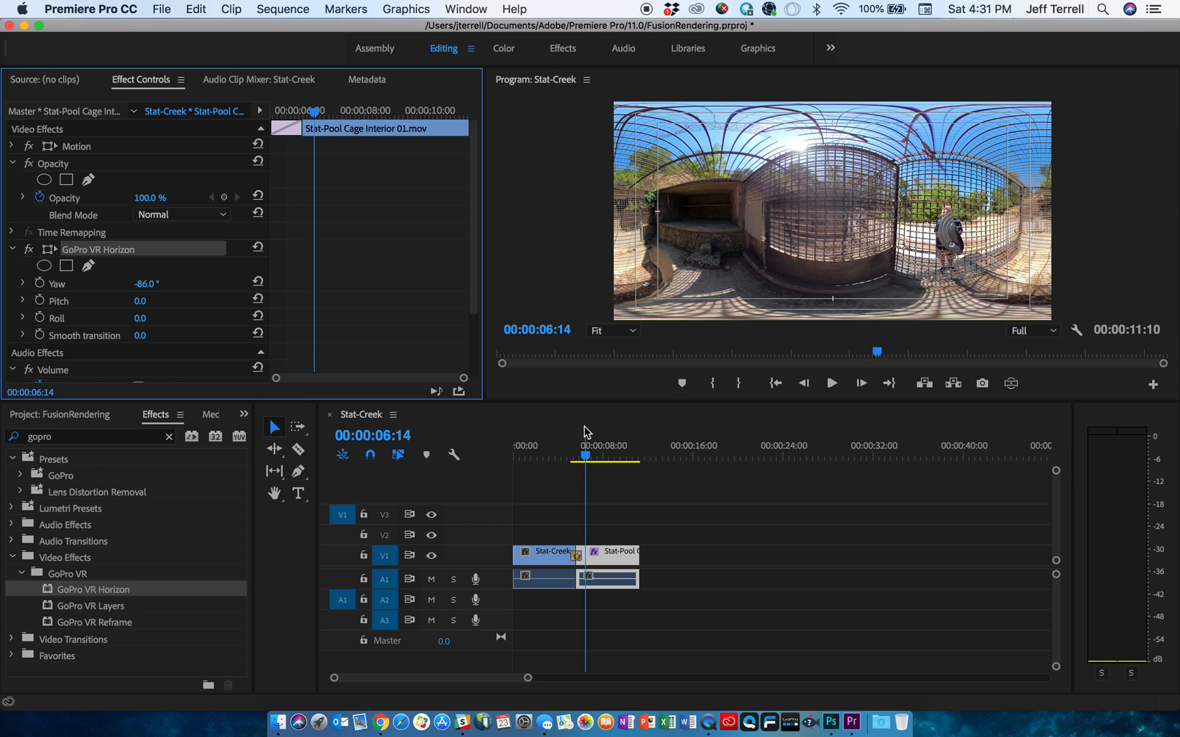
{"action": "mouse_move", "coordinate": [553, 459]}
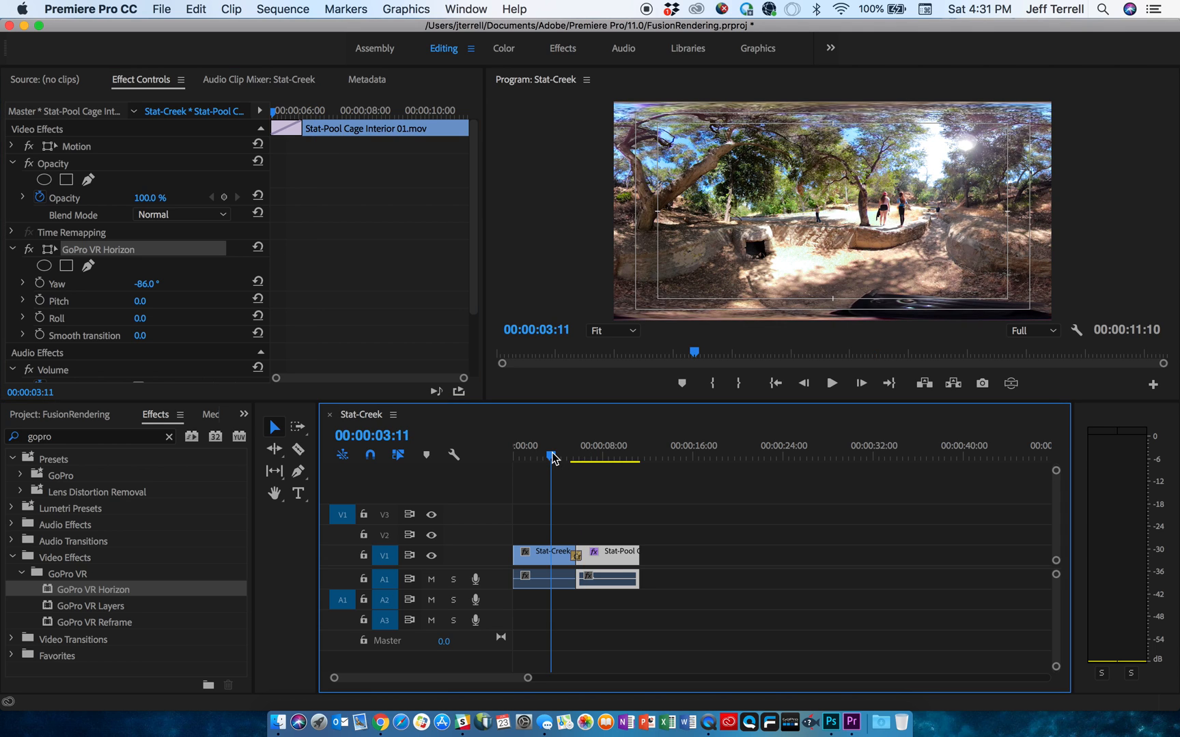
{"action": "left_click", "coordinate": [161, 8]}
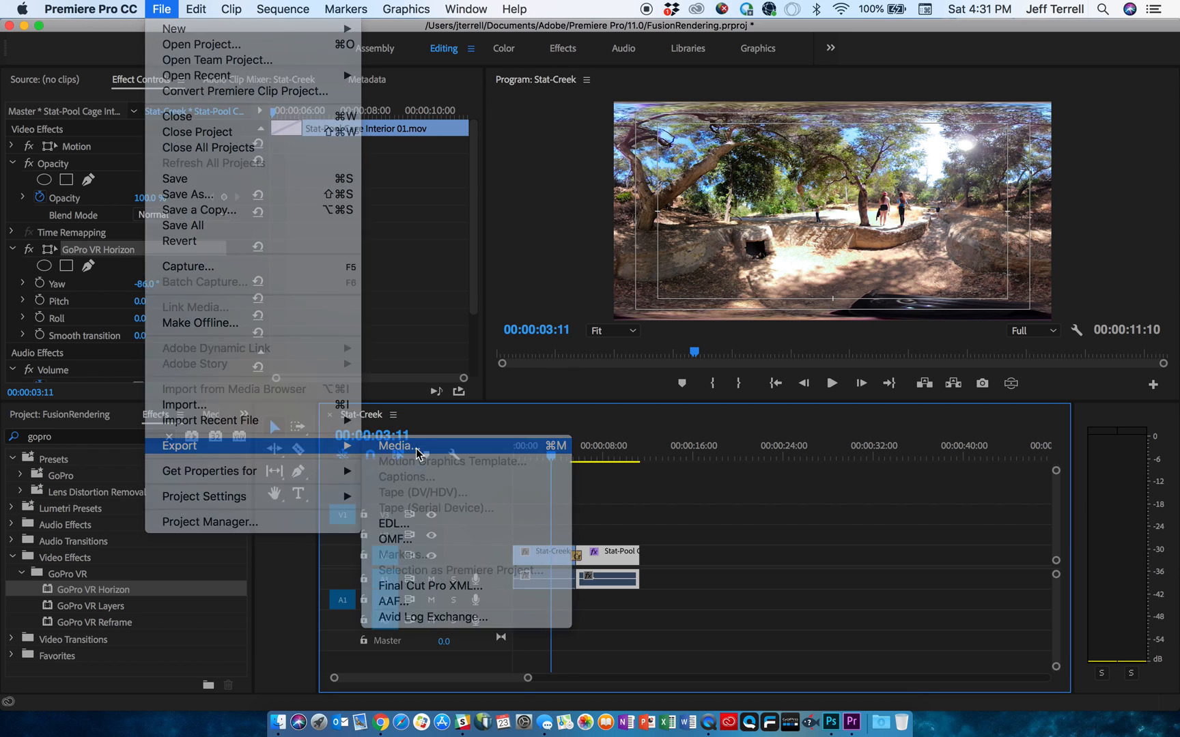
Name the H.264 export Fusion-Zoo.mp4 saved to the Desktop.
{"action": "left_click", "coordinate": [394, 445]}
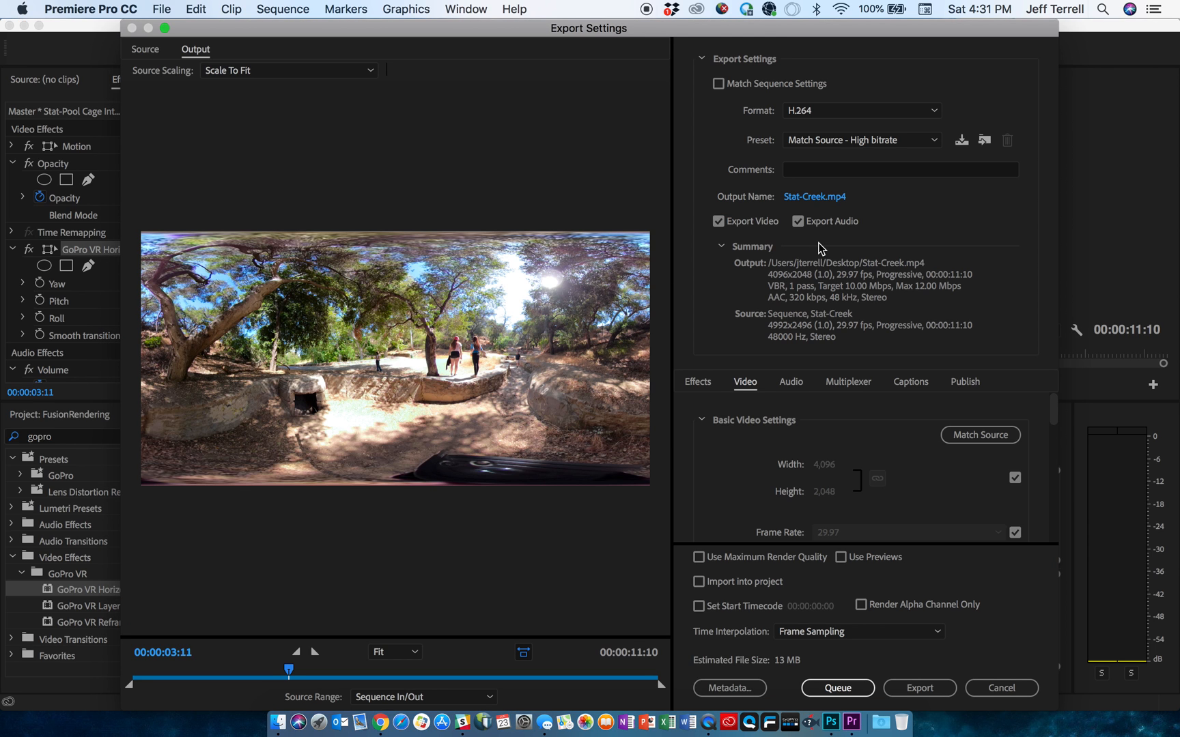
{"action": "left_click", "coordinate": [814, 196]}
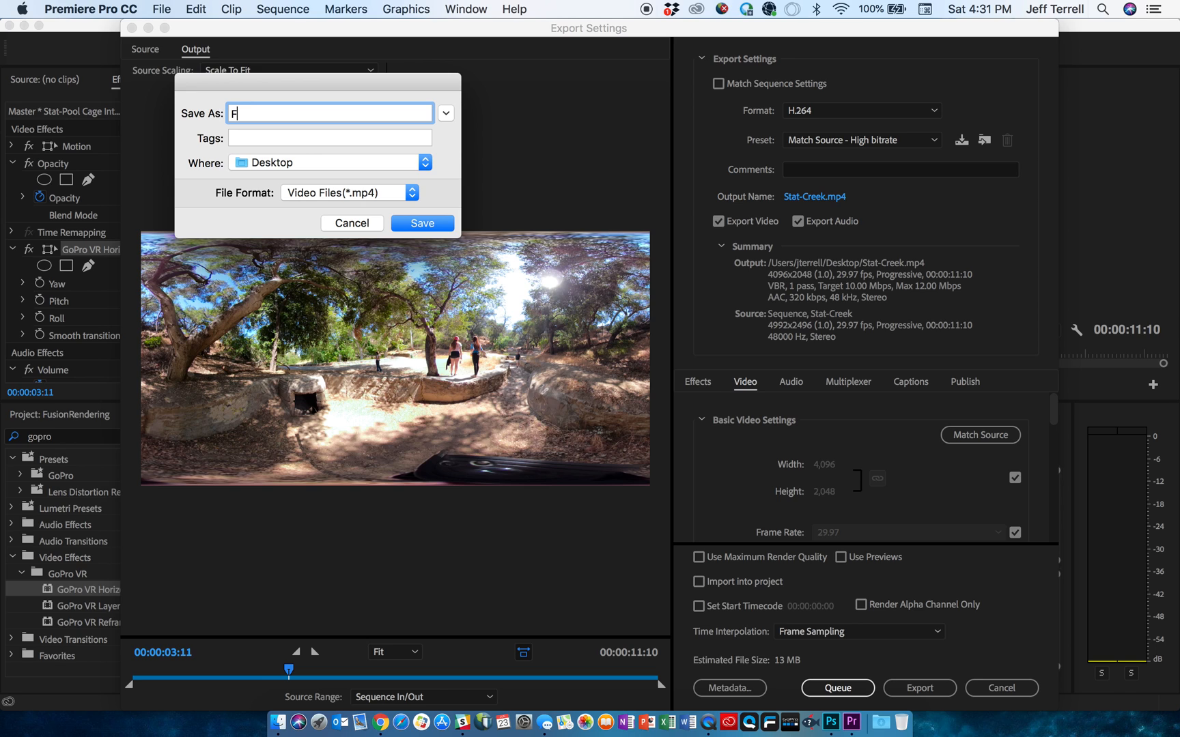
{"action": "type", "text": "usion-Z"}
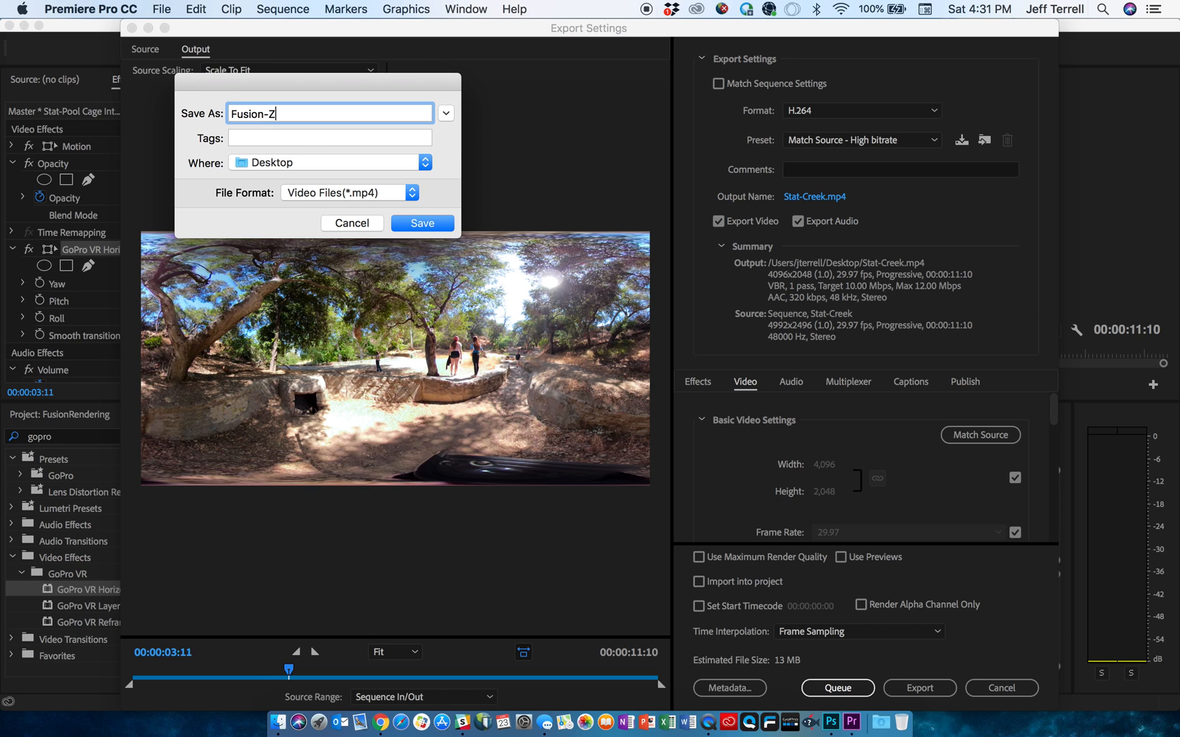
{"action": "left_click", "coordinate": [421, 223]}
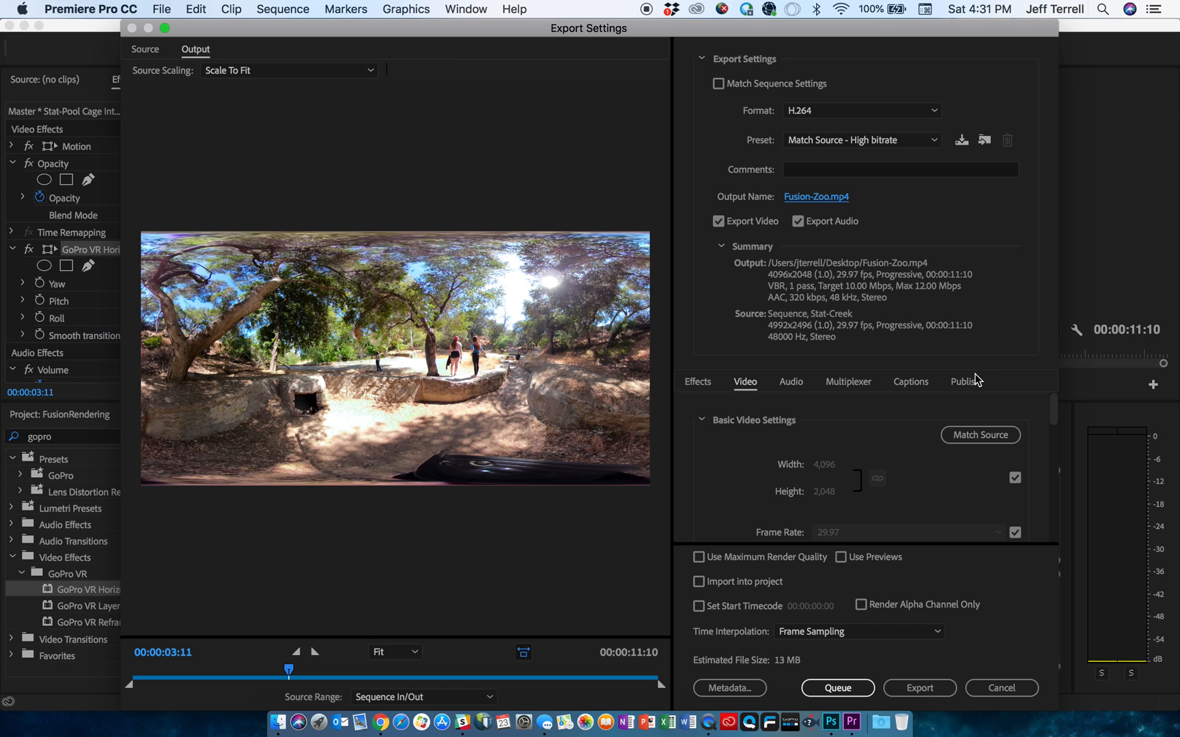
{"action": "mouse_move", "coordinate": [865, 408]}
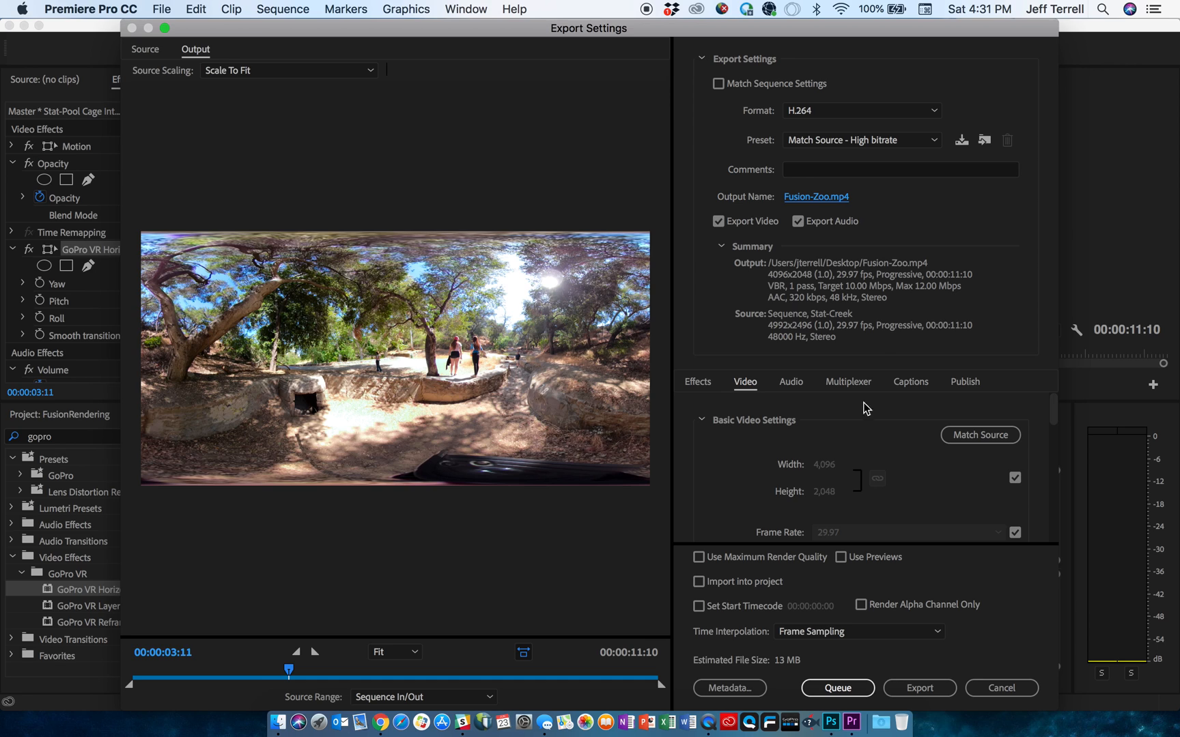
{"action": "mouse_move", "coordinate": [866, 265]}
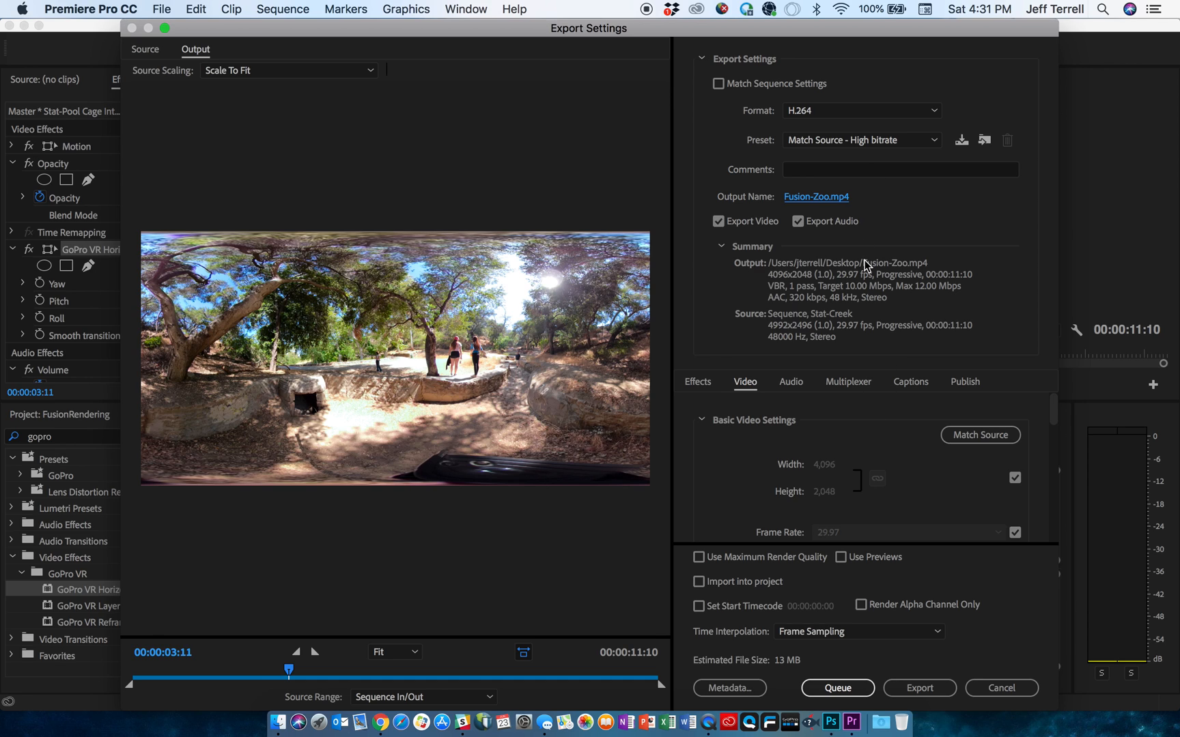
{"action": "mouse_move", "coordinate": [824, 118]}
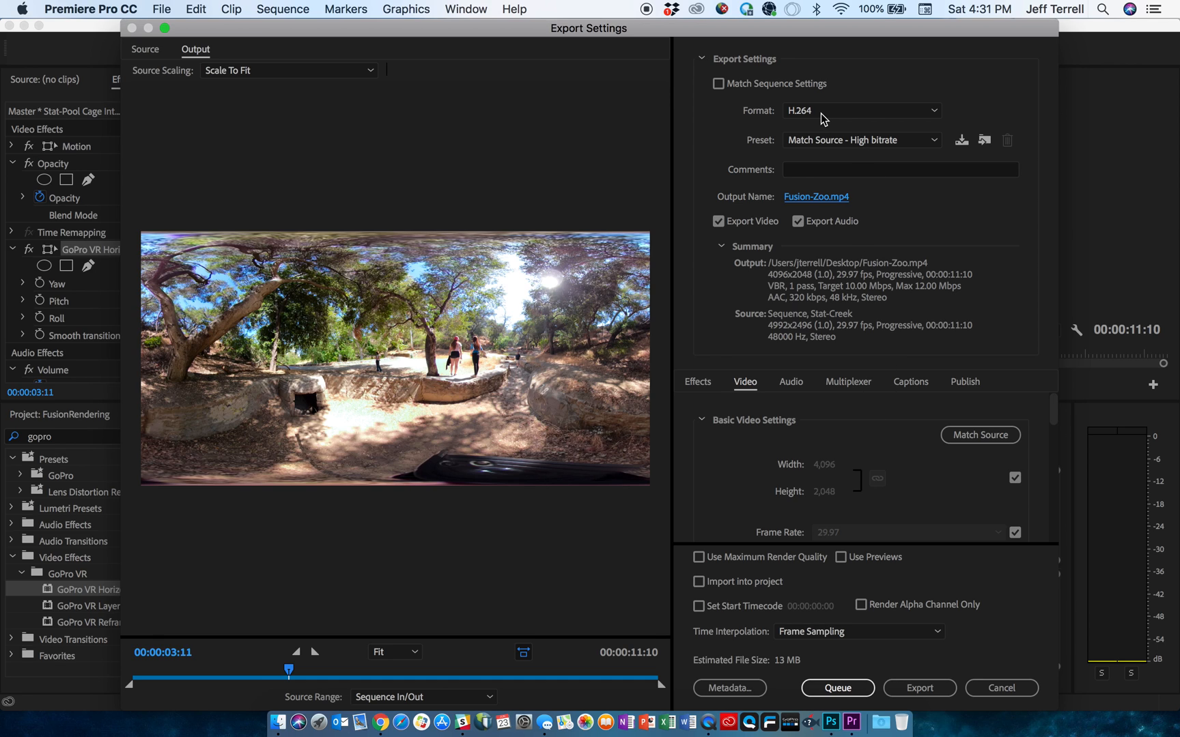
Raise the target bitrate slider to about 30.48 Mbps, giving an estimated 41 MB file.
{"action": "scroll", "scroll_direction": "down", "scroll_amount": 3}
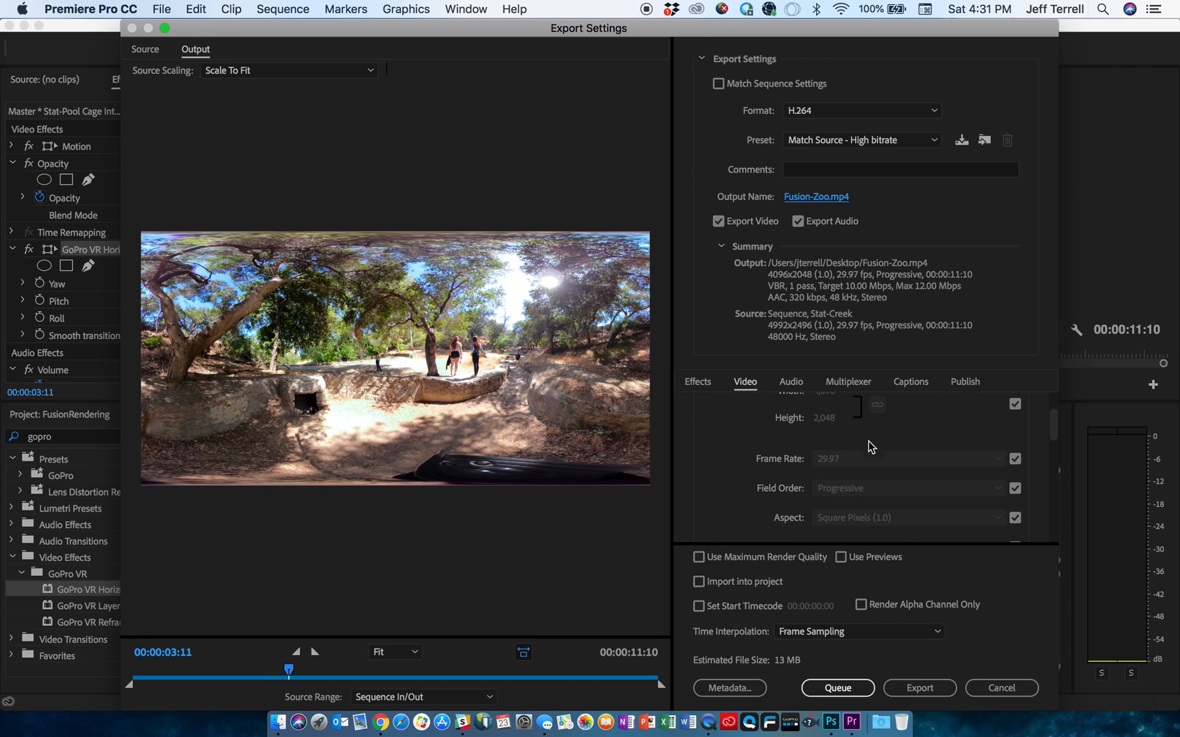
{"action": "scroll", "scroll_direction": "down", "scroll_amount": 3}
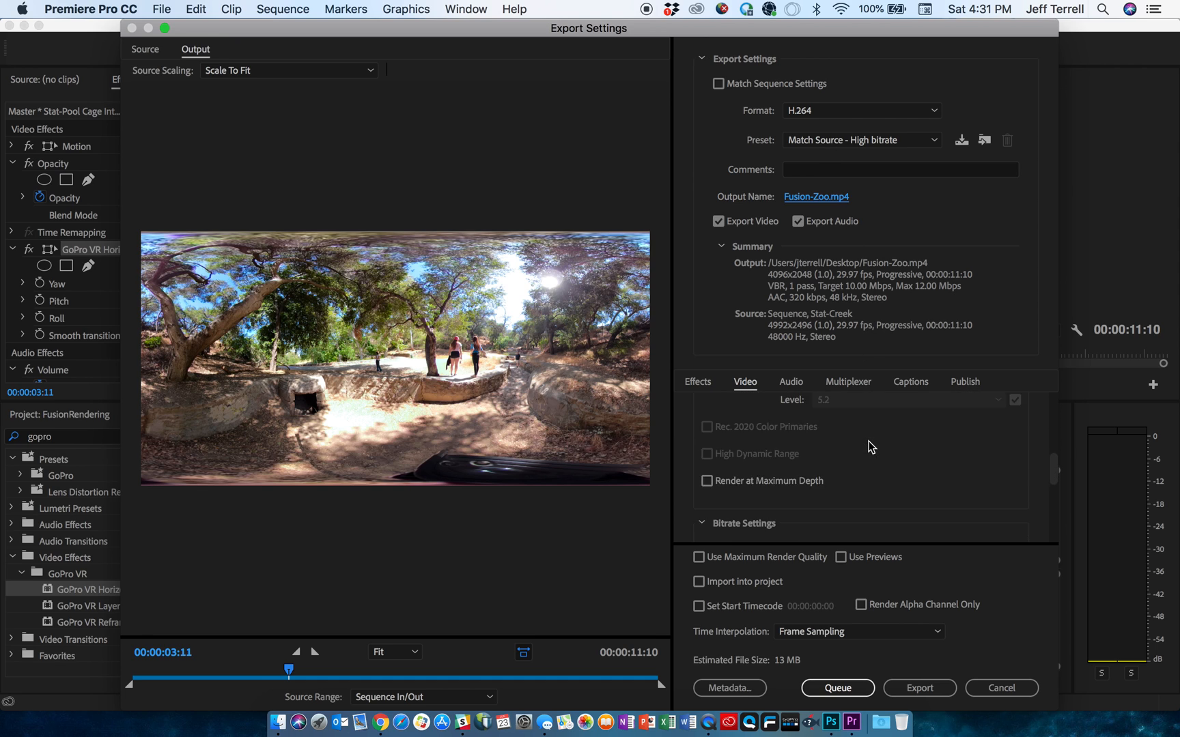
{"action": "scroll", "scroll_direction": "down", "scroll_amount": 3}
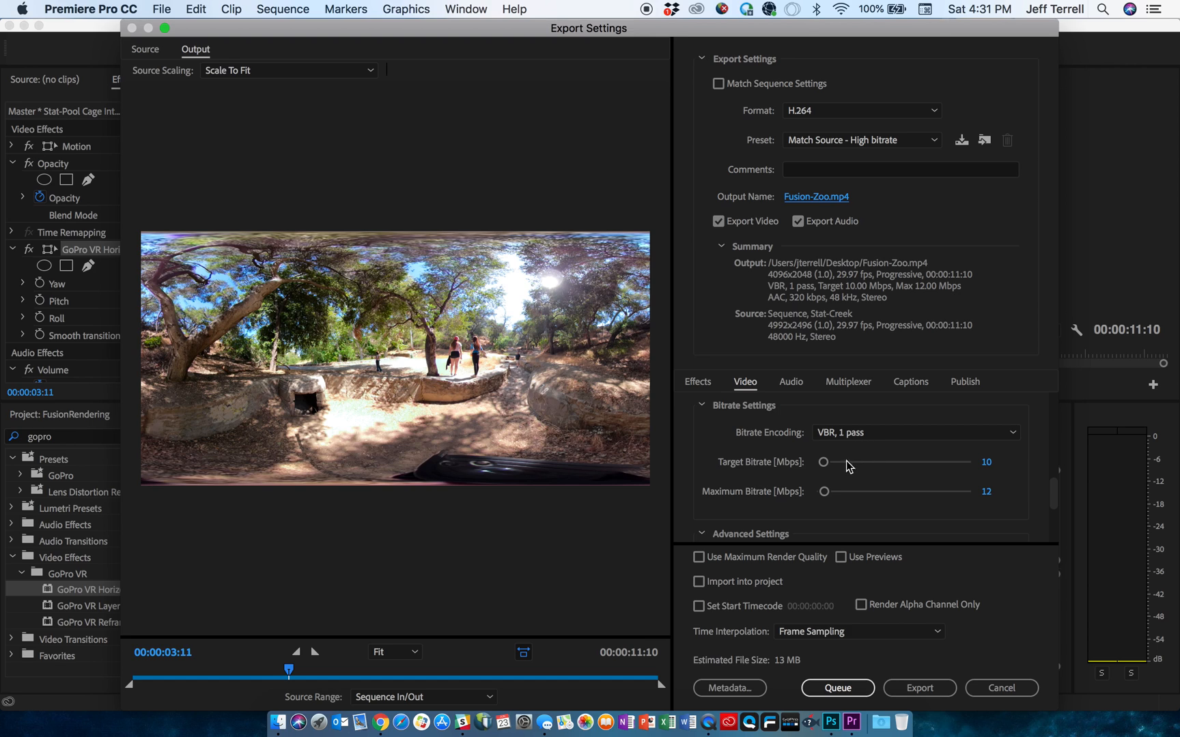
{"action": "left_click_drag", "start_coordinate": [825, 462], "coordinate": [833, 463]}
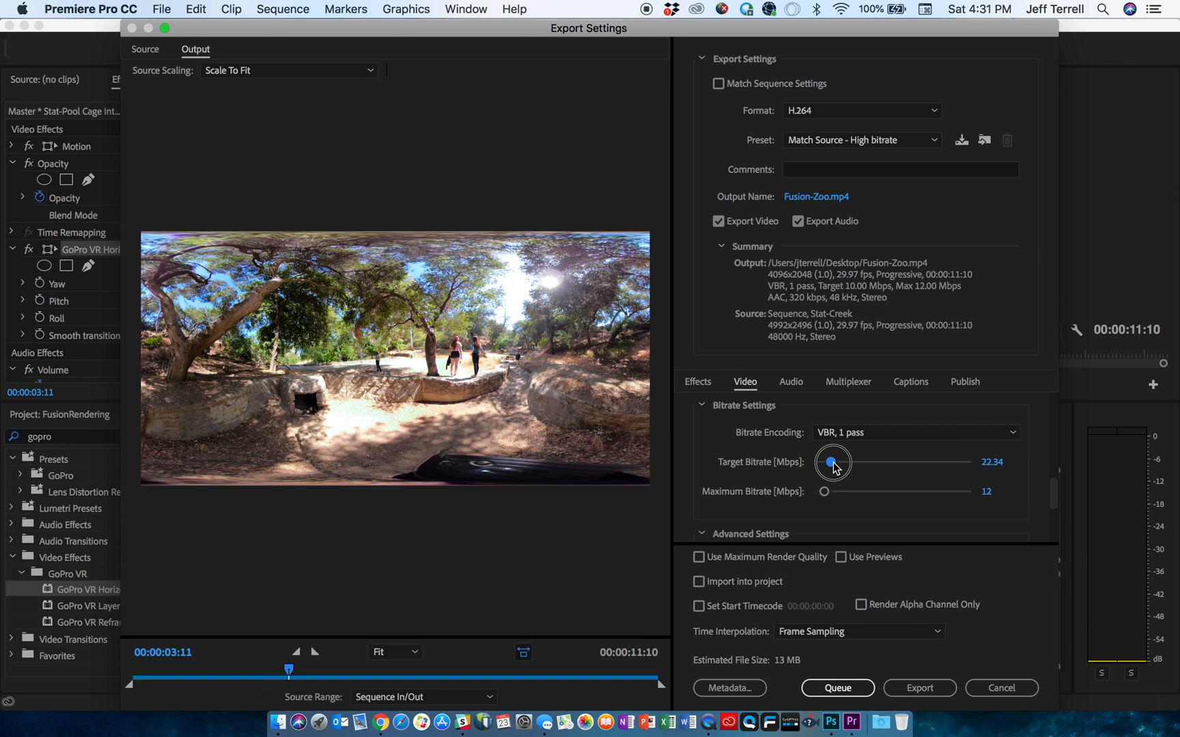
{"action": "left_click_drag", "start_coordinate": [832, 462], "coordinate": [838, 463]}
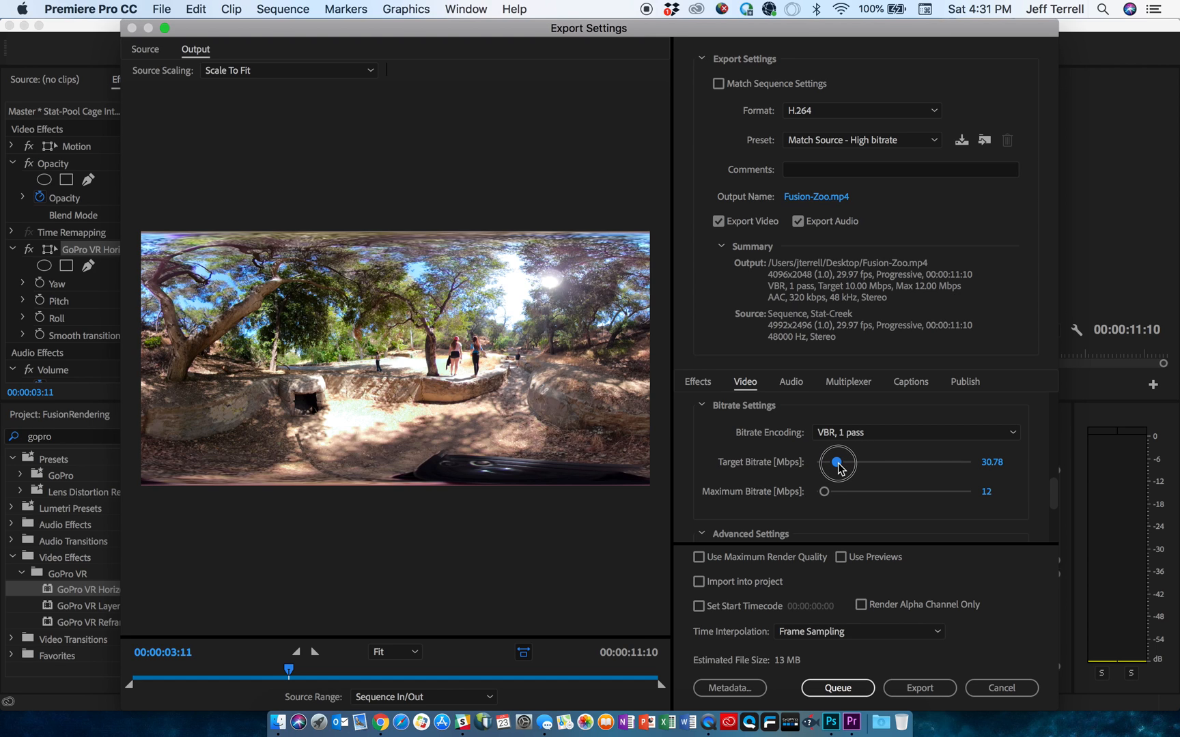
{"action": "mouse_move", "coordinate": [838, 462]}
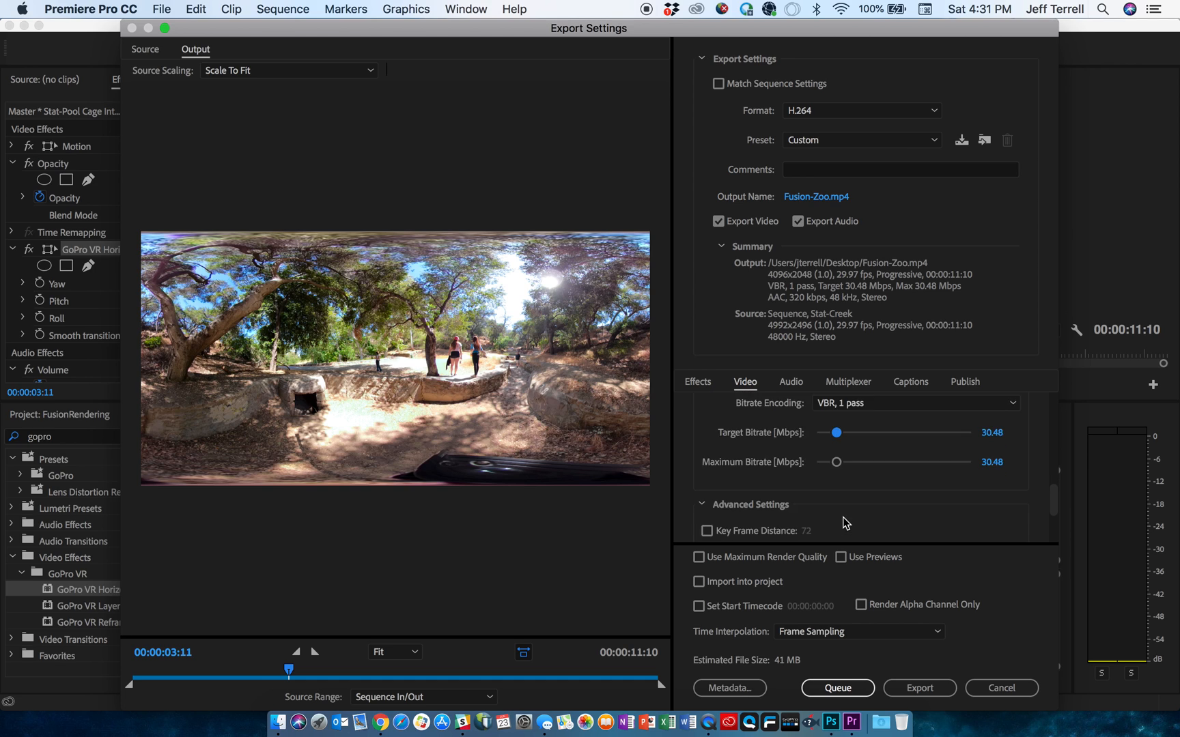
{"action": "scroll", "scroll_direction": "down", "scroll_amount": 3}
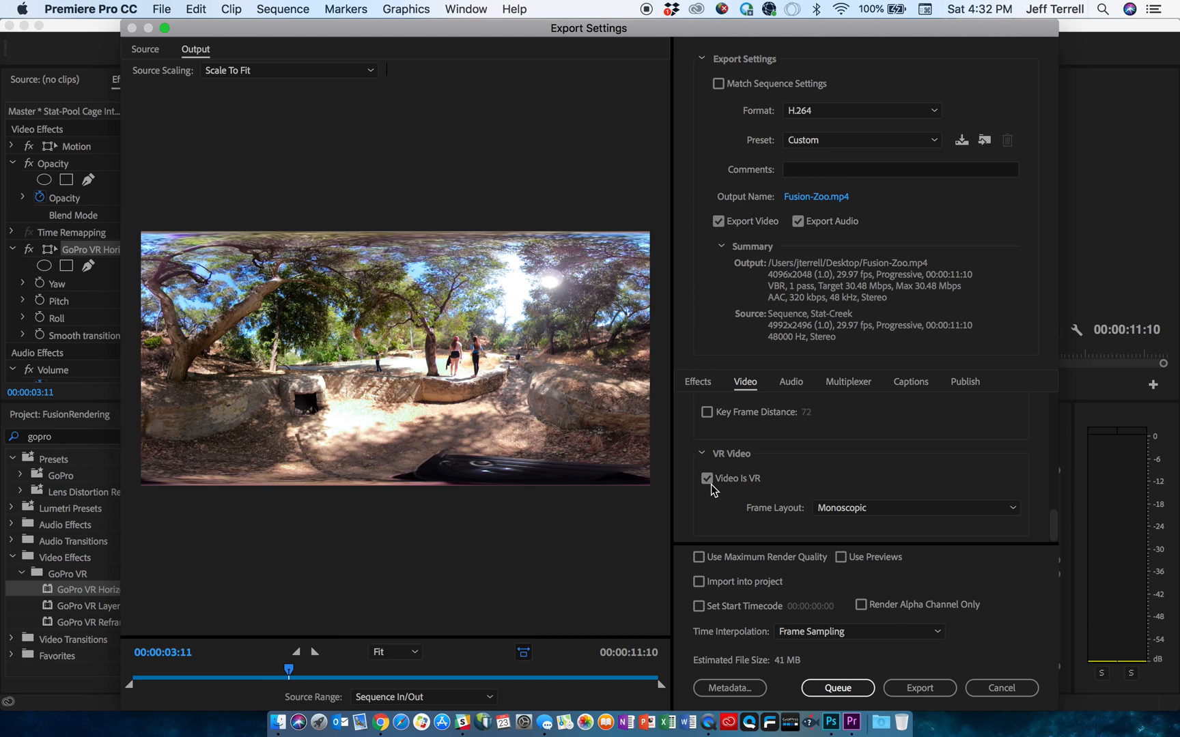
Enable 'Video Is VR' in the export's VR Video options with Frame Layout set to Monoscopic.
{"action": "left_click", "coordinate": [706, 478]}
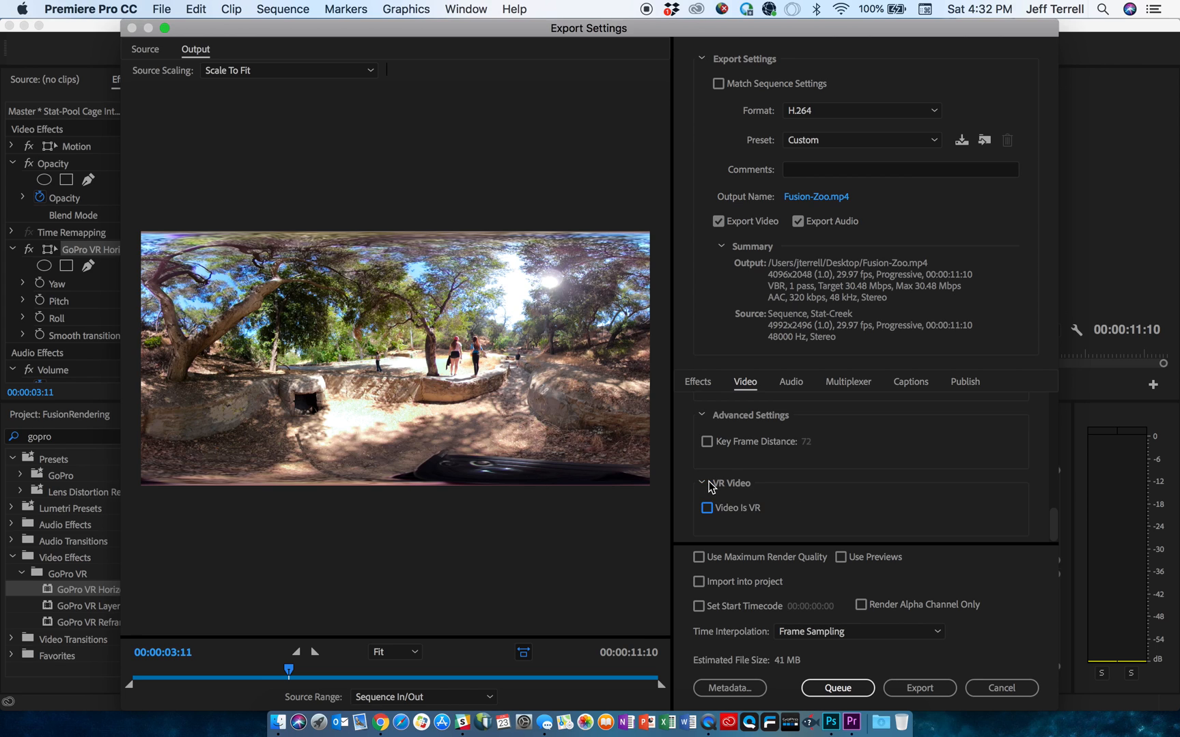
{"action": "mouse_move", "coordinate": [707, 511]}
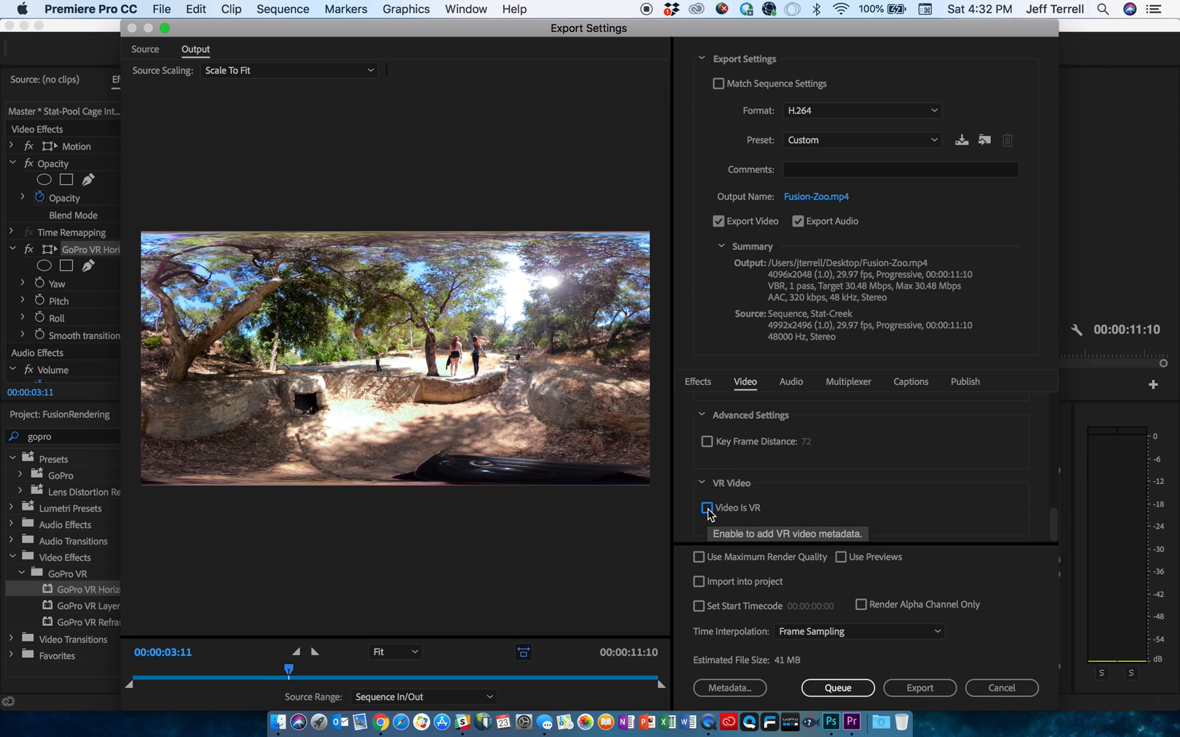
{"action": "left_click", "coordinate": [707, 508]}
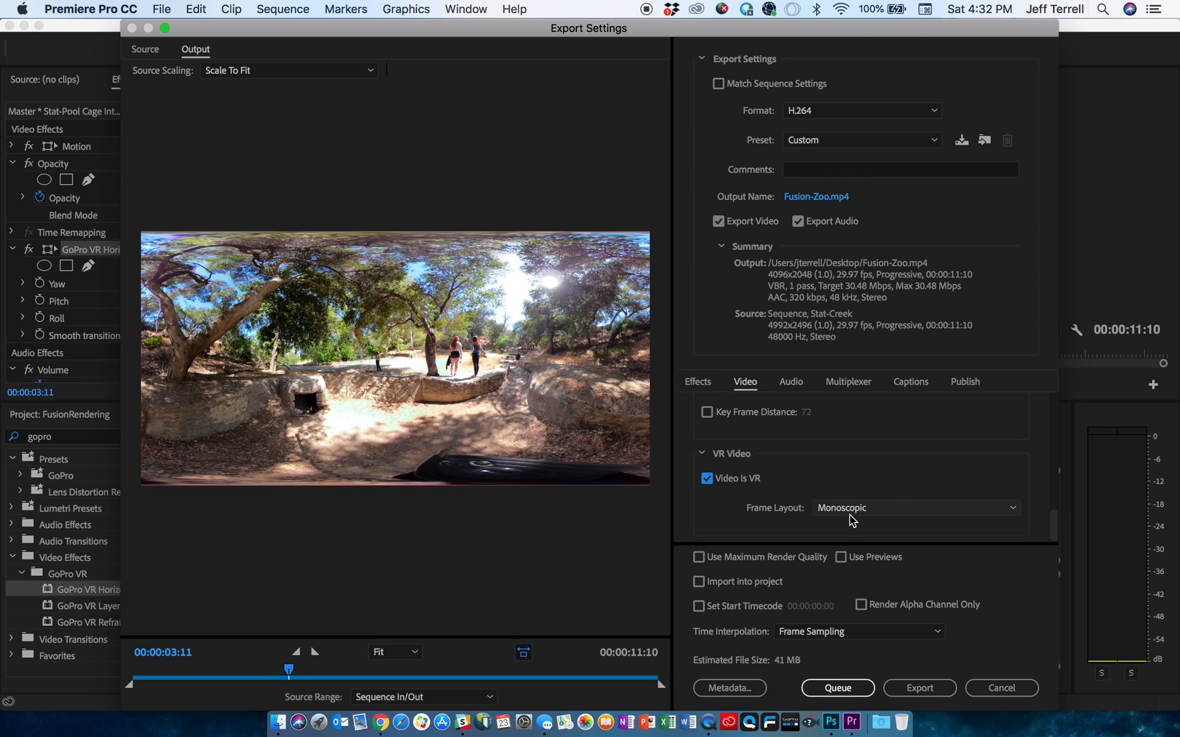
{"action": "left_click", "coordinate": [914, 507]}
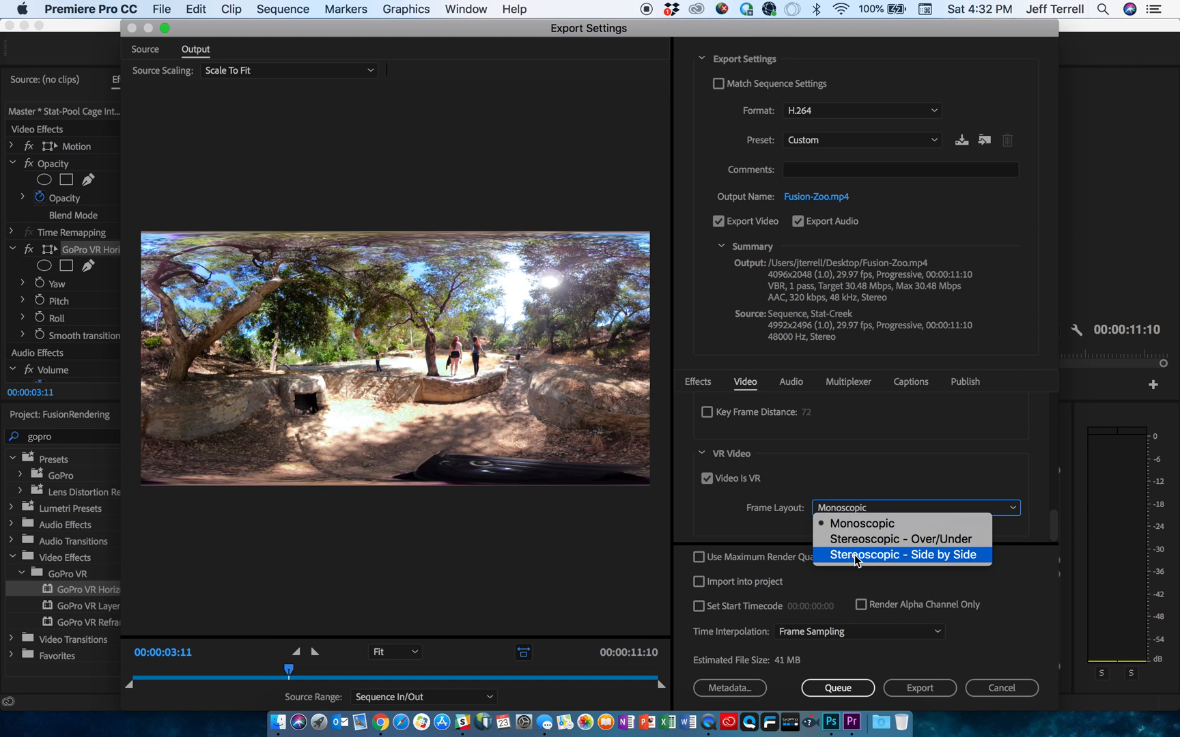
{"action": "mouse_move", "coordinate": [861, 523]}
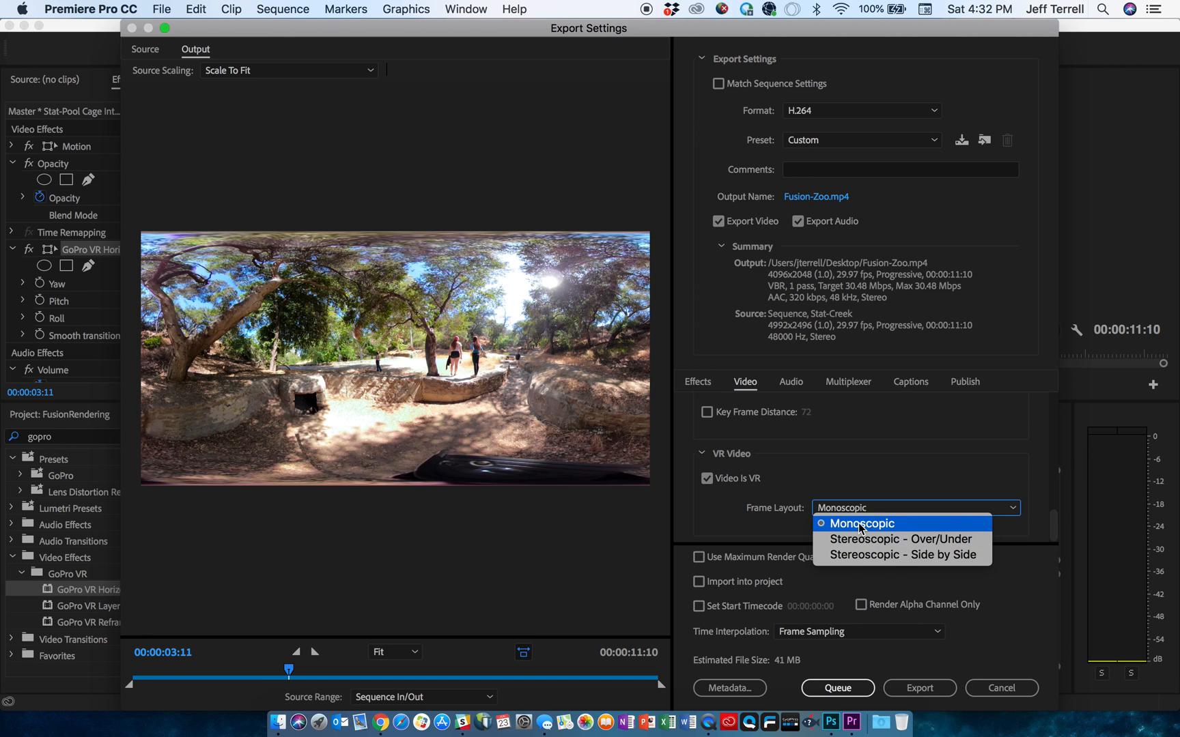
{"action": "left_click", "coordinate": [861, 523]}
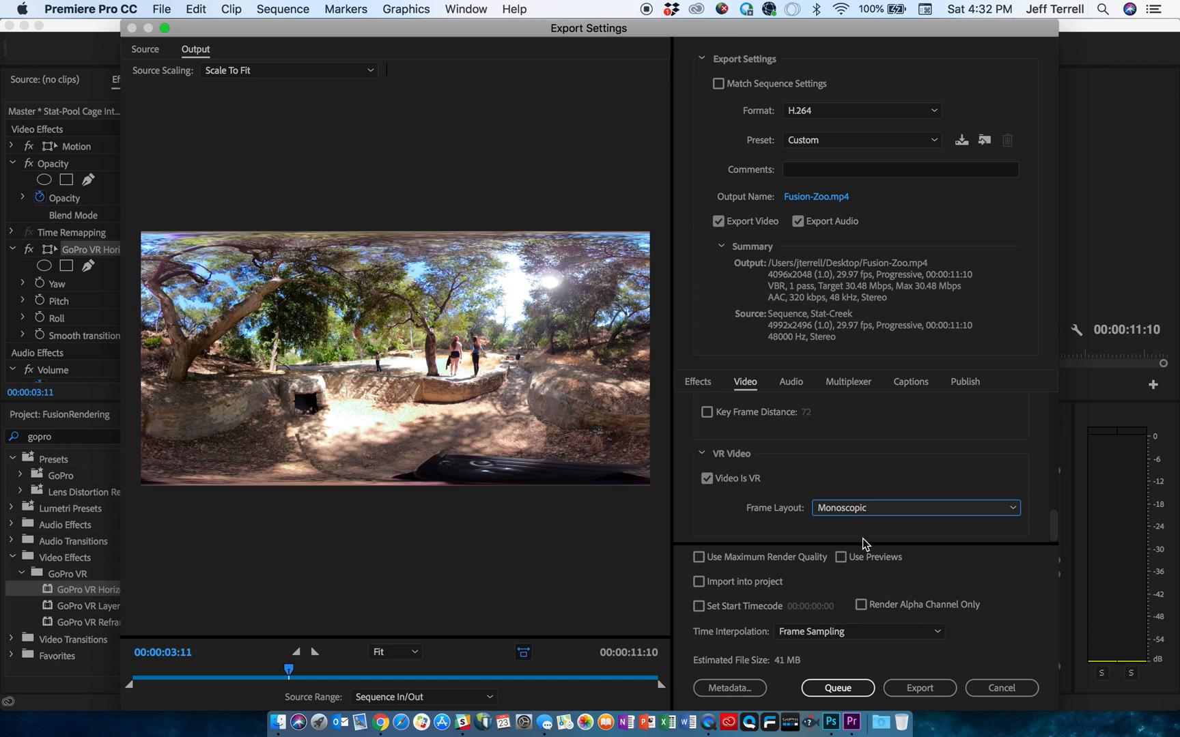
{"action": "mouse_move", "coordinate": [919, 687]}
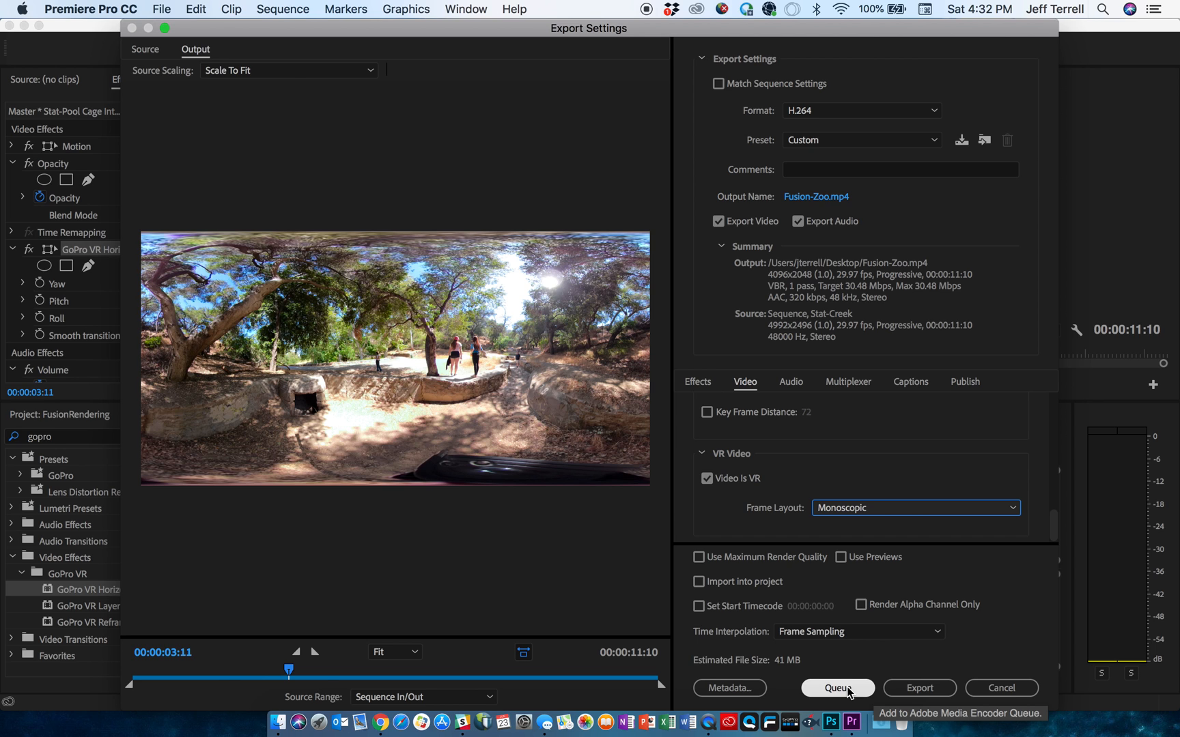
Queue the H.264 export to Media Encoder and bring Media Encoder to the front.
{"action": "left_click", "coordinate": [838, 687]}
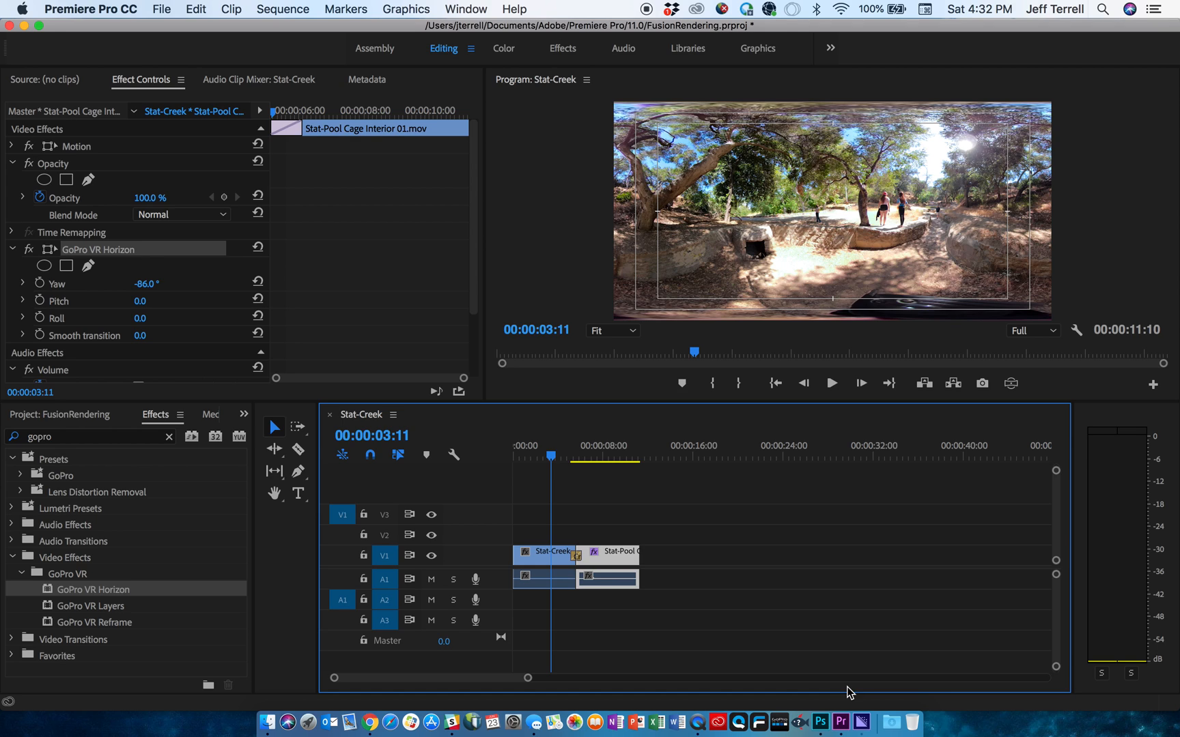
{"action": "mouse_move", "coordinate": [857, 711]}
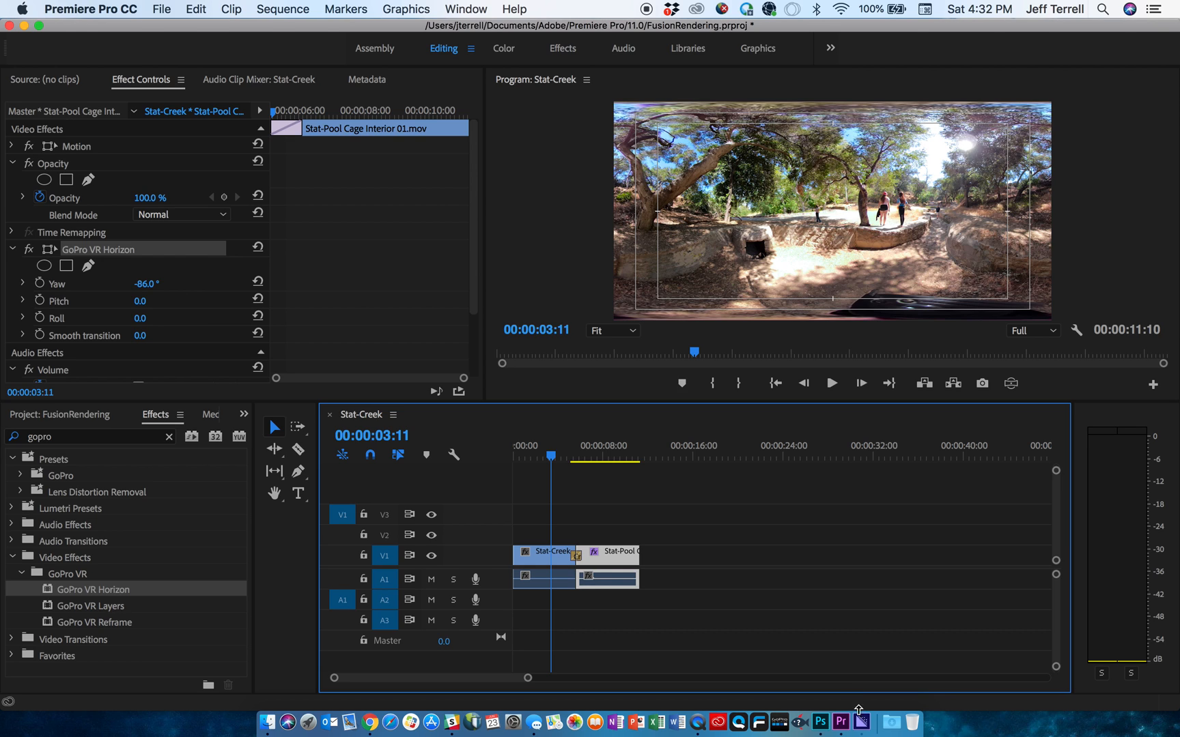
{"action": "left_click", "coordinate": [860, 722]}
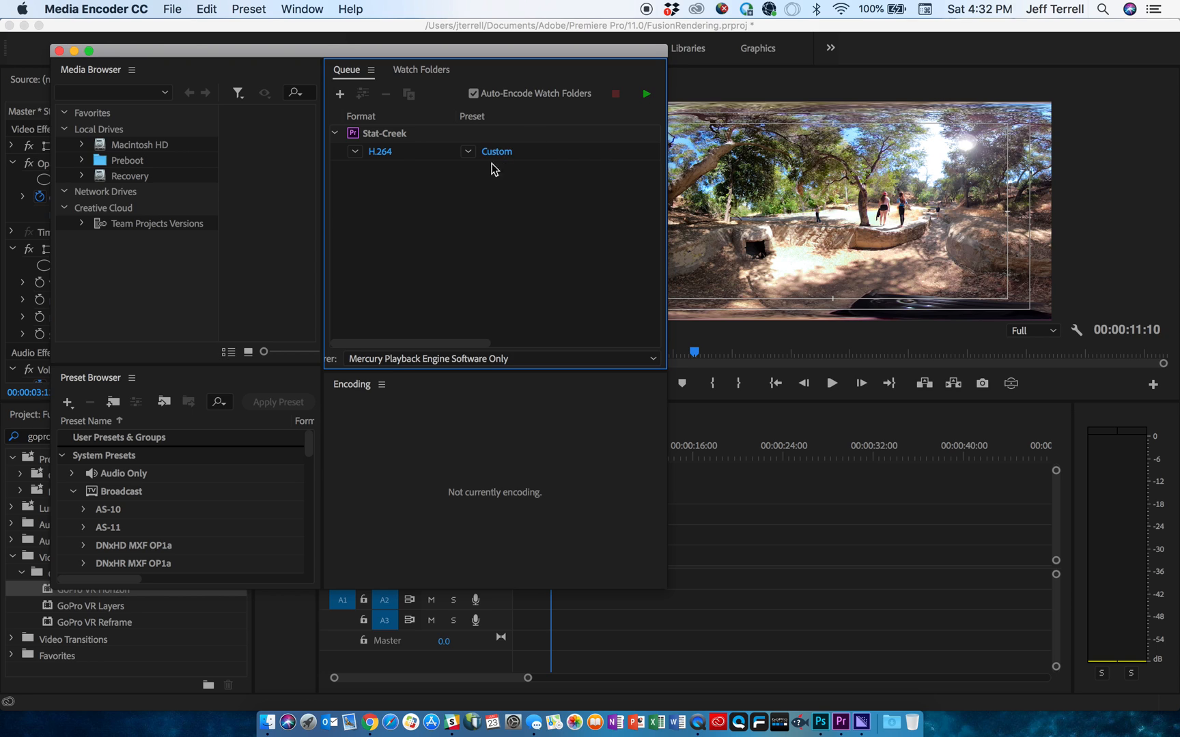
{"action": "mouse_move", "coordinate": [555, 142]}
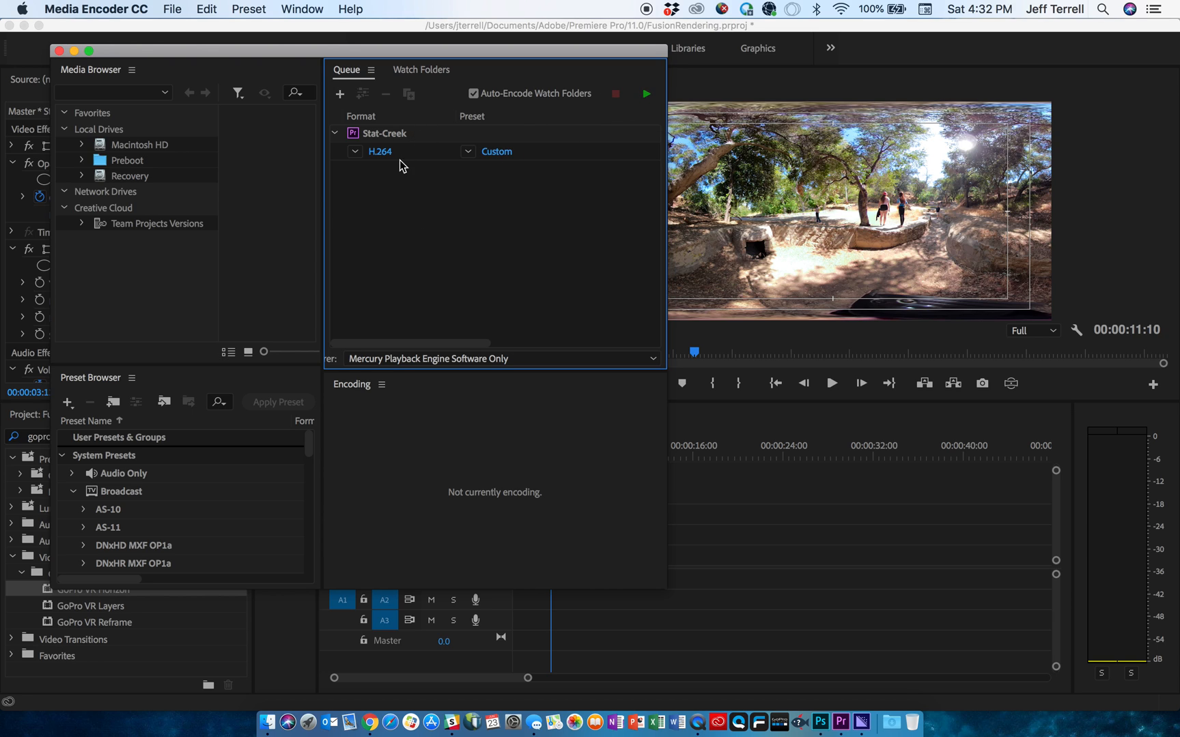
Start the Media Encoder queue so the Stat-Creek job begins encoding, returning to Premiere Pro.
{"action": "left_click", "coordinate": [645, 94]}
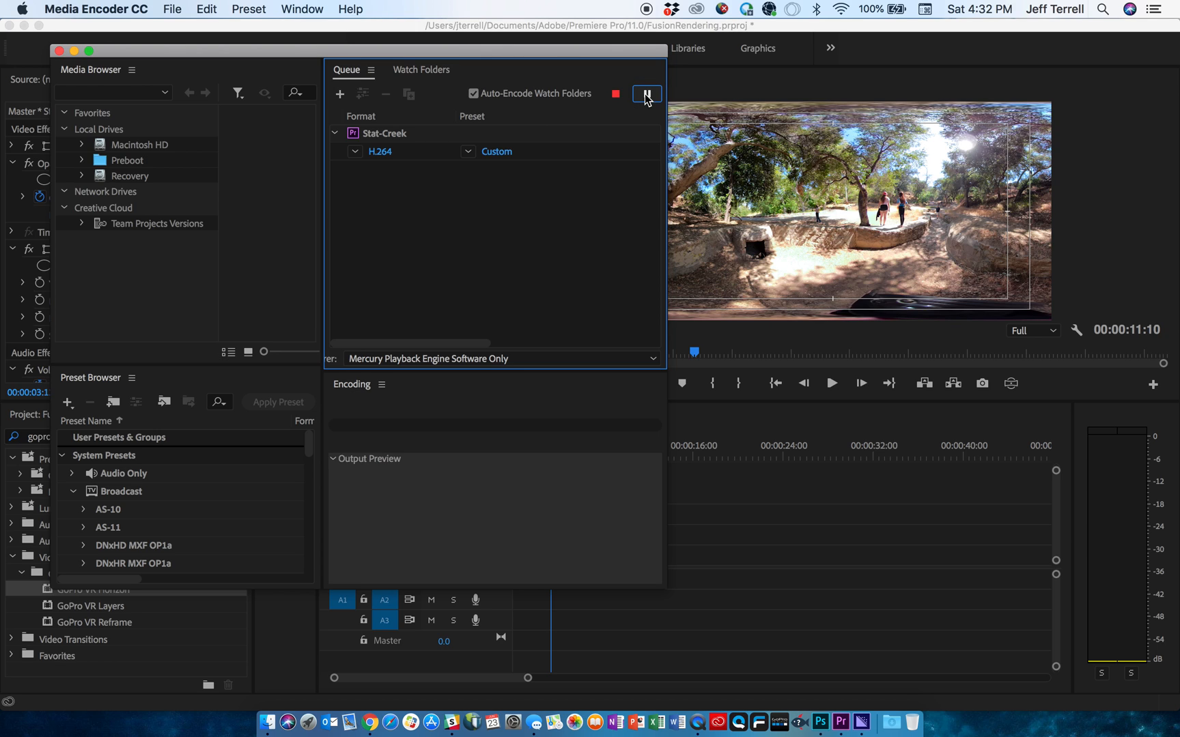
{"action": "left_click", "coordinate": [646, 93]}
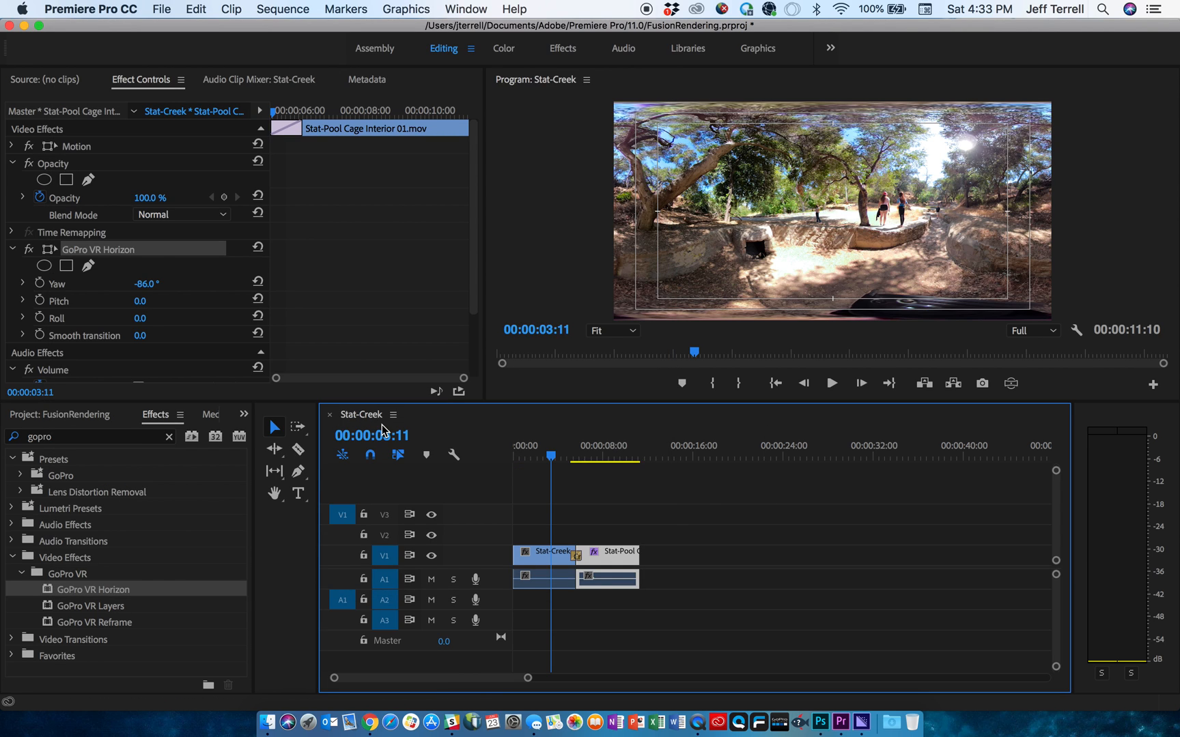
{"action": "mouse_move", "coordinate": [363, 422]}
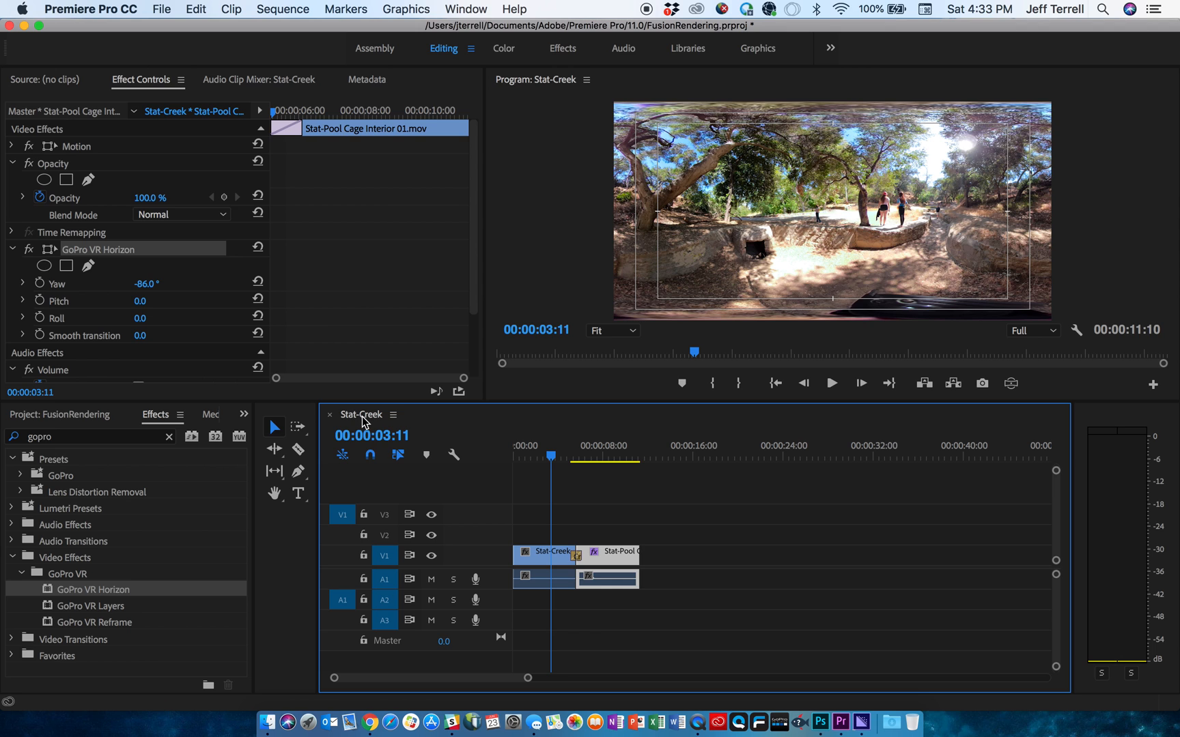
{"action": "mouse_move", "coordinate": [24, 26]}
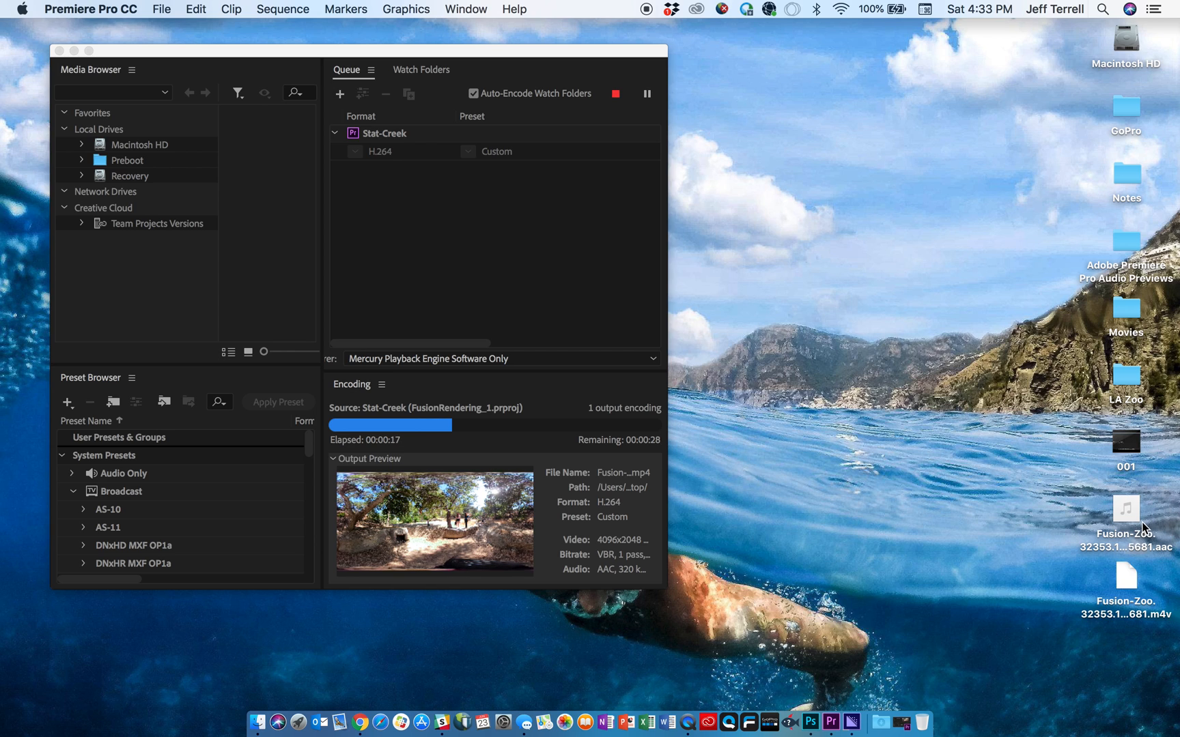
Switch to the desktop and wait for the Stat-Creek encode to progress.
{"action": "left_click", "coordinate": [1126, 510]}
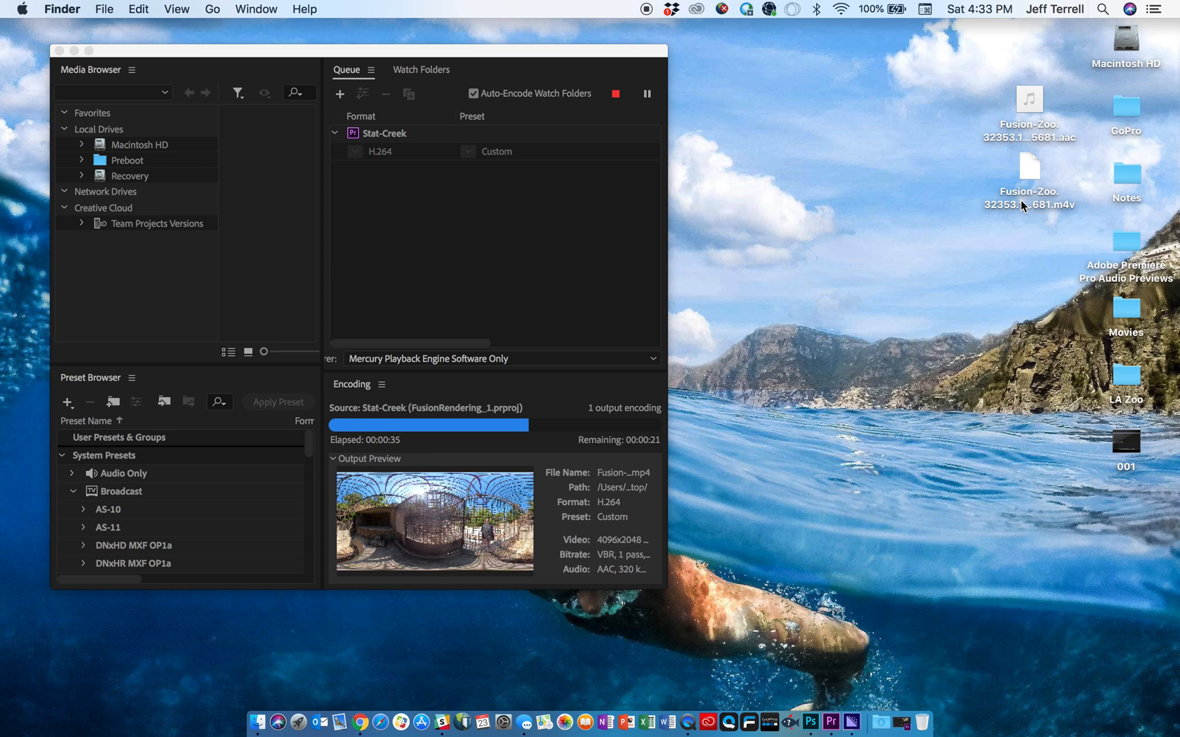
{"action": "mouse_move", "coordinate": [1026, 207]}
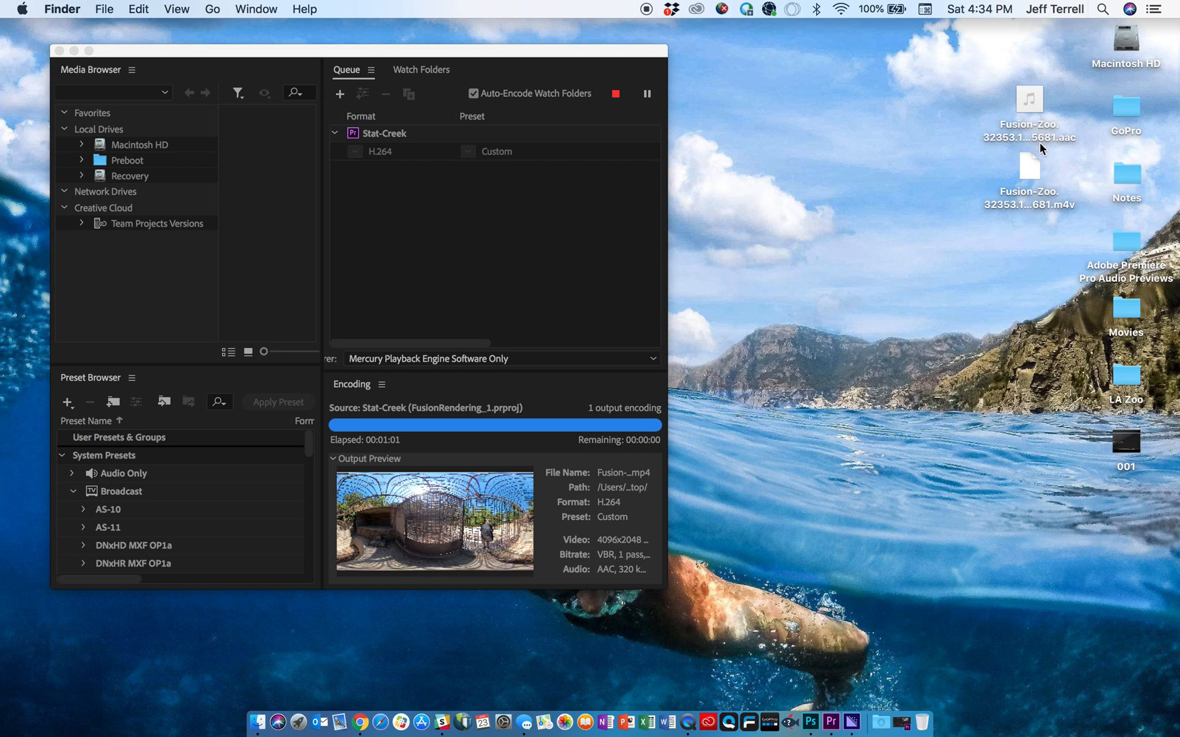
{"action": "mouse_move", "coordinate": [909, 179]}
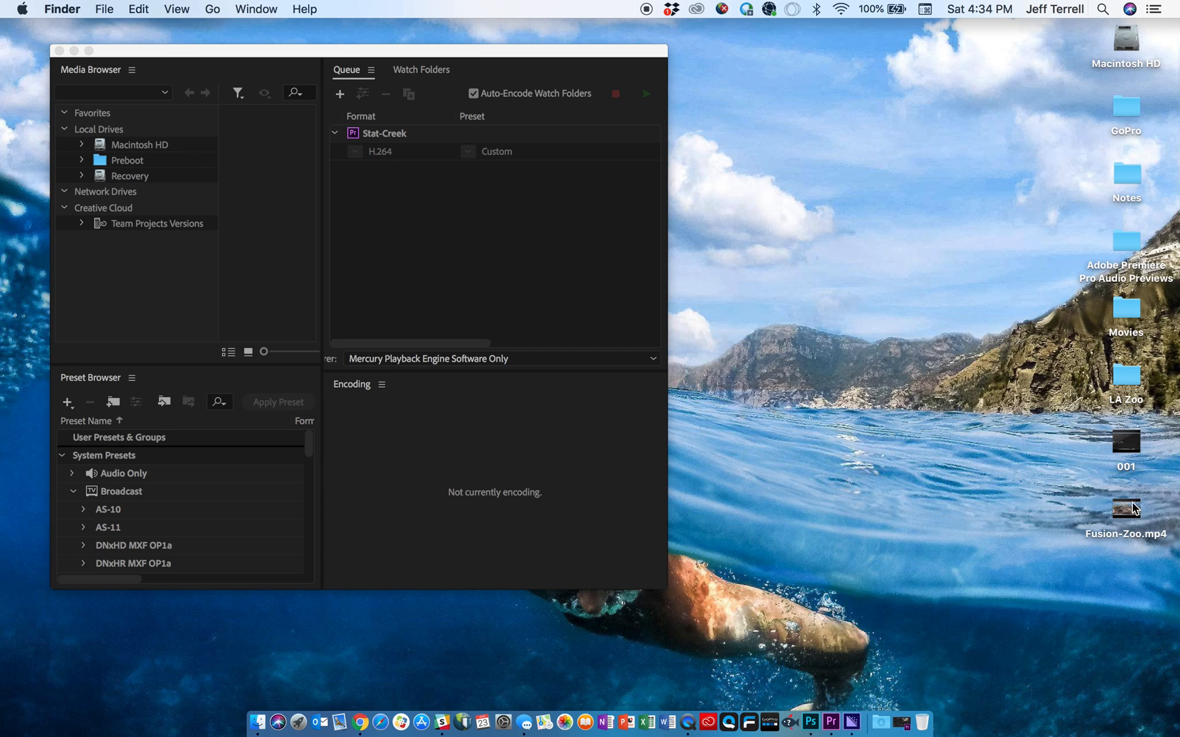
Drag the finished Fusion-Zoo.mp4 higher up the desktop.
{"action": "left_click_drag", "start_coordinate": [1127, 508], "coordinate": [1012, 164]}
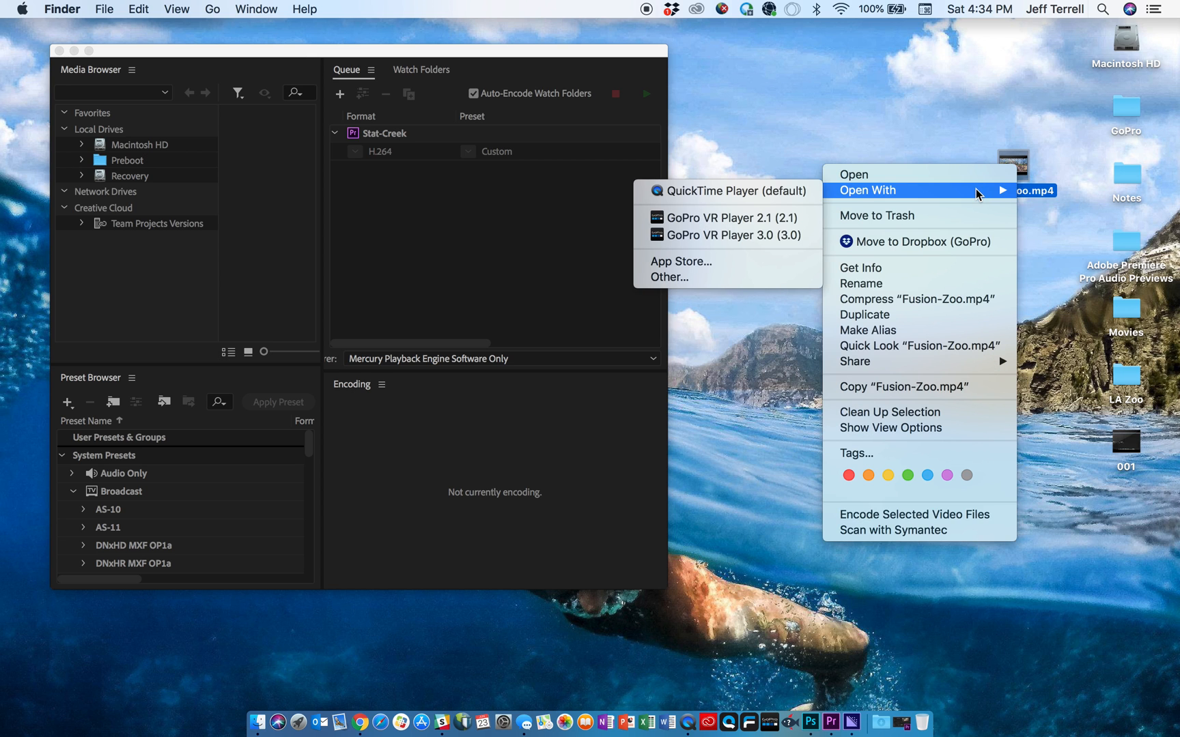
Play Fusion-Zoo.mp4 in QuickTime Player, scrub between the creek and cage scenes, then close it.
{"action": "left_click", "coordinate": [737, 191]}
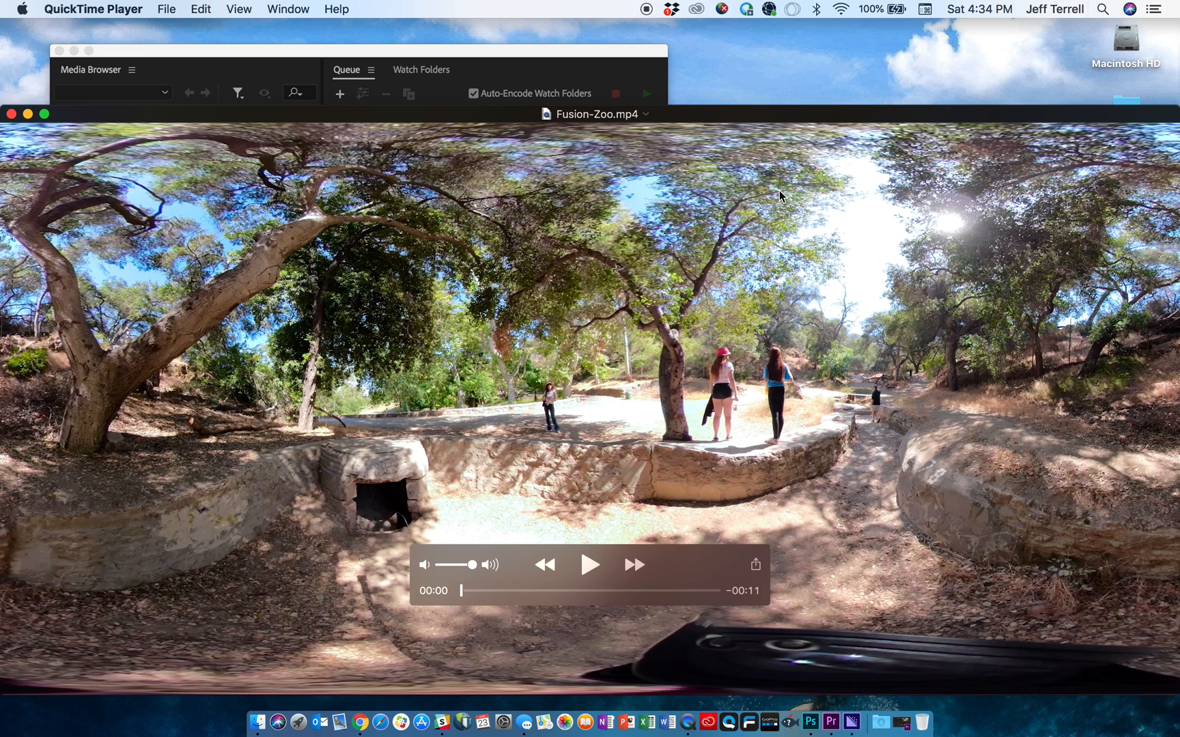
{"action": "mouse_move", "coordinate": [577, 589]}
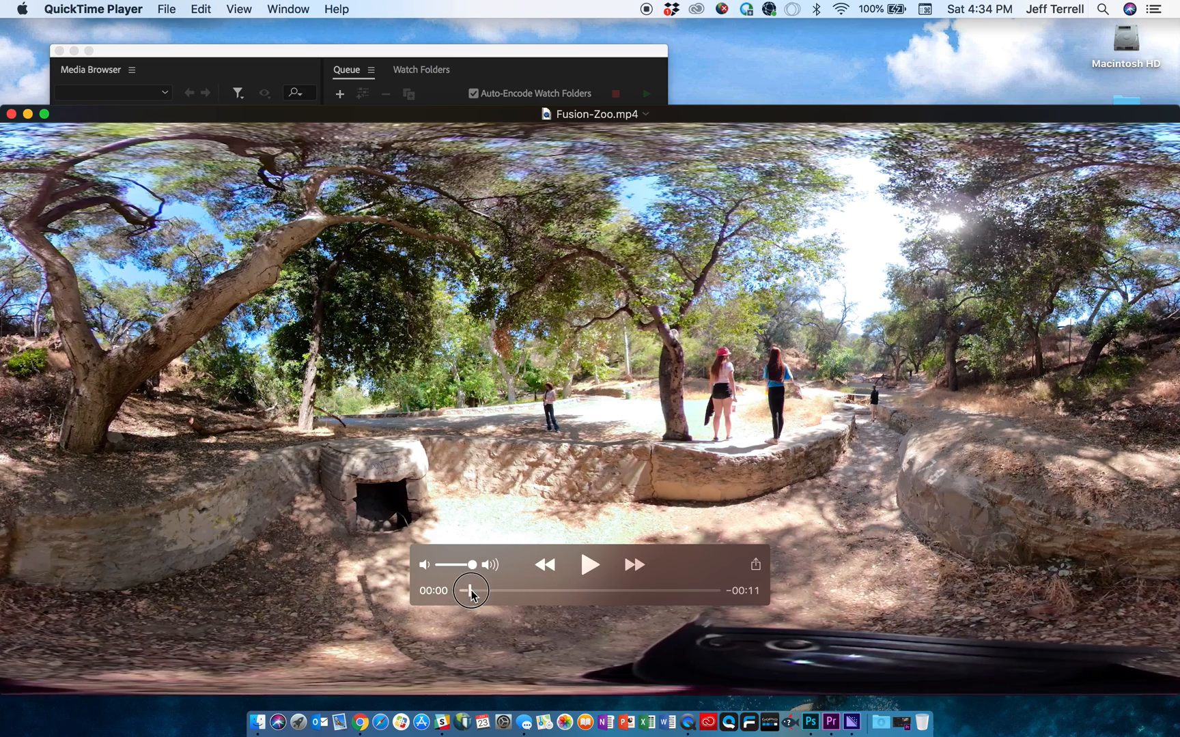
{"action": "left_click_drag", "start_coordinate": [472, 590], "coordinate": [570, 591]}
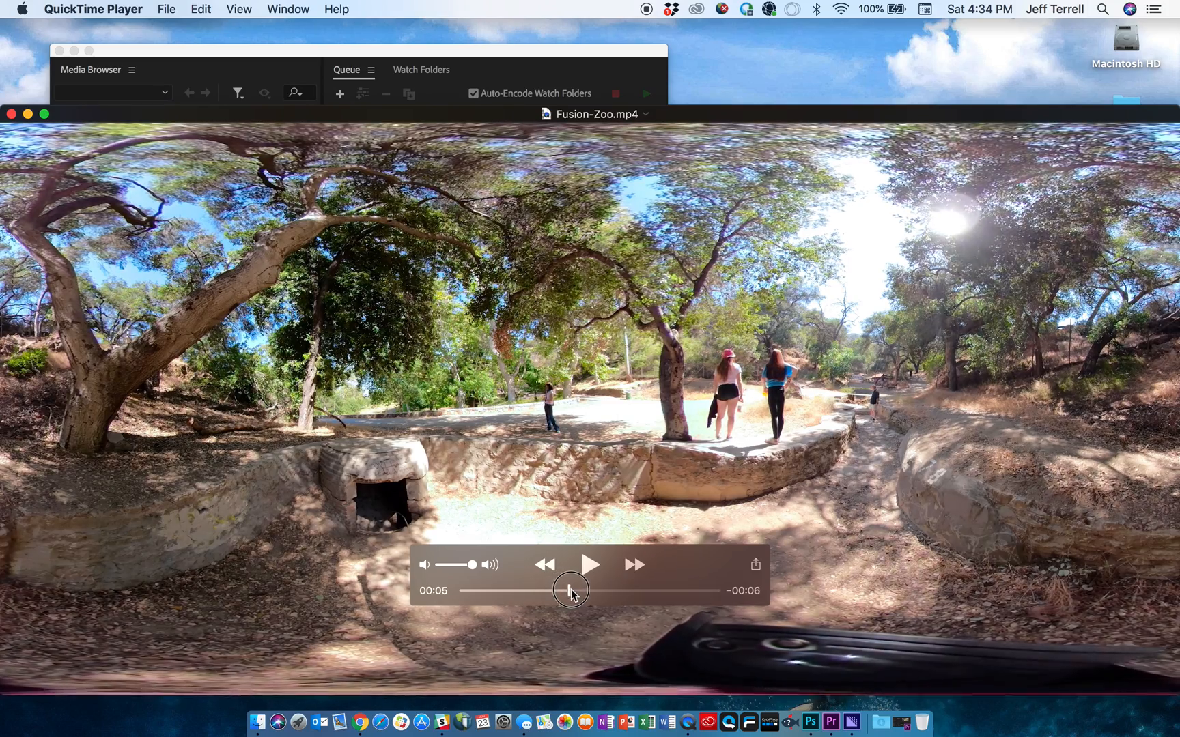
{"action": "left_click_drag", "start_coordinate": [570, 590], "coordinate": [617, 590]}
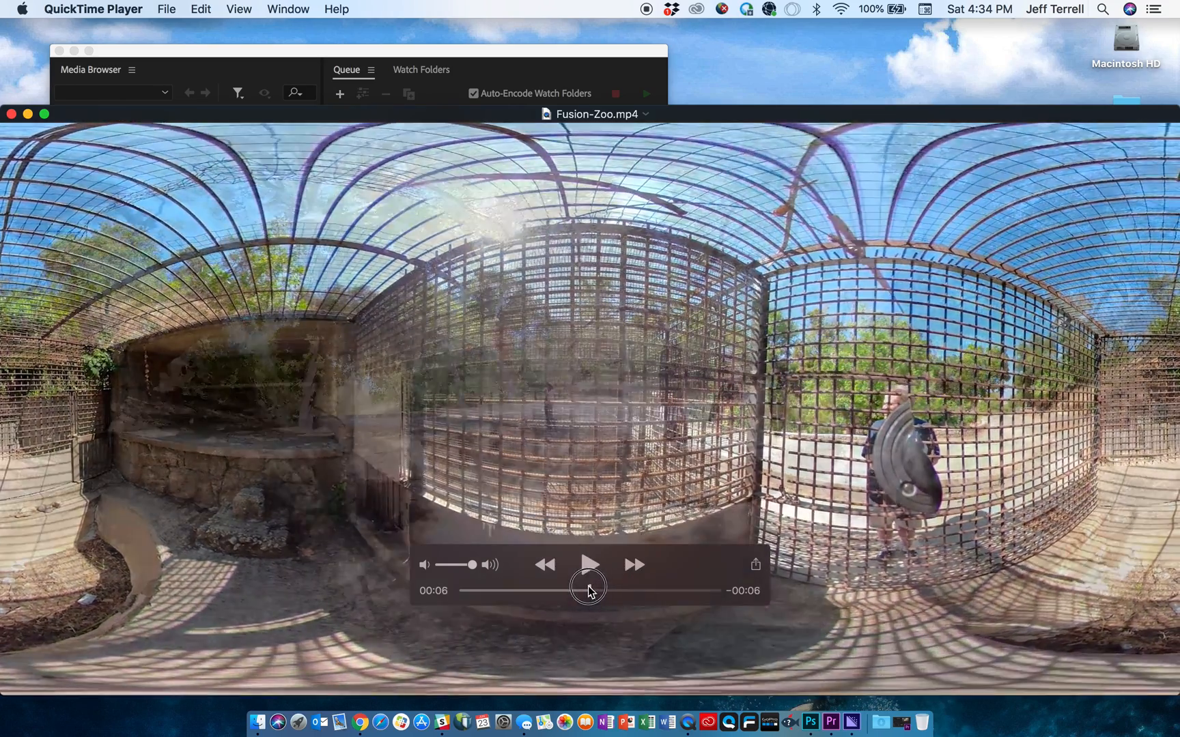
{"action": "left_click_drag", "start_coordinate": [588, 590], "coordinate": [515, 590]}
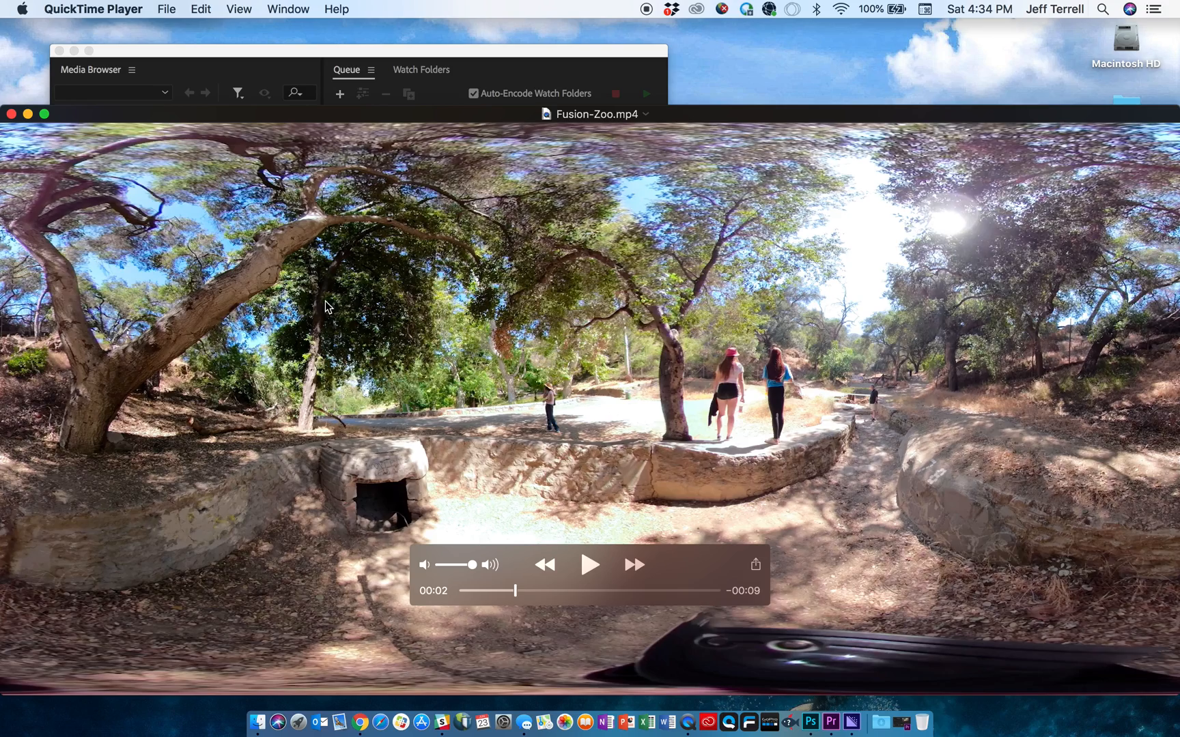
{"action": "left_click", "coordinate": [590, 566]}
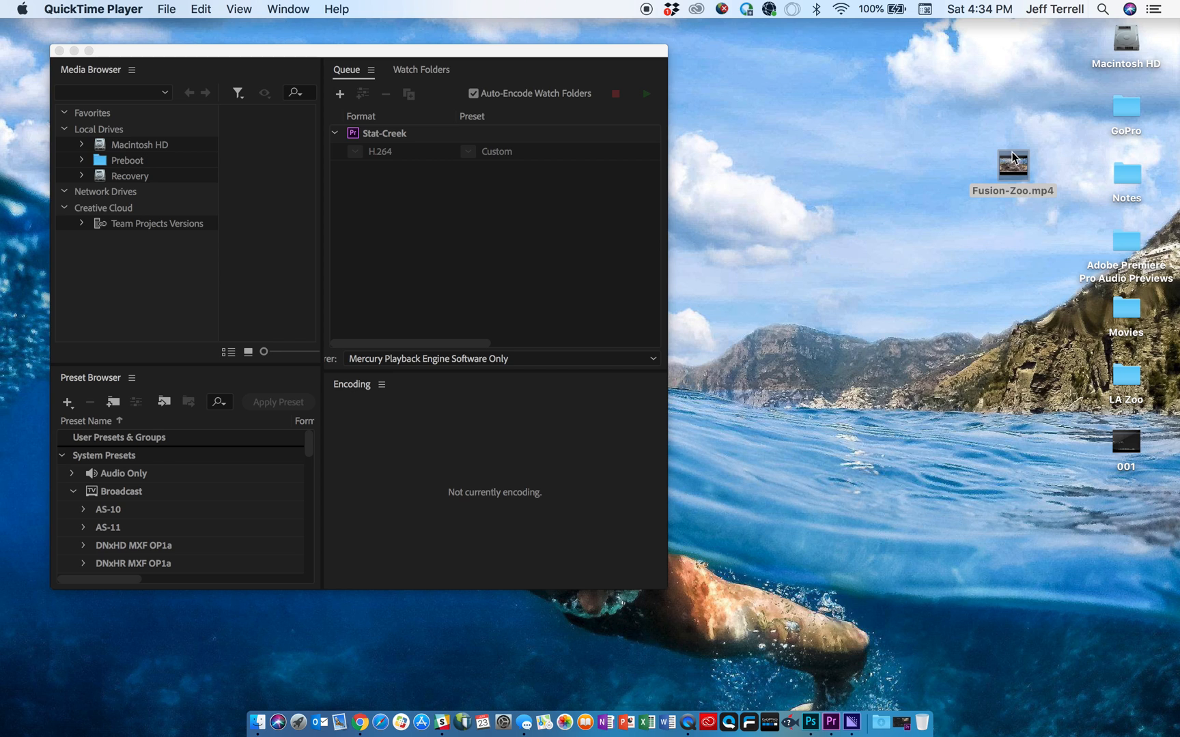
Reopen Fusion-Zoo.mp4 from the desktop with GoPro VR Player 3.0.
{"action": "right_click", "coordinate": [1012, 163]}
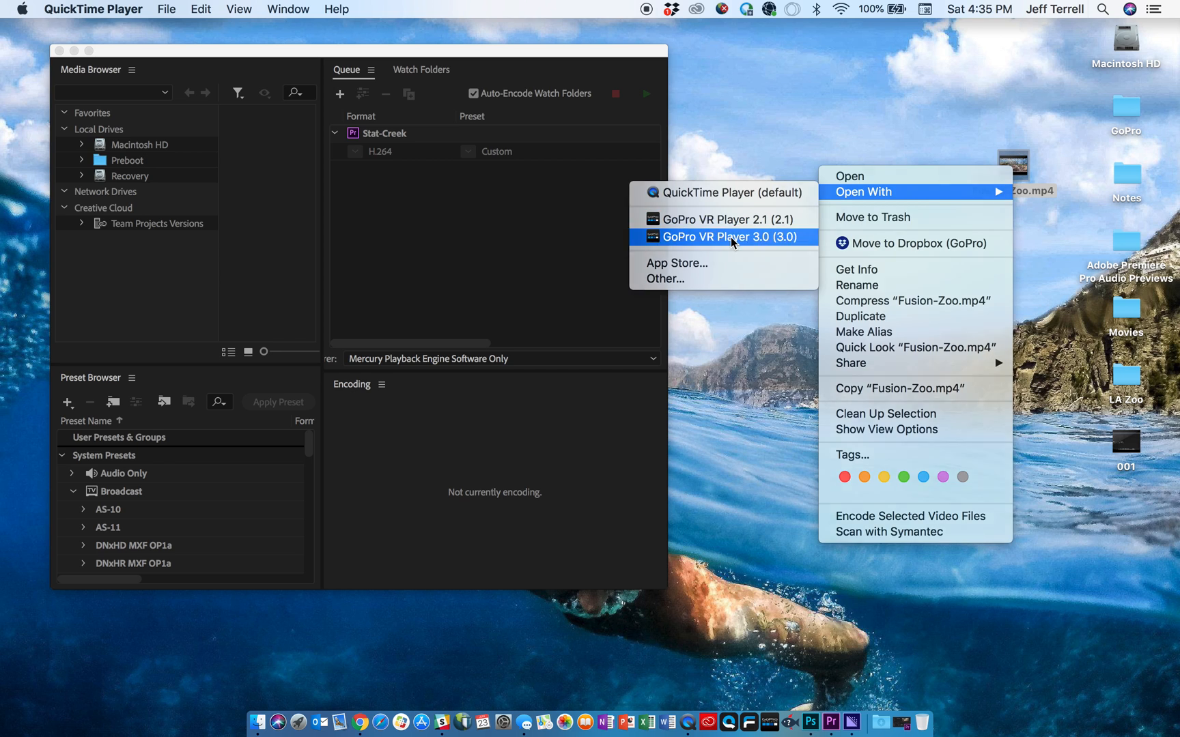
{"action": "left_click", "coordinate": [729, 237]}
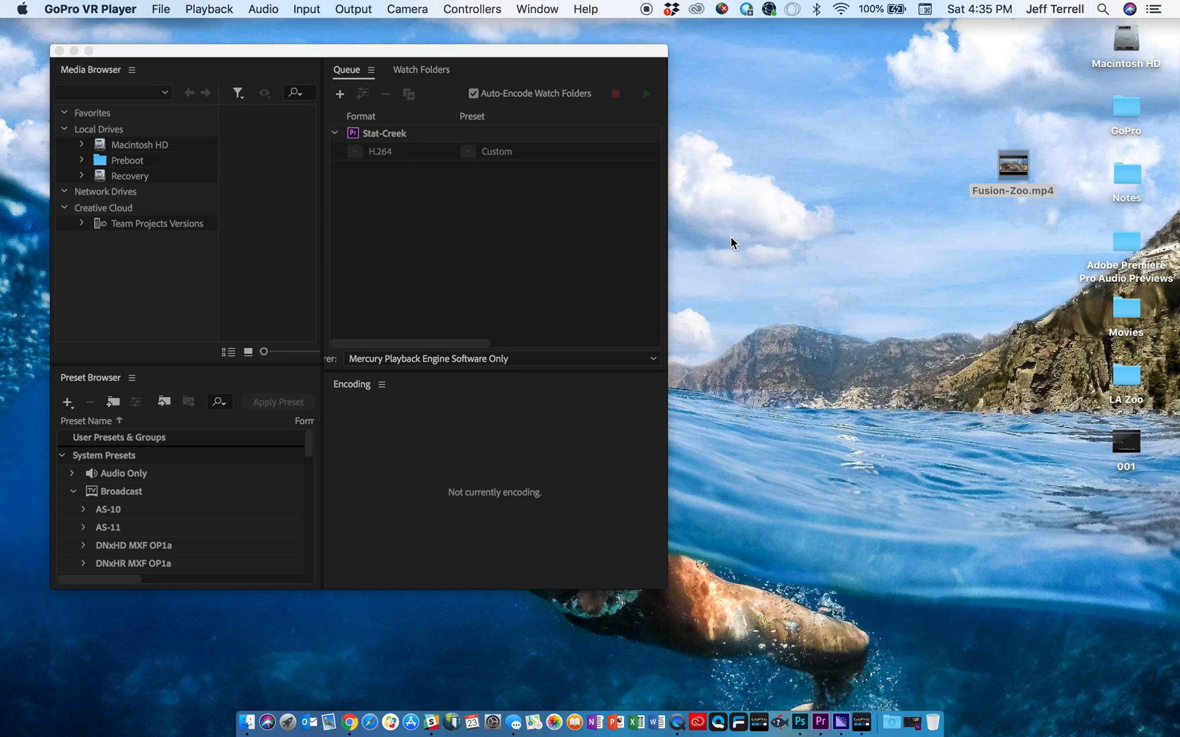
Pan around the 360 scene of Fusion-Zoo.mp4 in GoPro VR Player, then return to the file on the desktop.
{"action": "double_click", "coordinate": [1012, 164]}
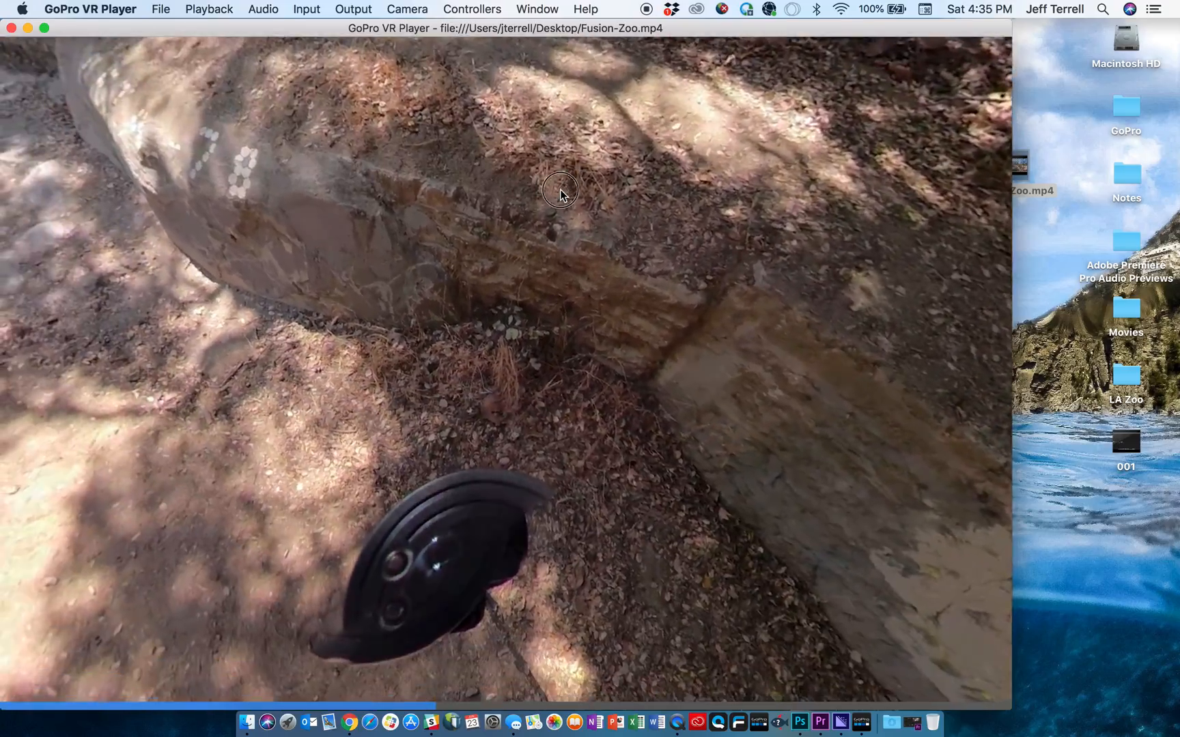
{"action": "left_click_drag", "start_coordinate": [560, 192], "coordinate": [661, 406]}
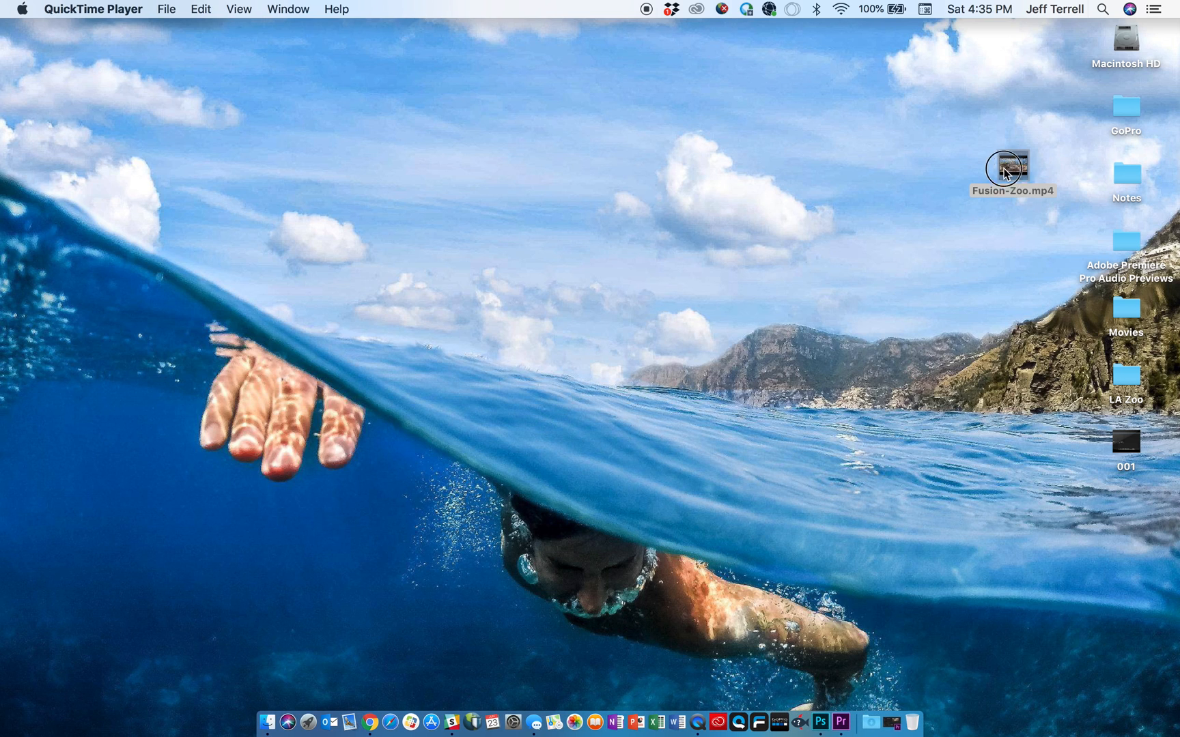
{"action": "left_click", "coordinate": [1011, 165]}
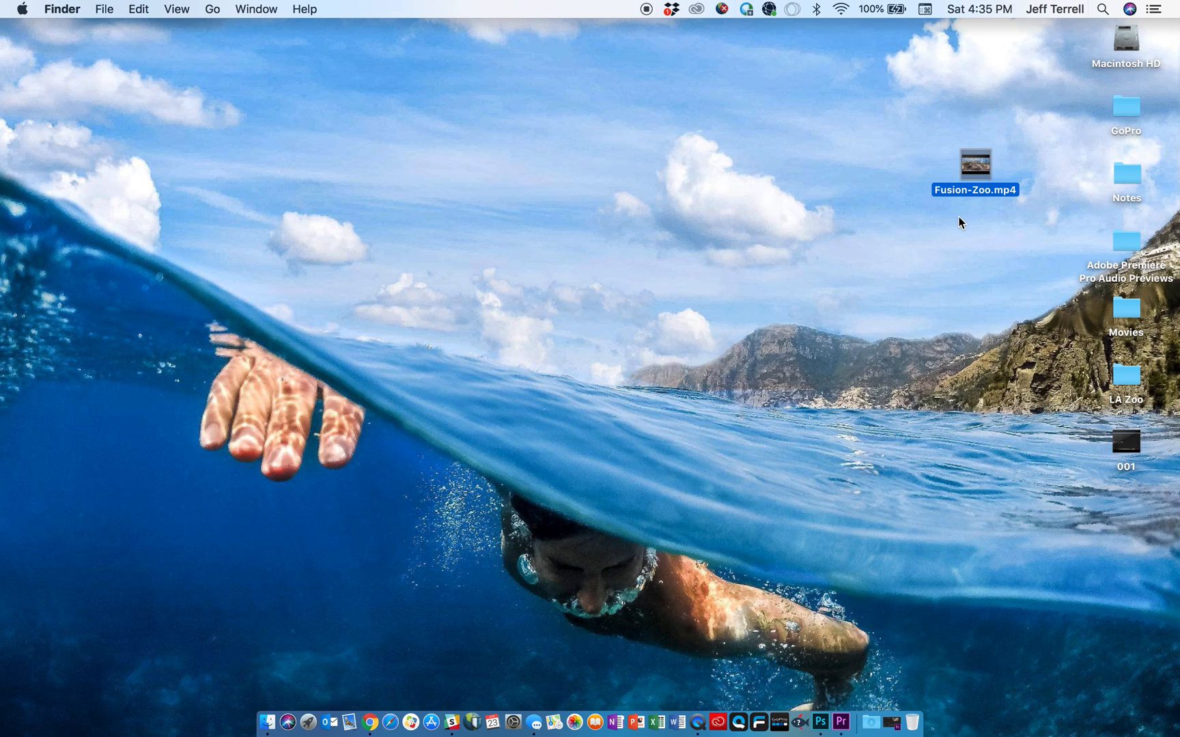